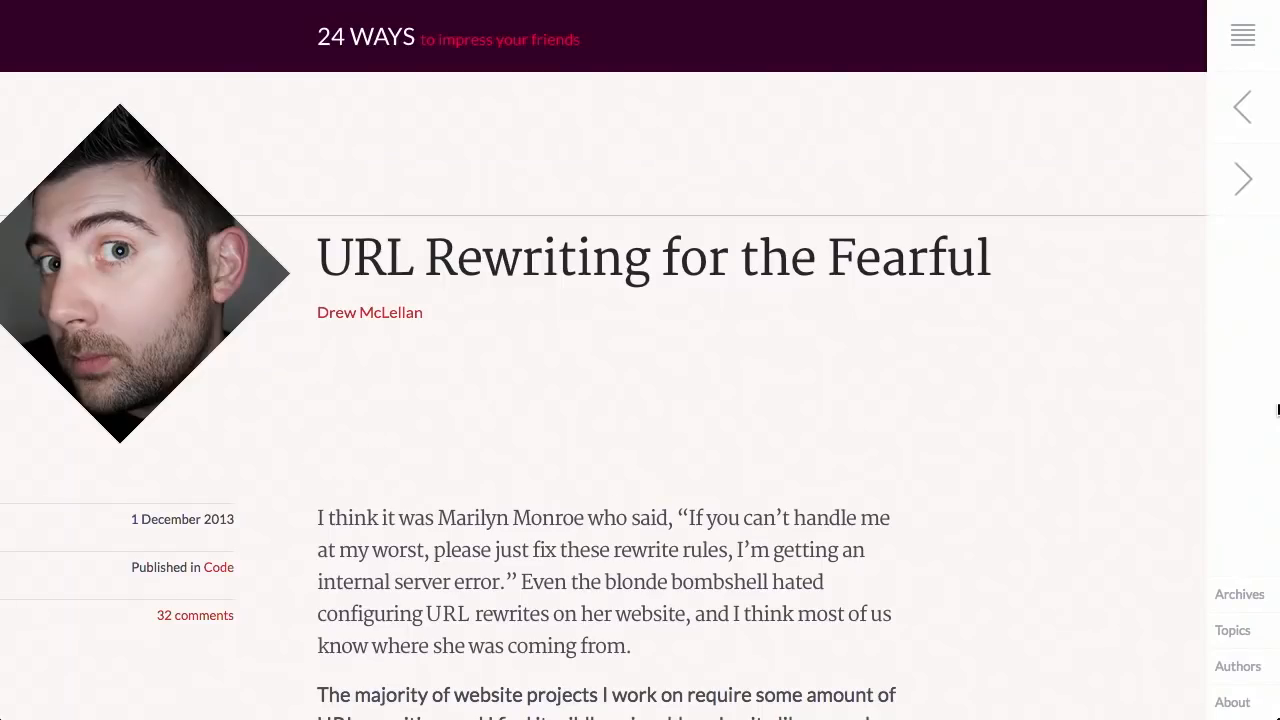
Step: Read down the URL Rewriting for the Fearful article through The Basics and Redirects
scroll(down, 3)
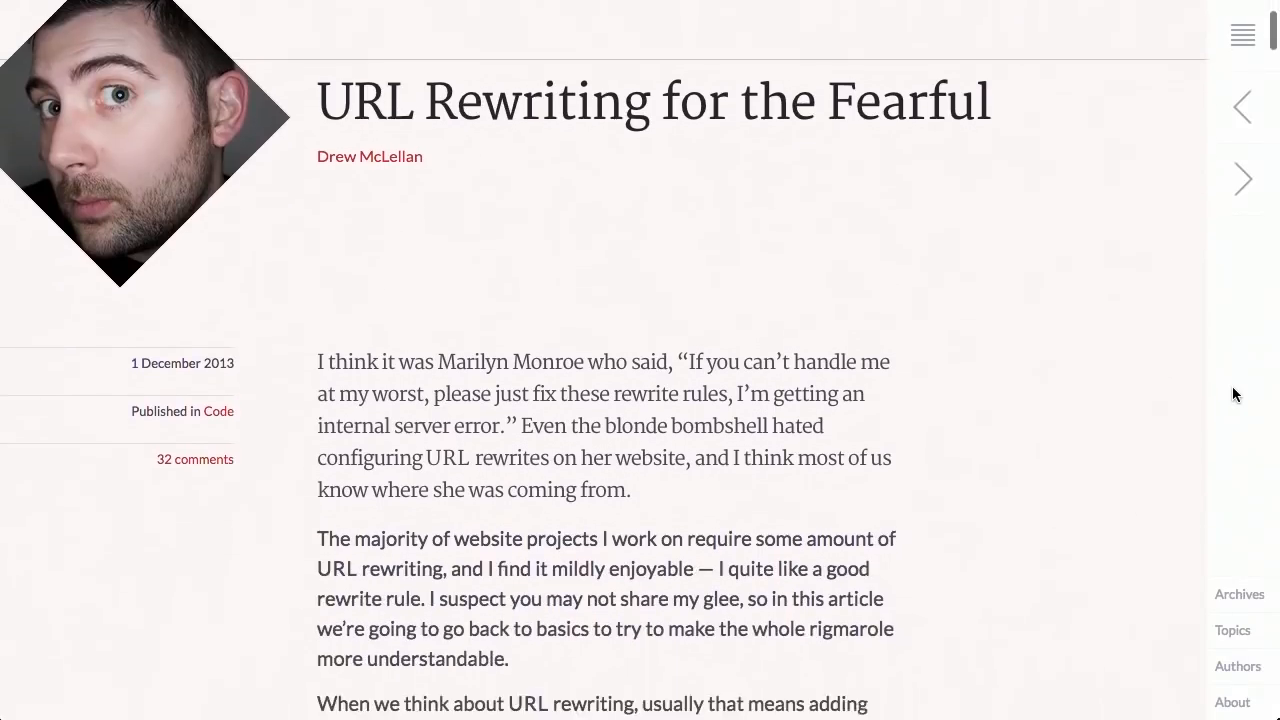
scroll(down, 3)
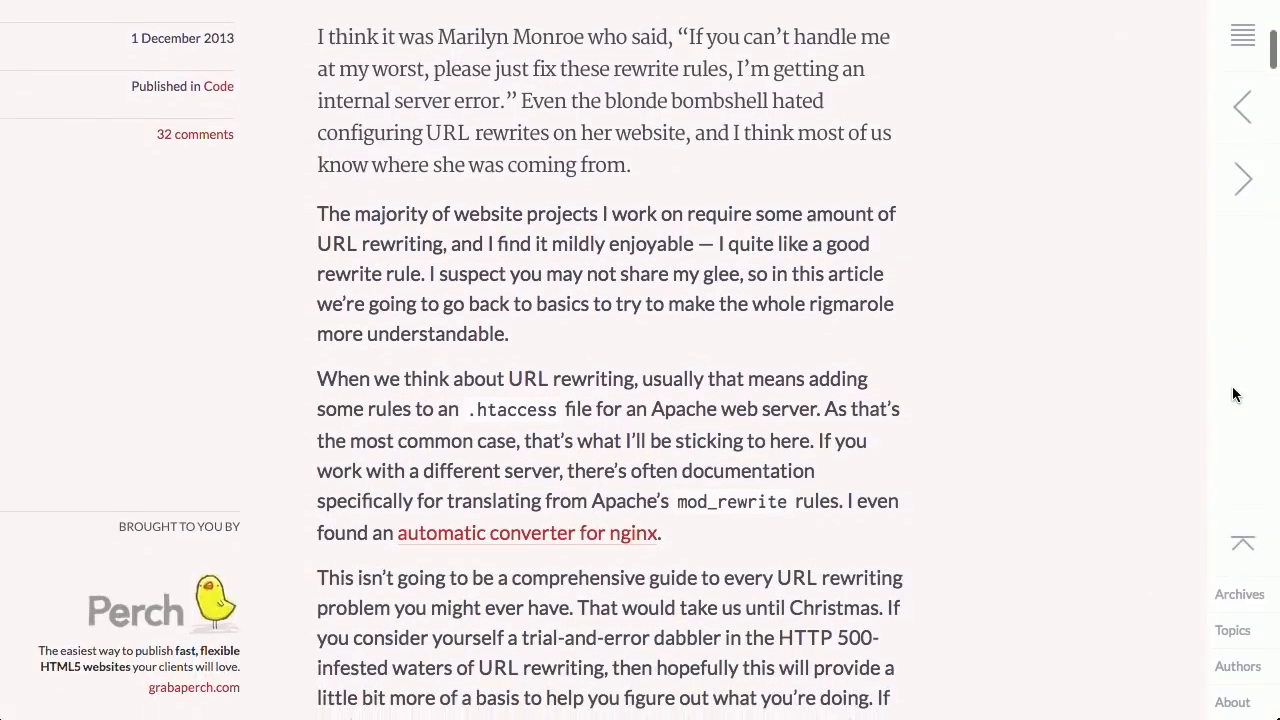
scroll(down, 3)
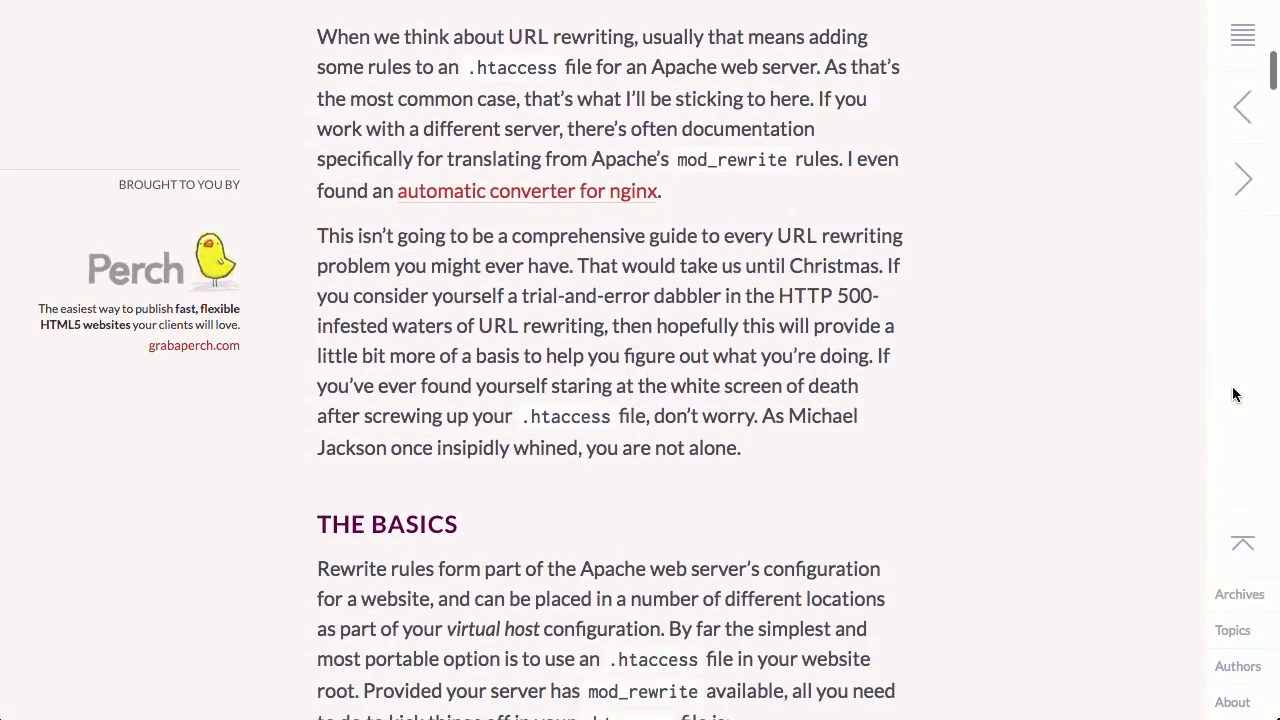
scroll(down, 3)
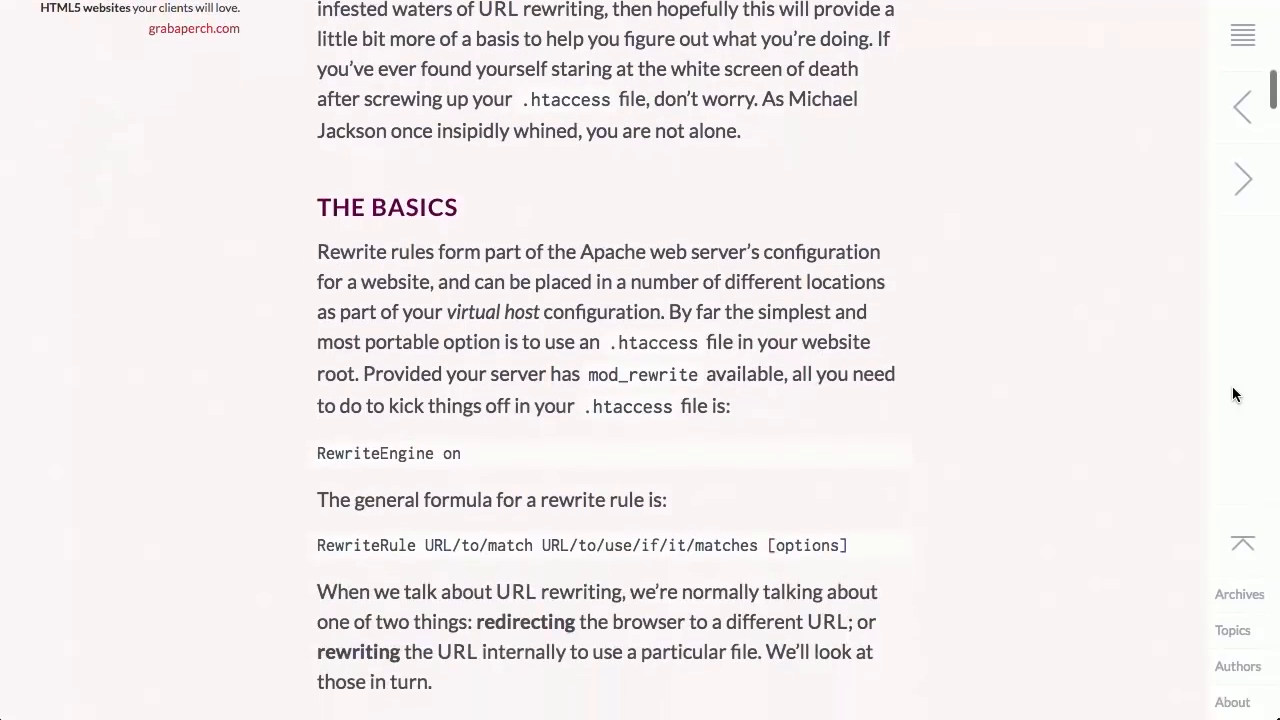
scroll(down, 3)
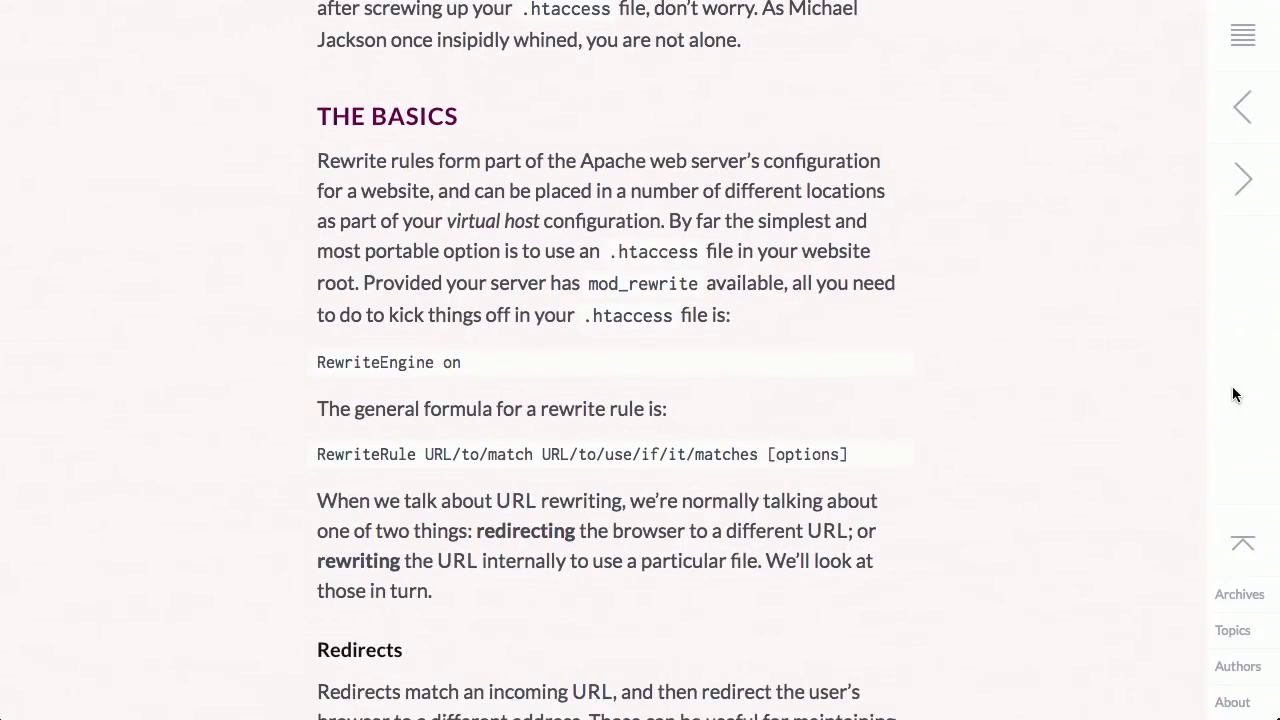
scroll(down, 3)
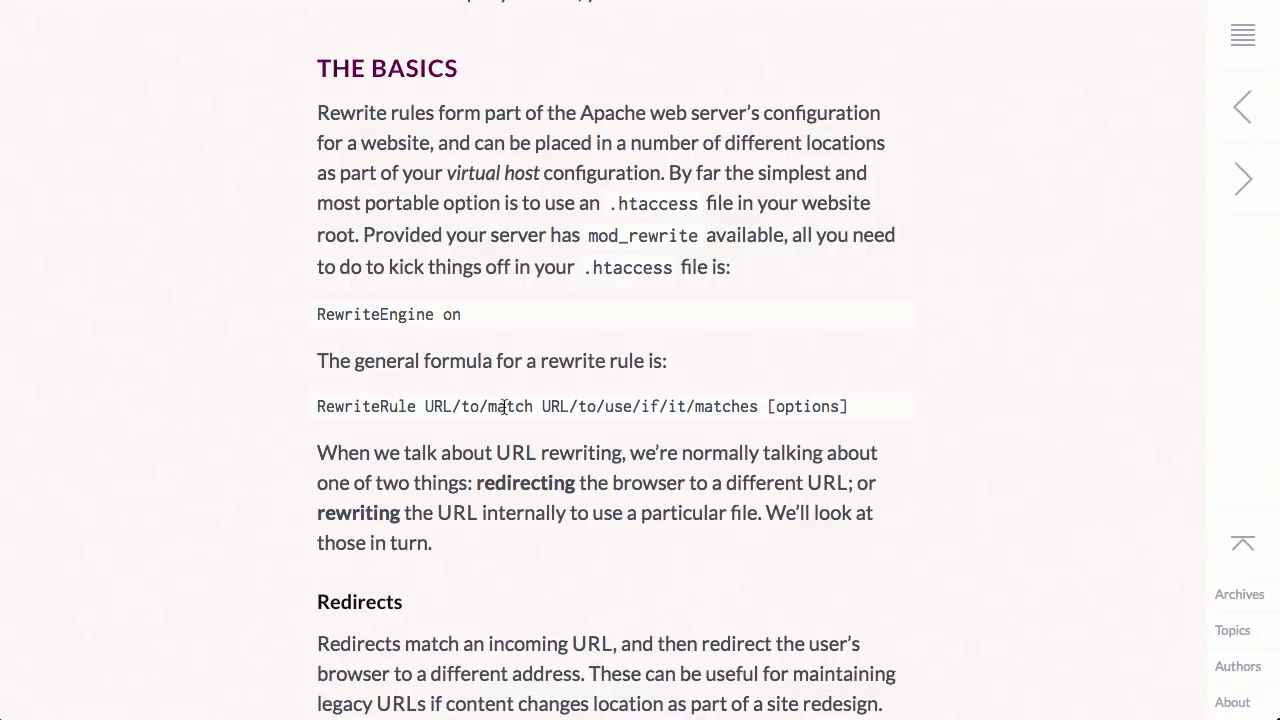
mouse_move(1180, 428)
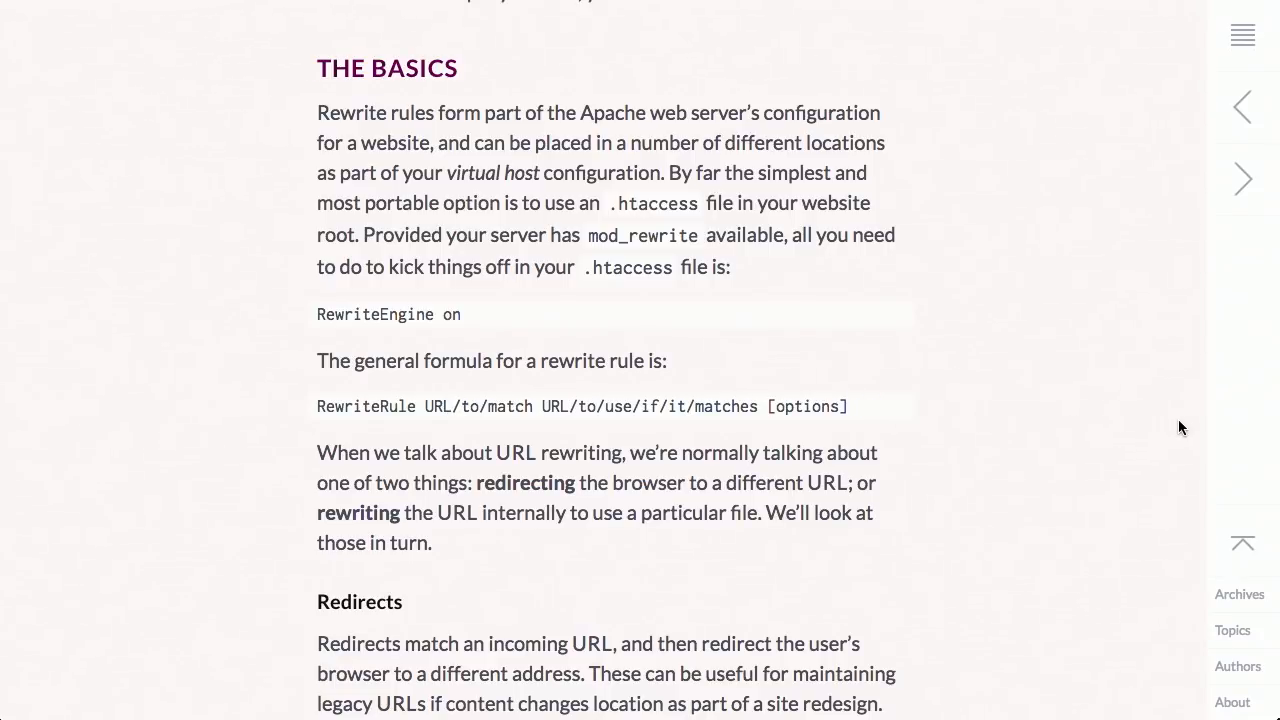
scroll(down, 3)
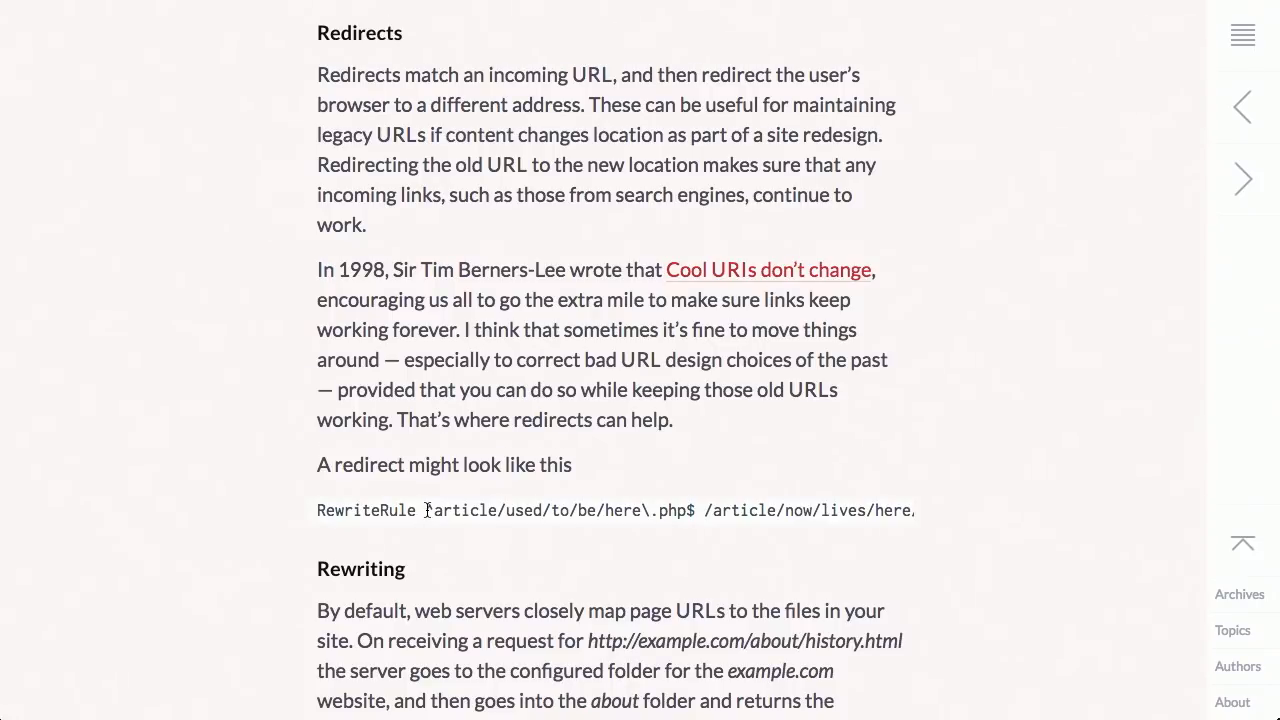
mouse_move(694, 546)
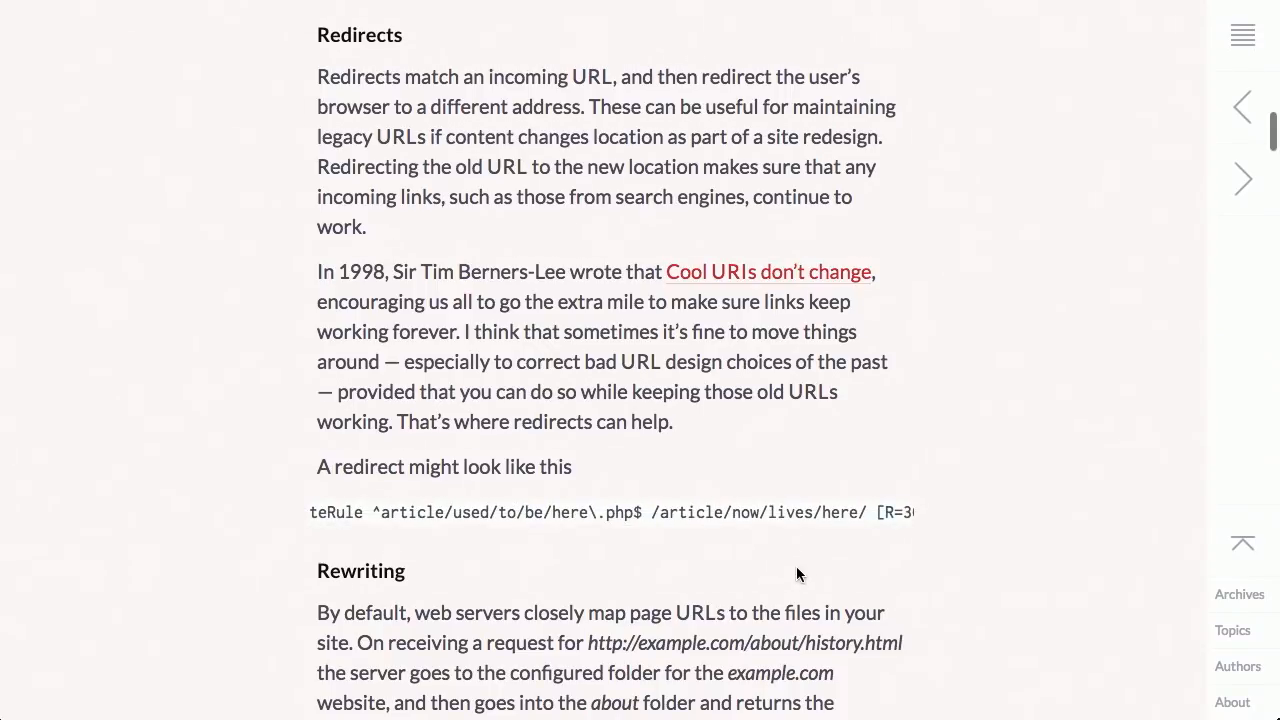
mouse_move(904, 538)
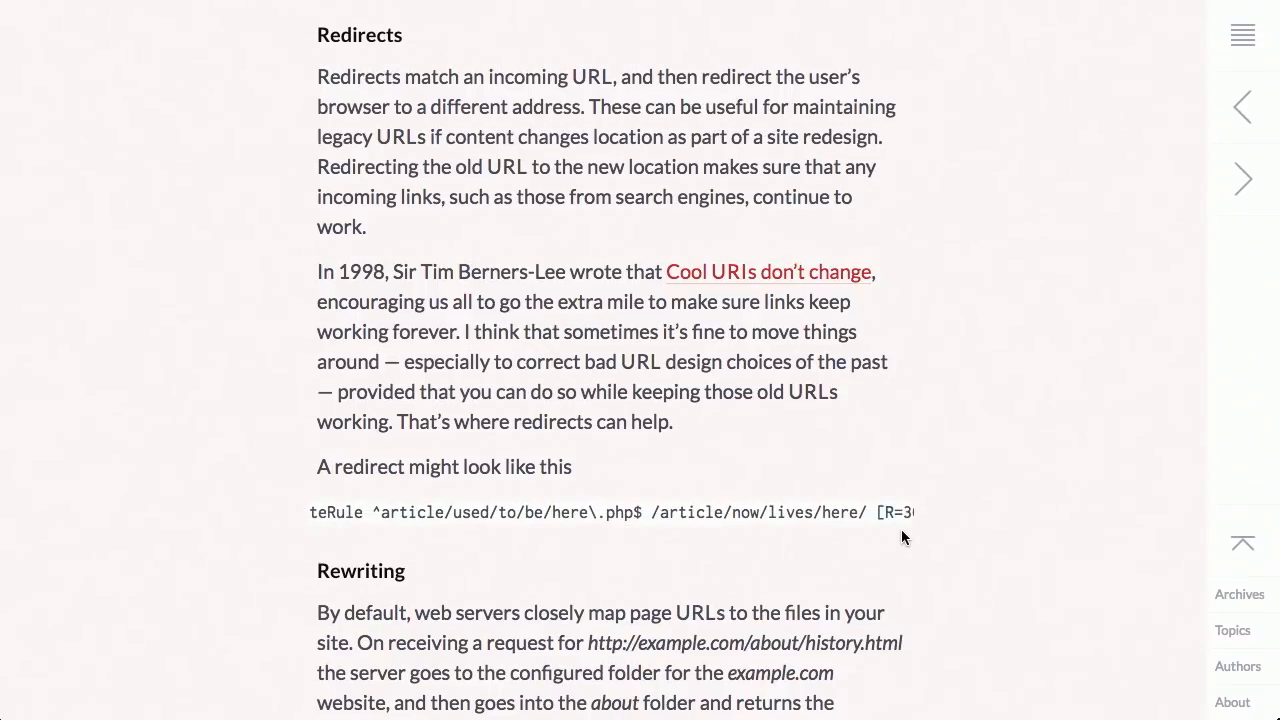
Step: Continue through Rewriting to the character groups under Matching Patterns
scroll(down, 3)
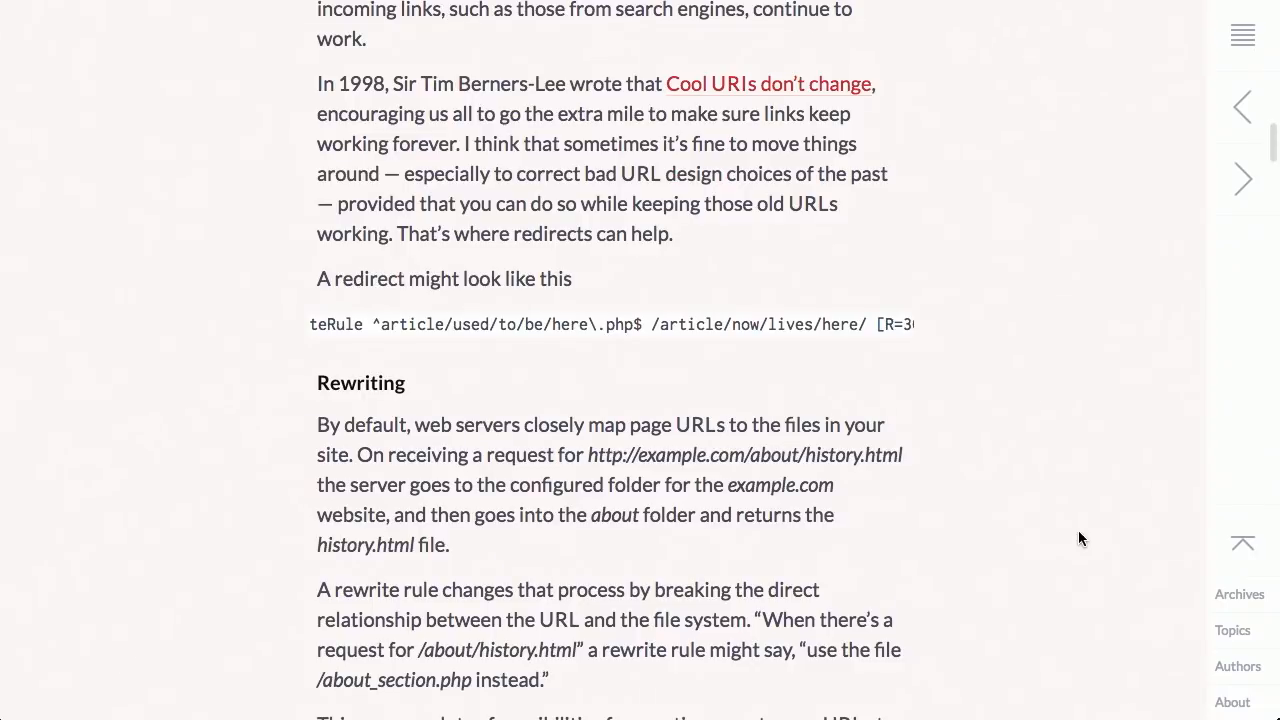
scroll(down, 3)
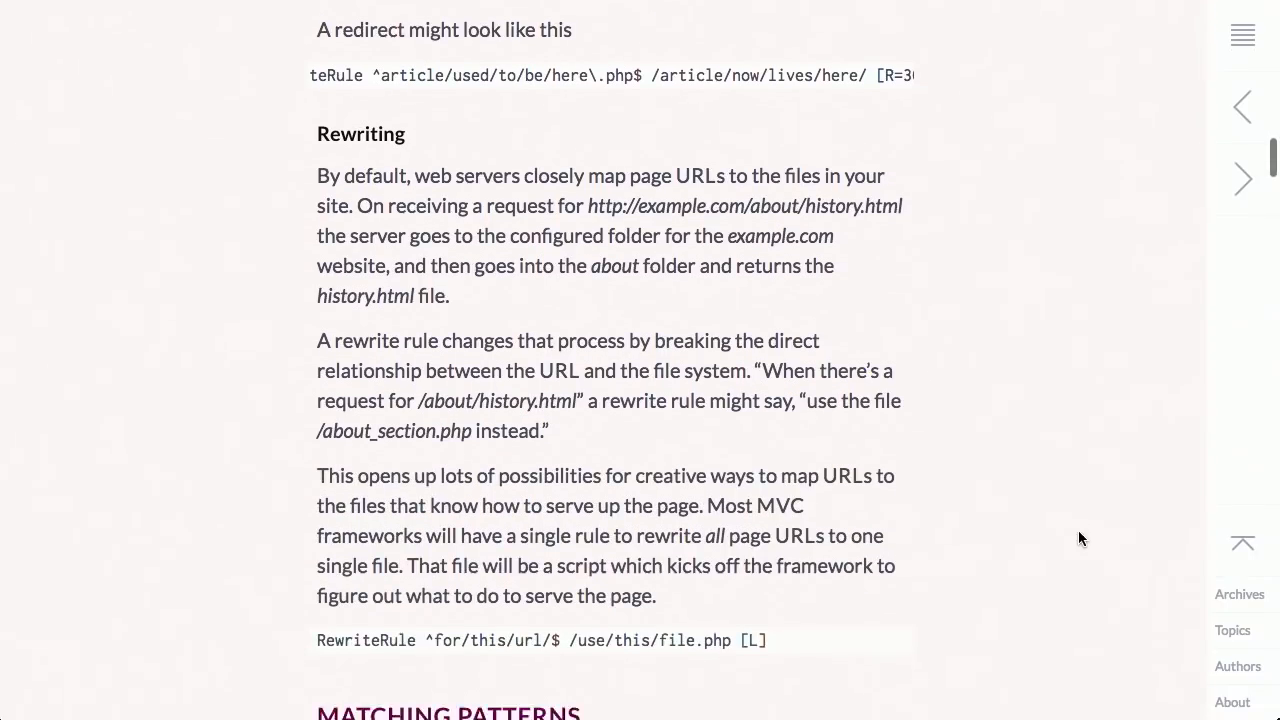
scroll(down, 3)
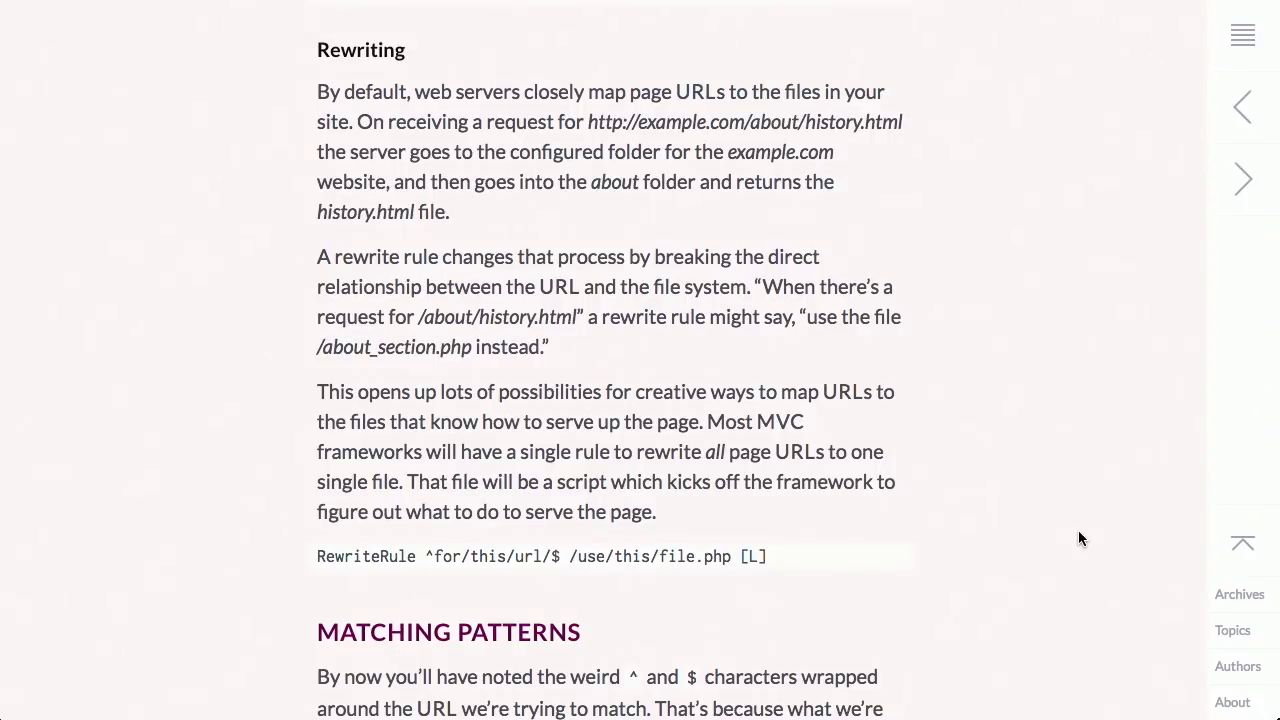
scroll(down, 3)
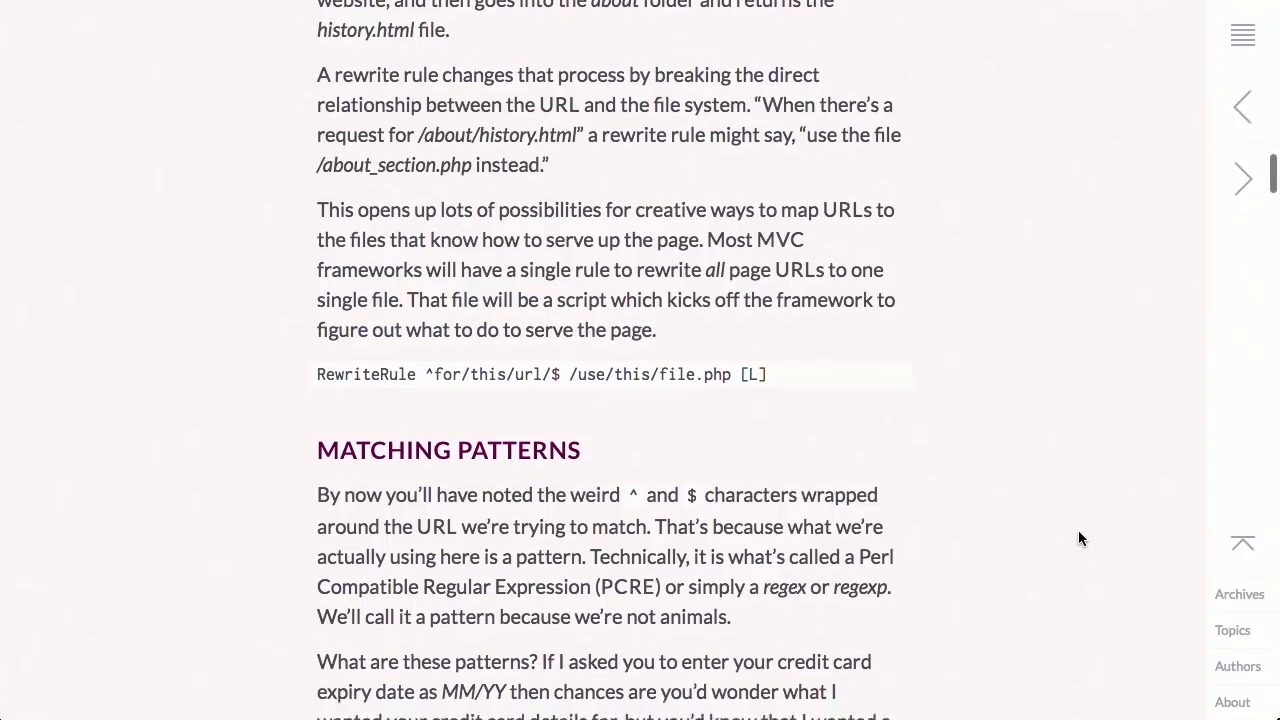
scroll(down, 3)
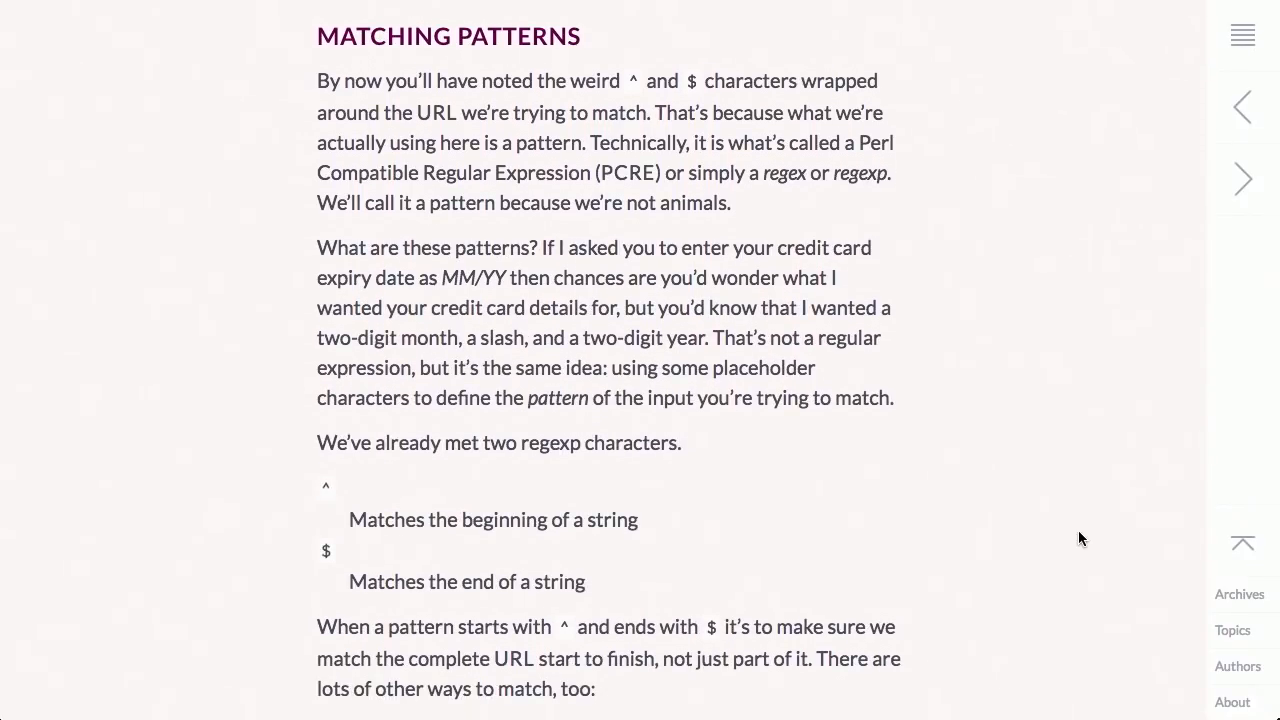
mouse_move(1112, 540)
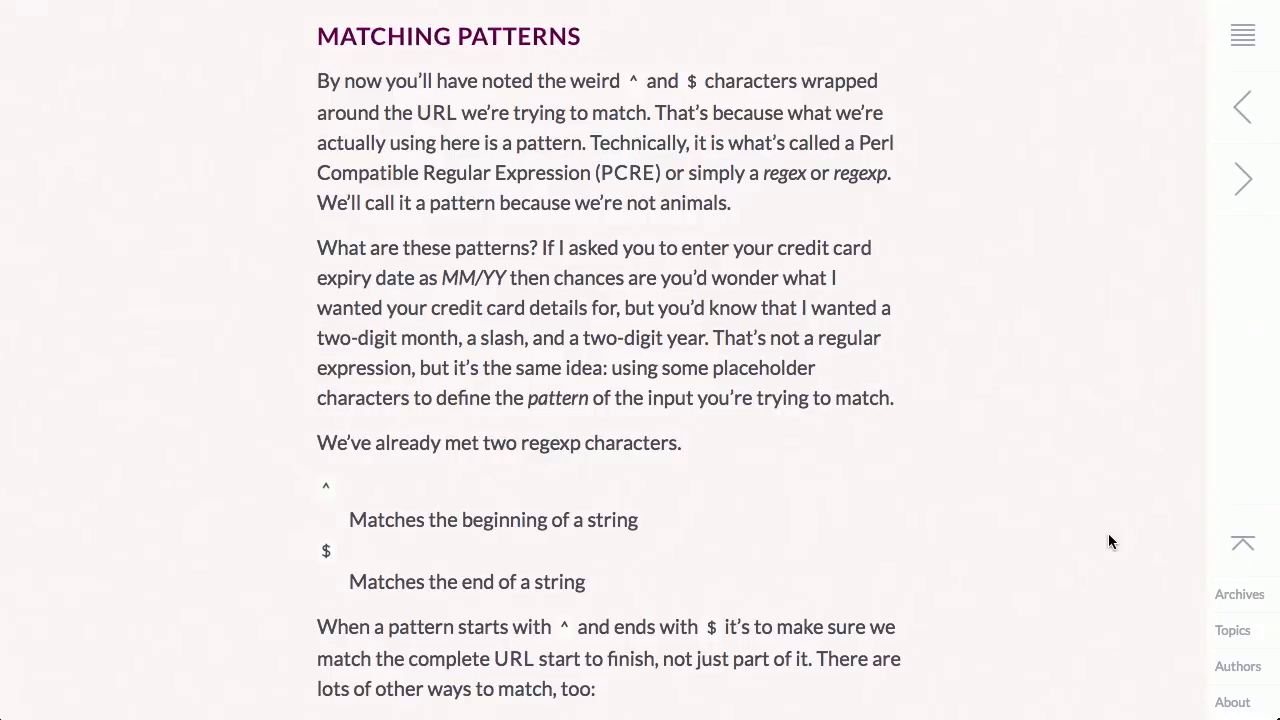
mouse_move(1080, 548)
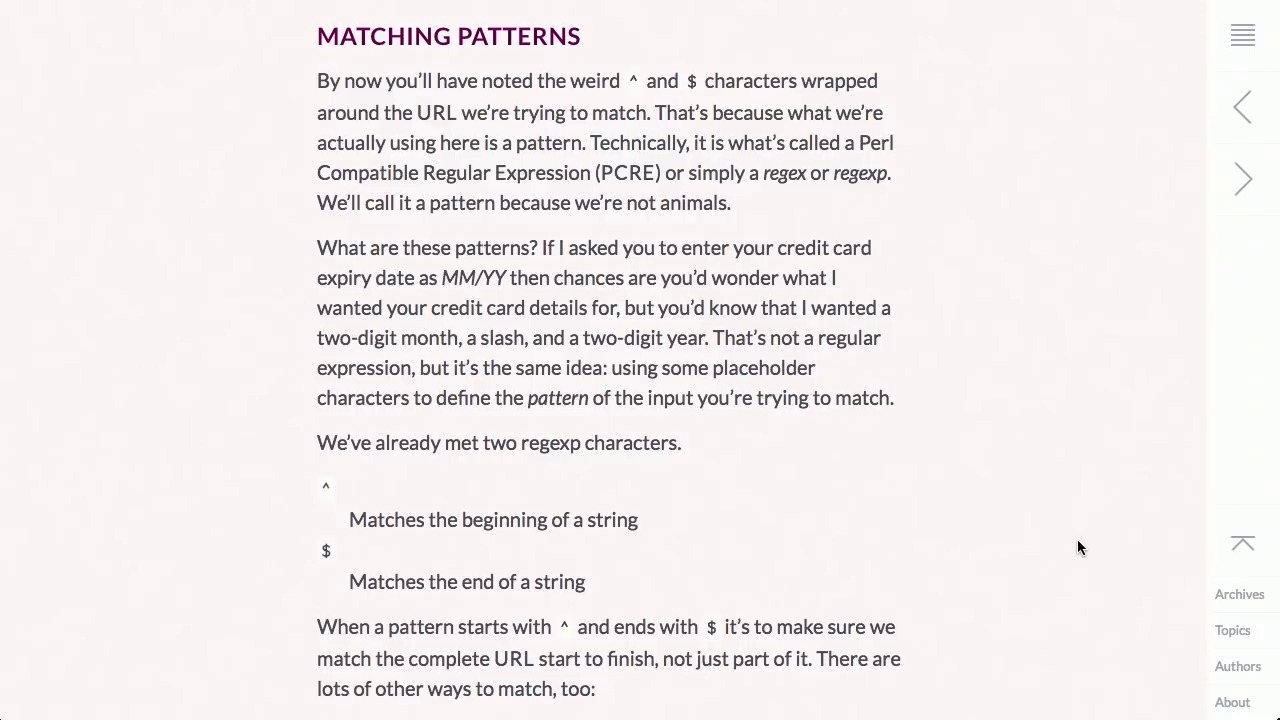
scroll(down, 3)
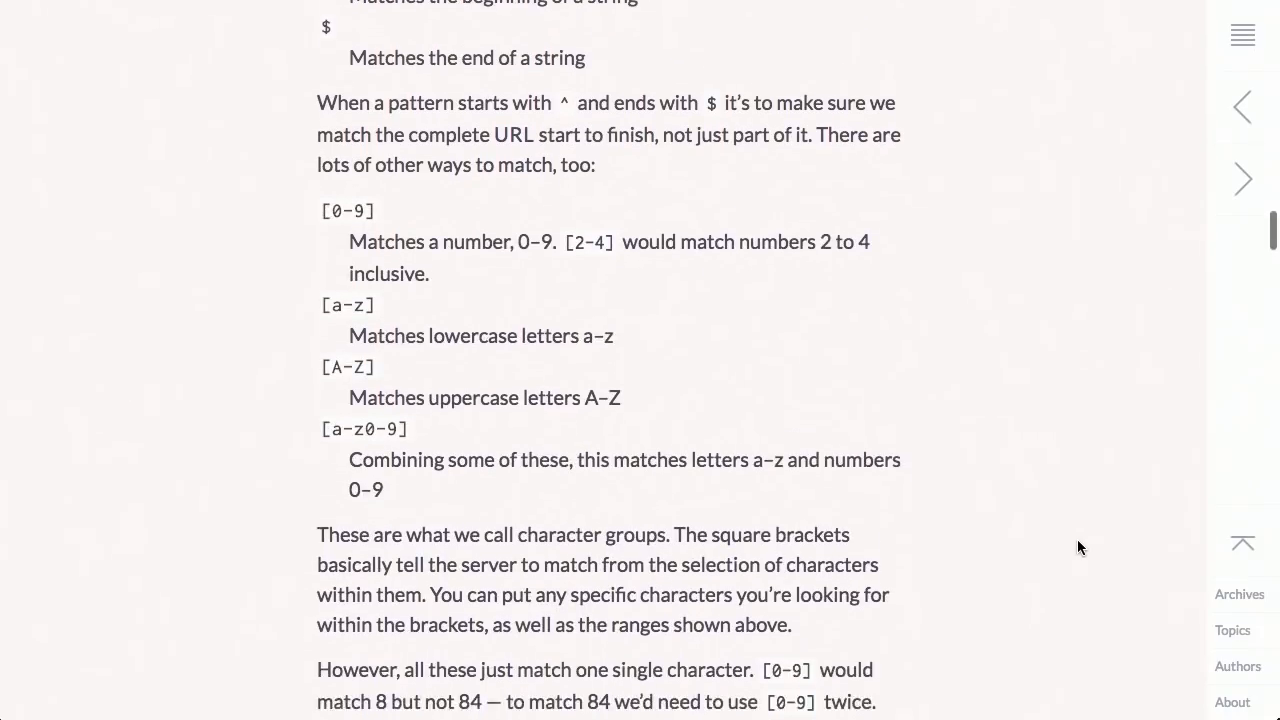
scroll(down, 3)
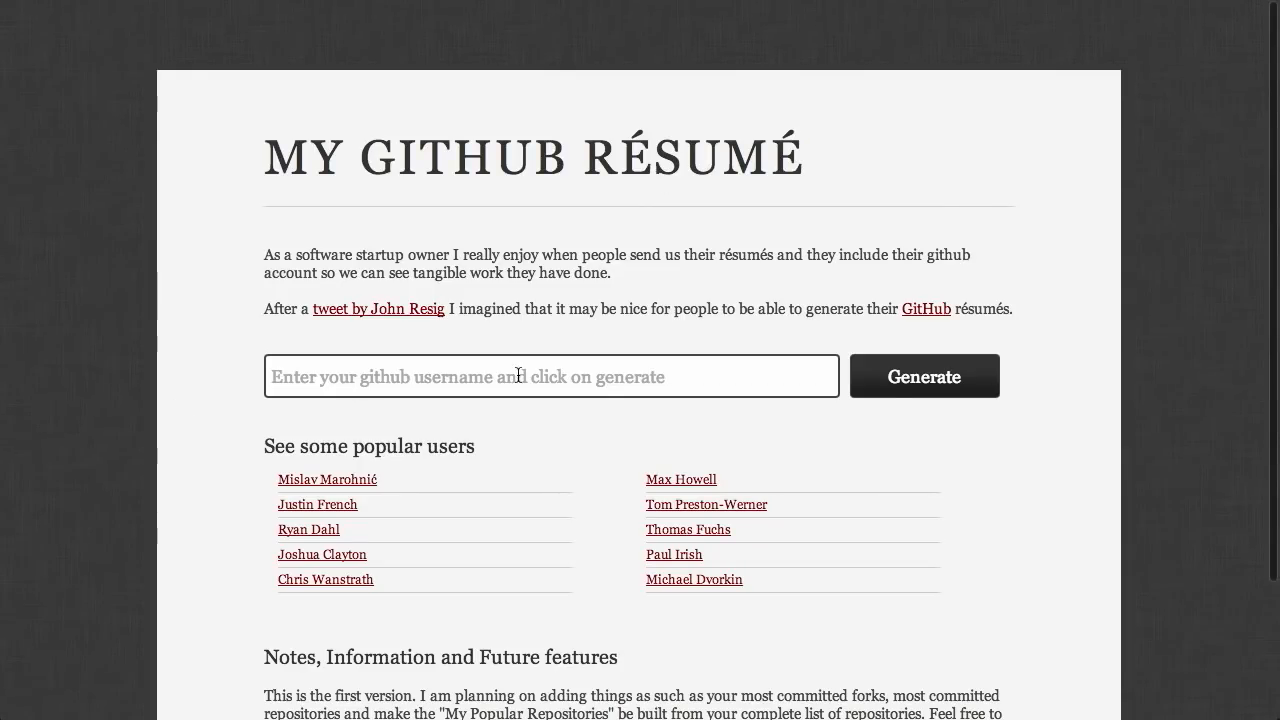
Step: Generate the GitHub résumé for username 'davidcoallier'
click(550, 376)
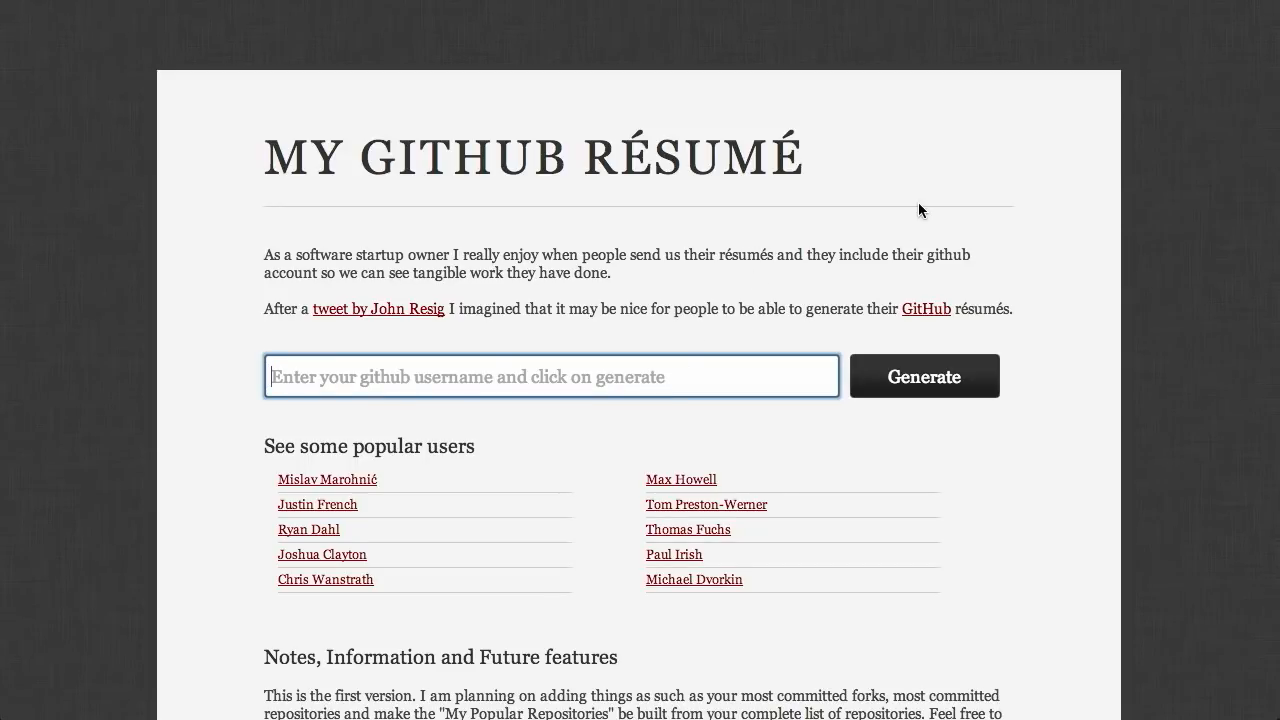
text(davidcoallier)
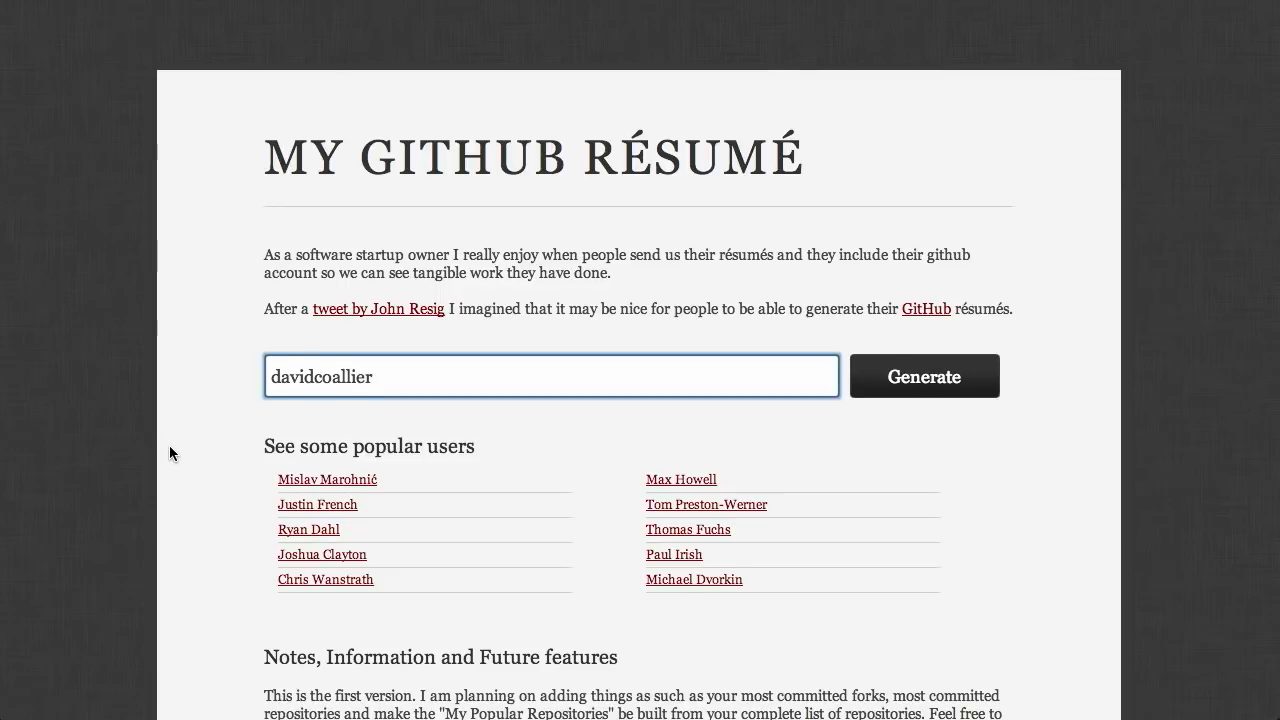
scroll(down, 3)
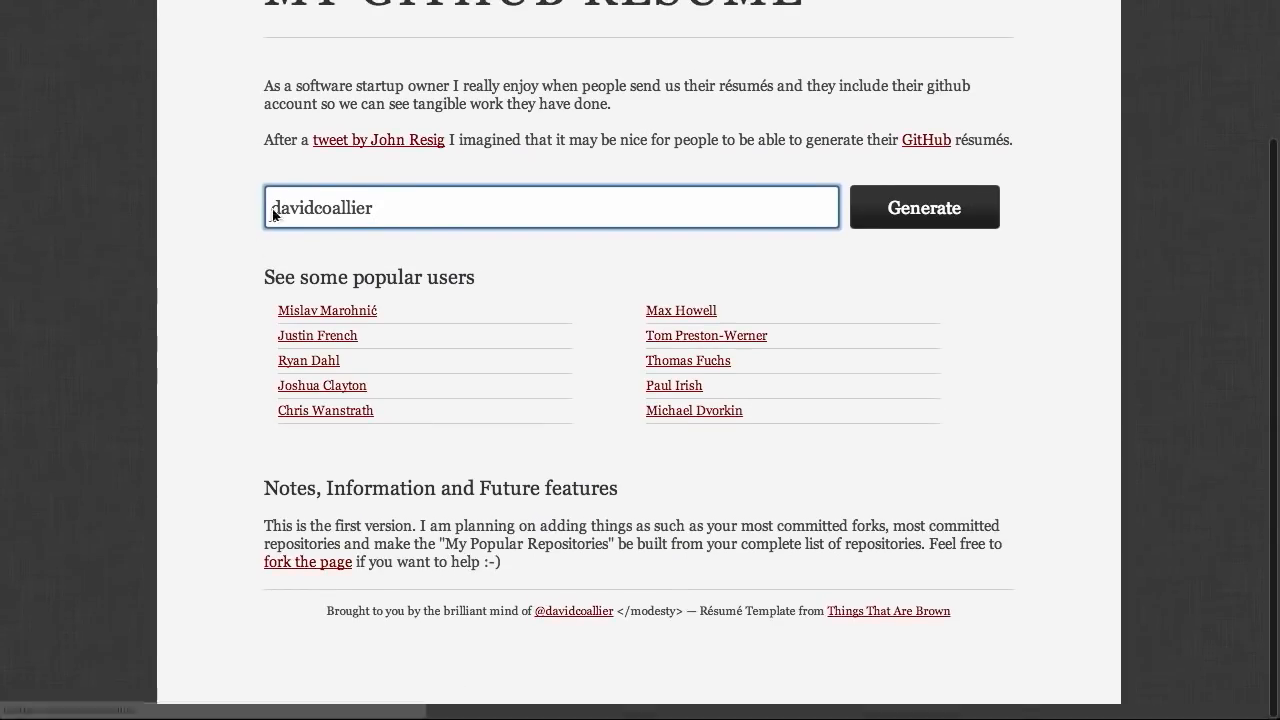
scroll(down, 3)
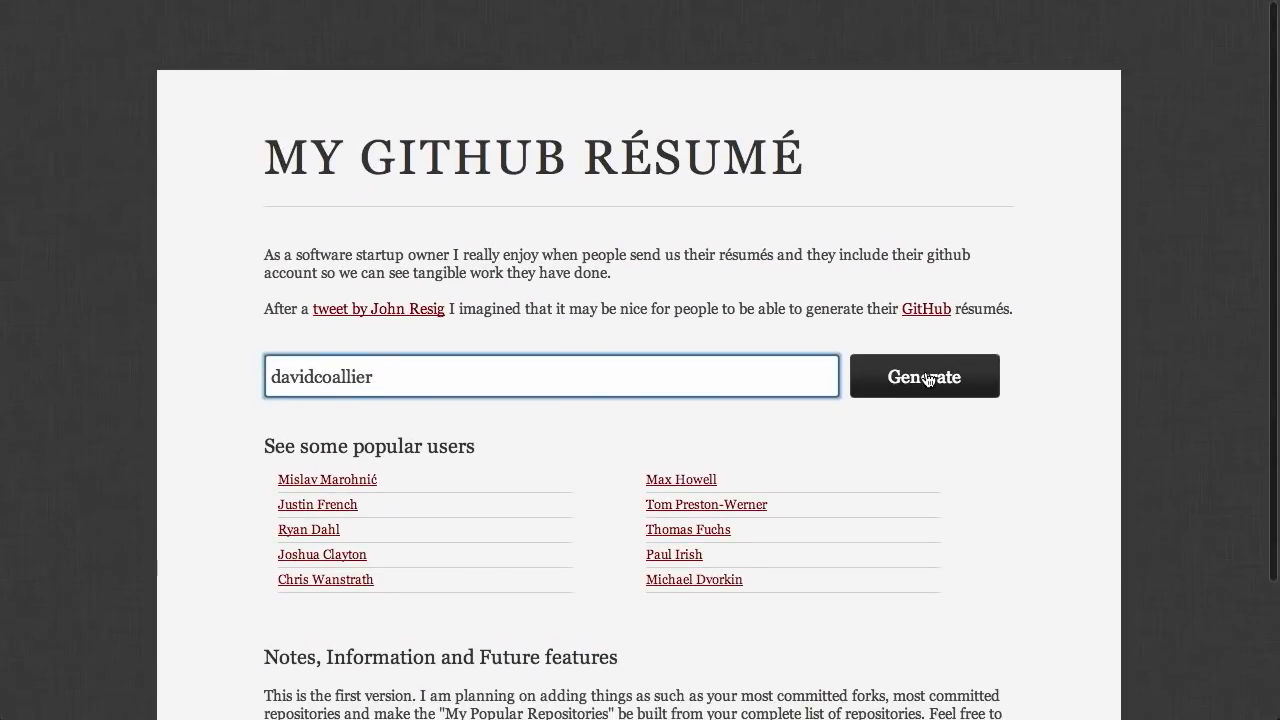
click(924, 376)
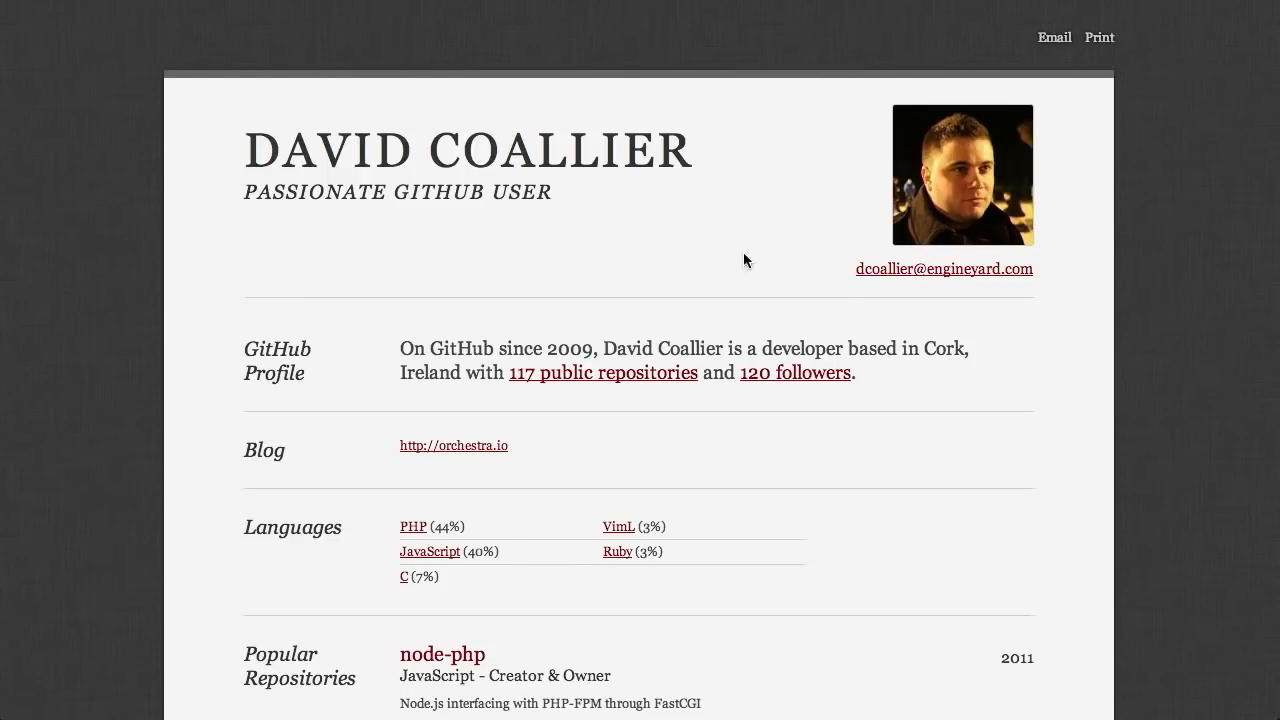
mouse_move(1178, 204)
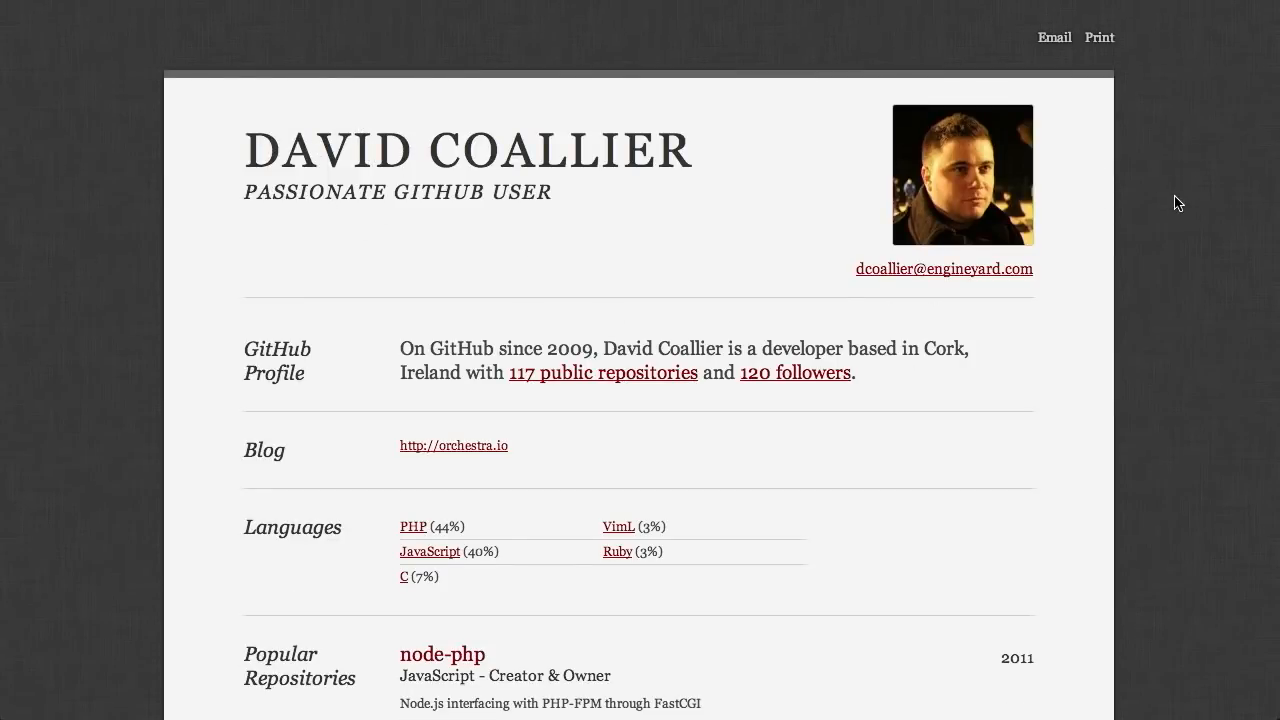
Step: Look over David Coallier's résumé through its Organizations and About sections
scroll(down, 3)
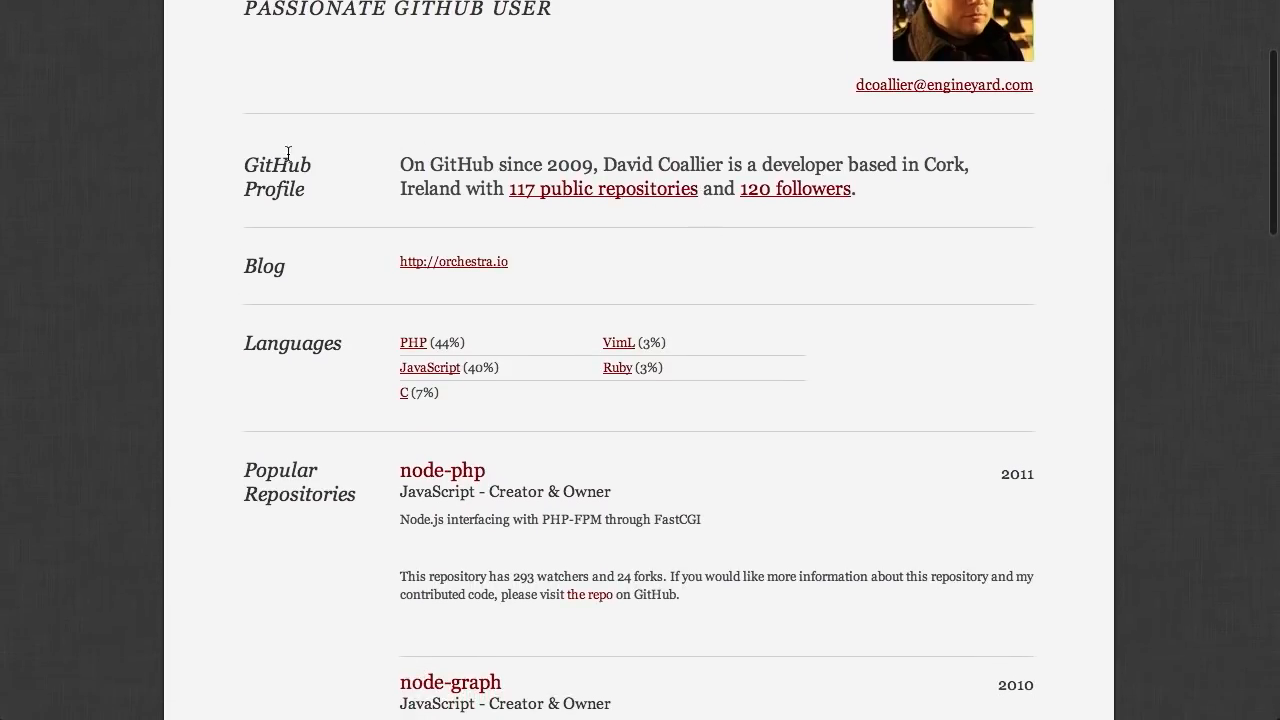
mouse_move(652, 256)
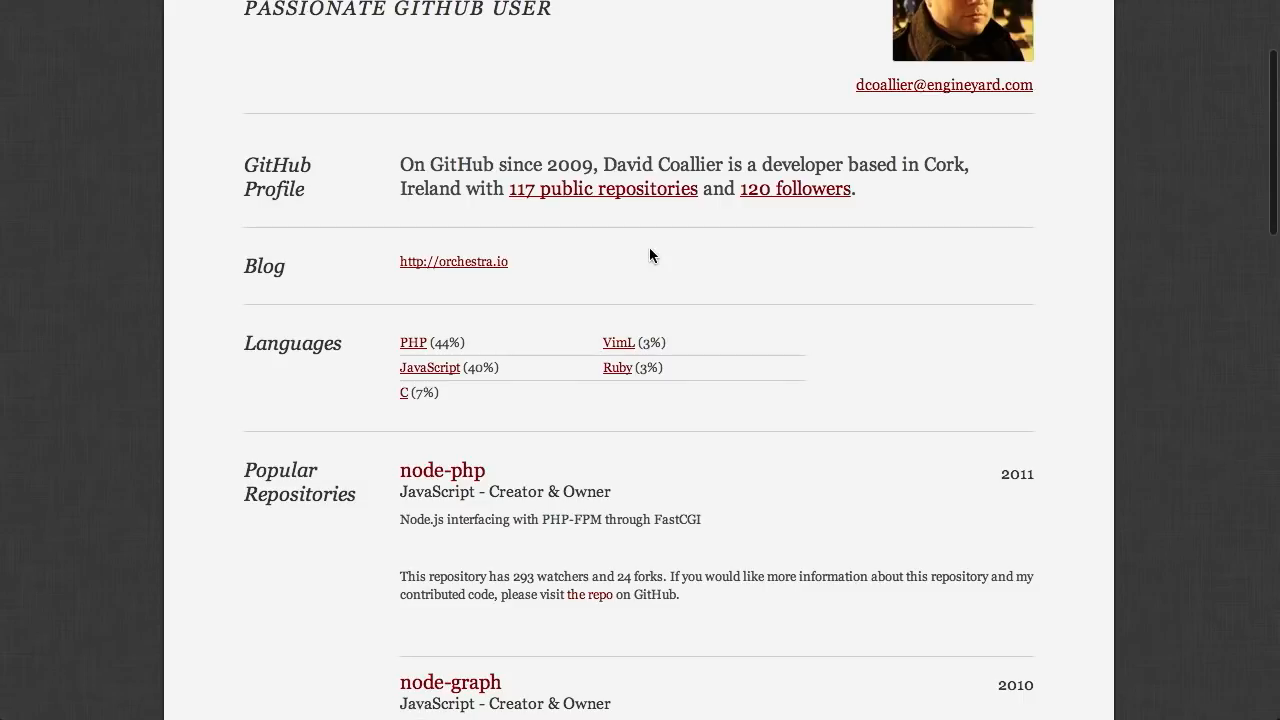
scroll(down, 3)
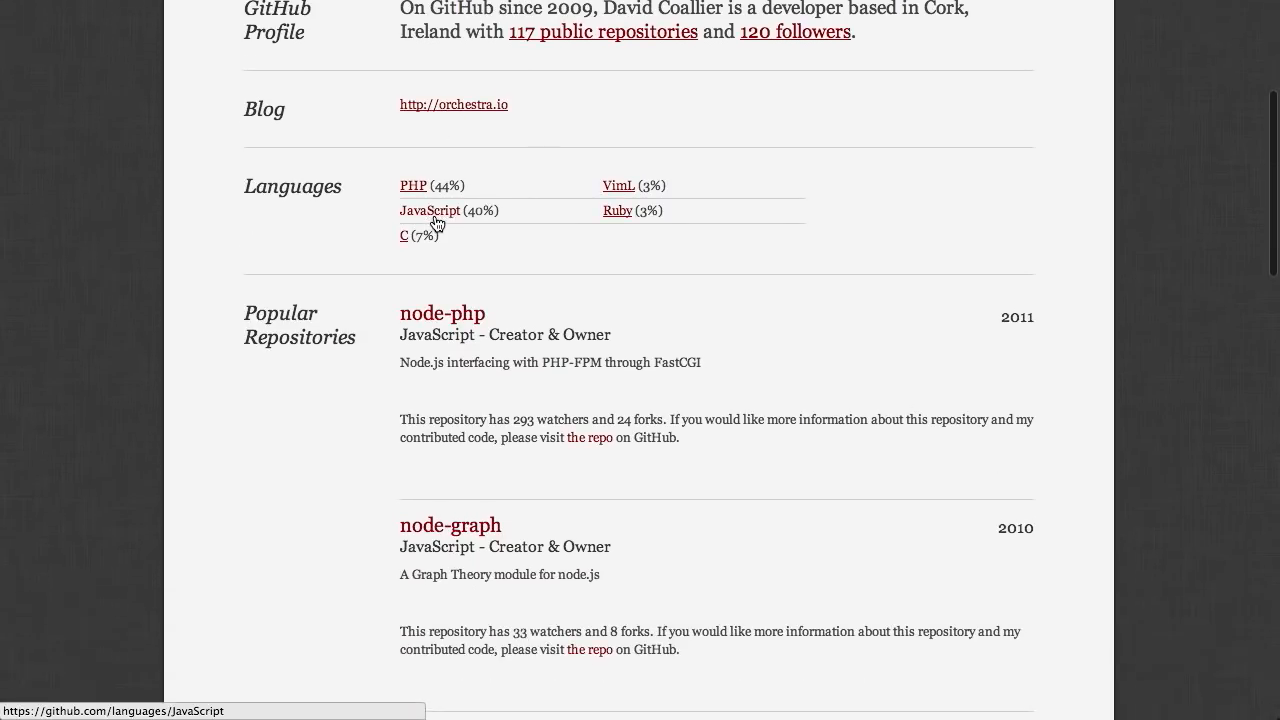
mouse_move(490, 244)
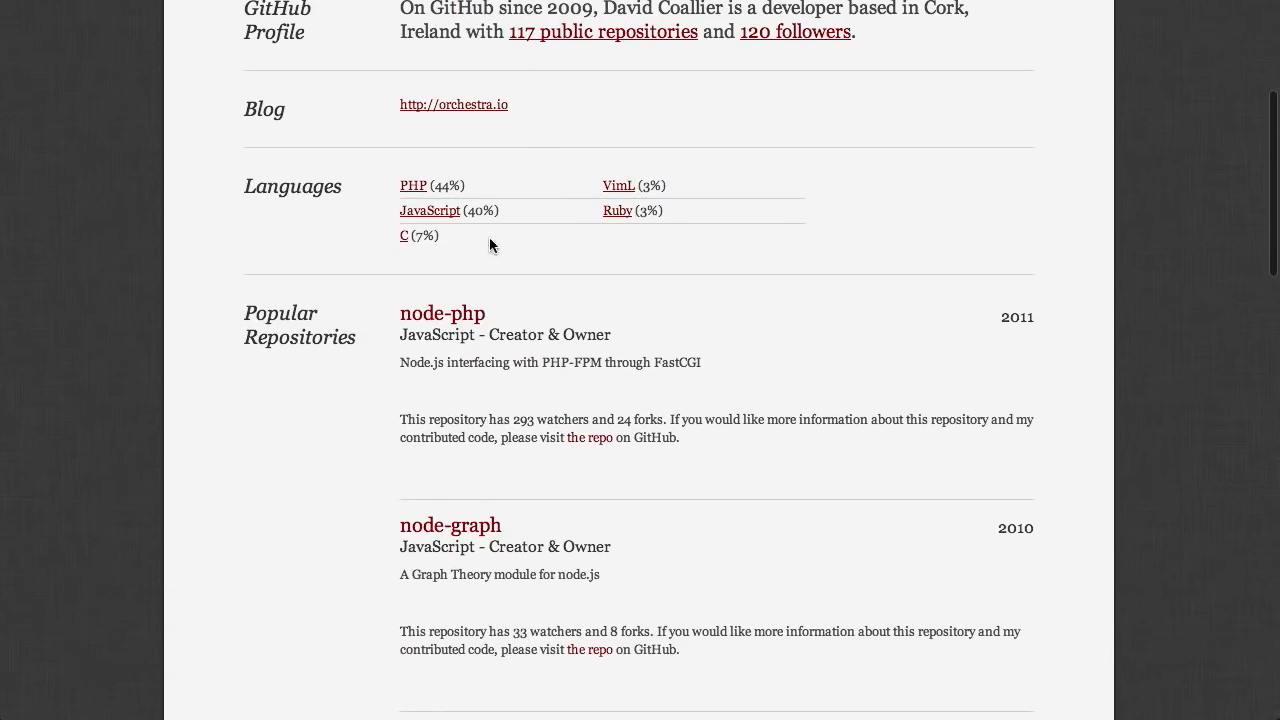
scroll(down, 3)
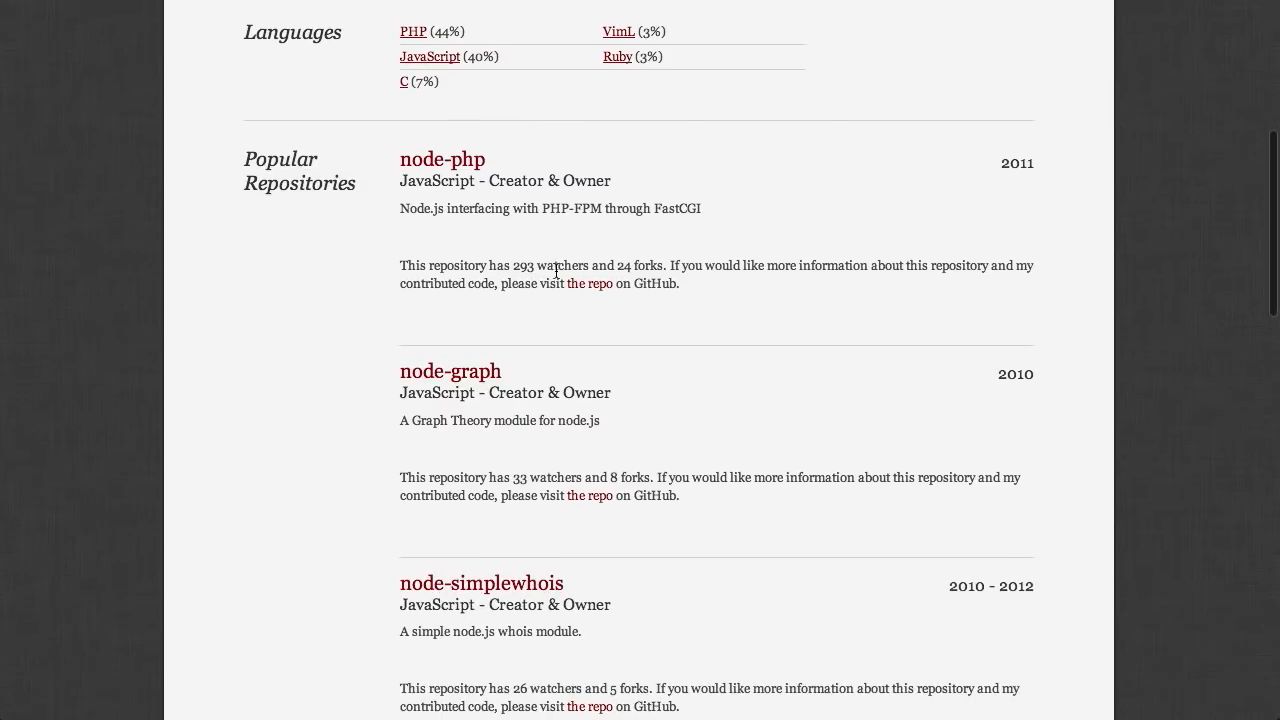
scroll(down, 3)
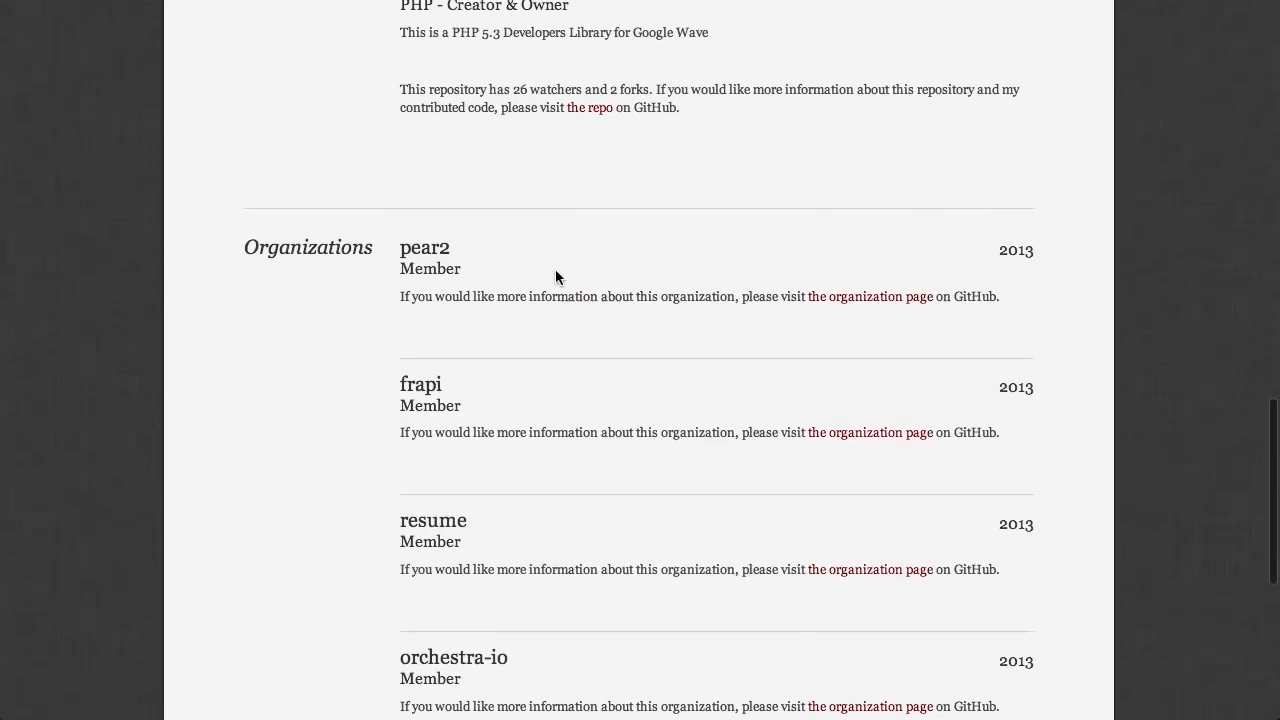
scroll(down, 3)
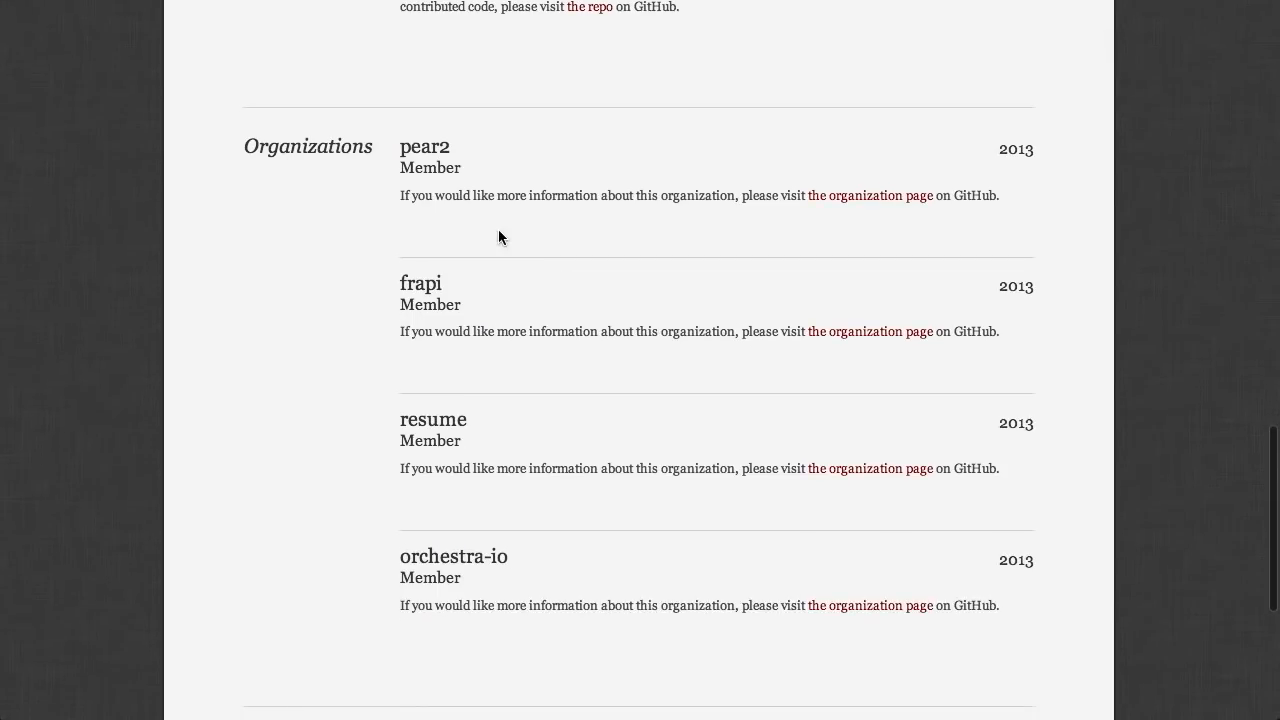
scroll(down, 3)
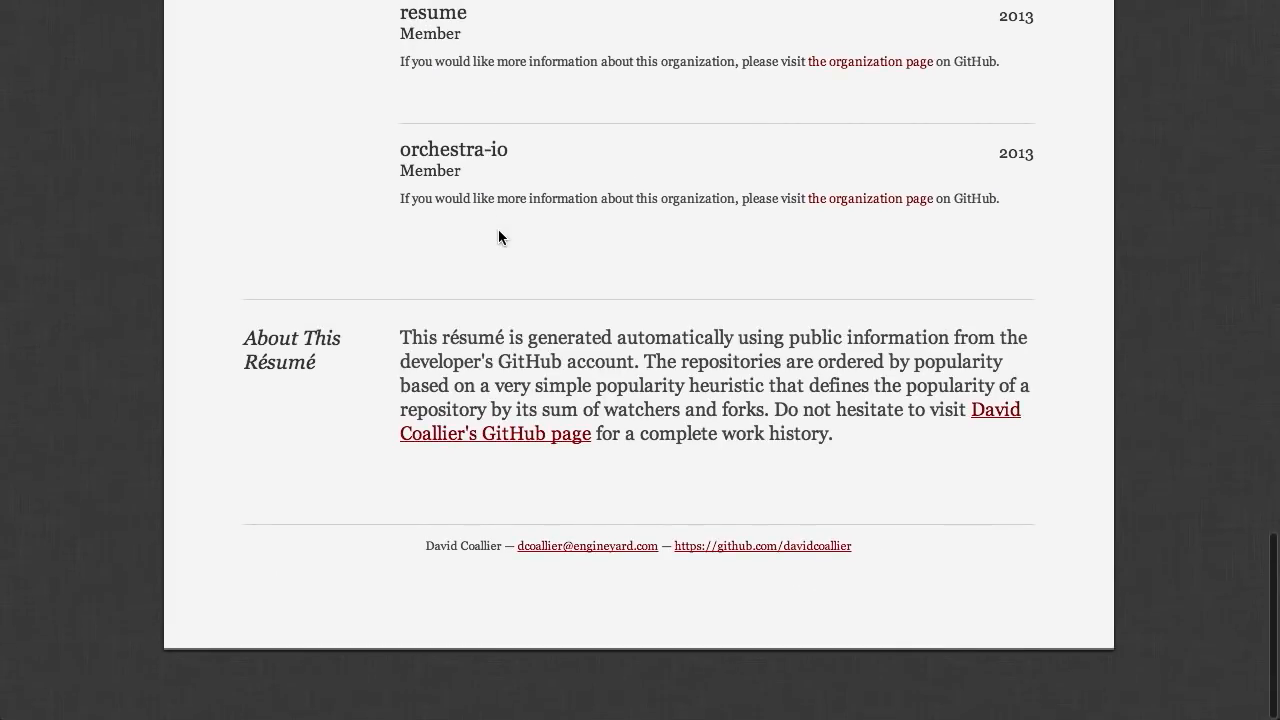
scroll(down, 3)
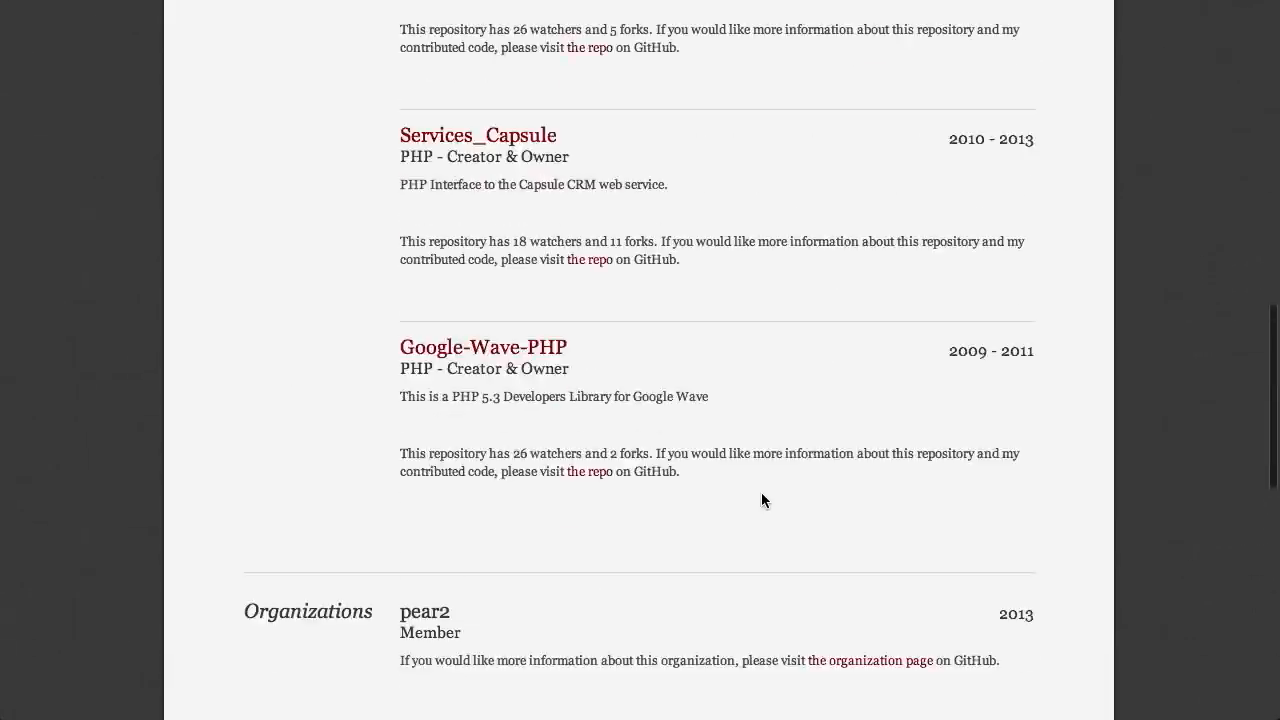
scroll(up, 3)
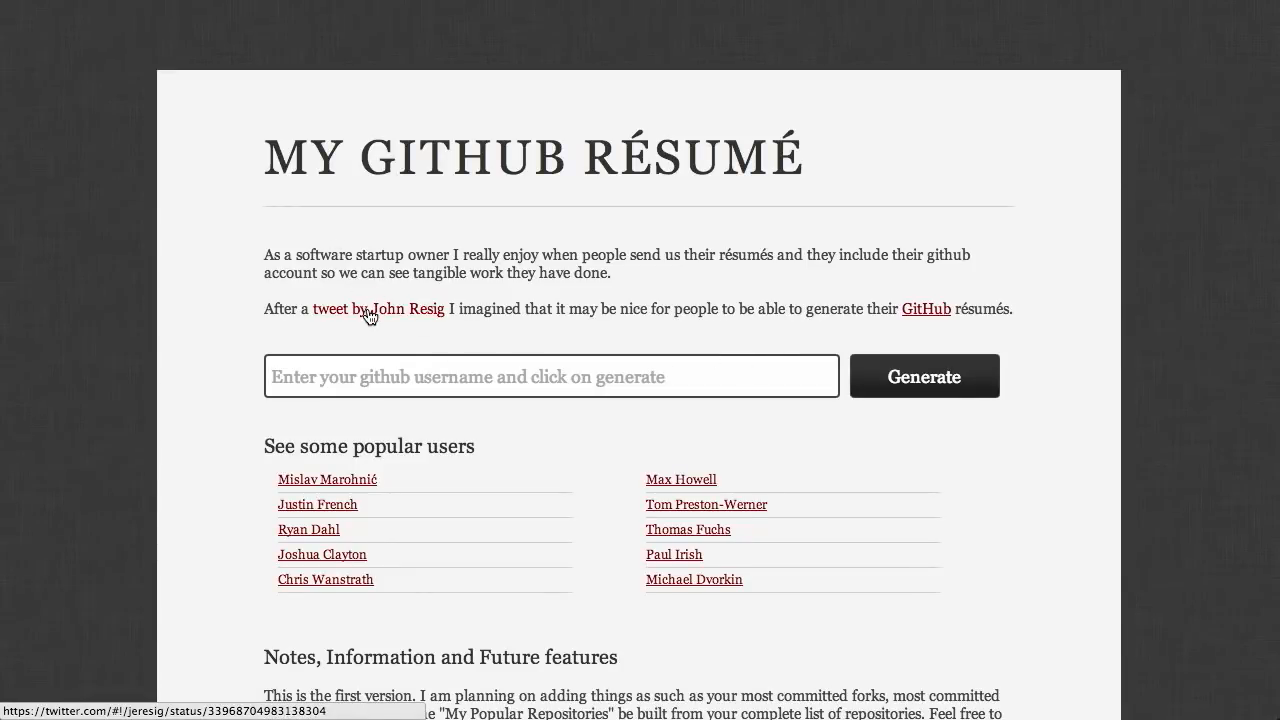
Step: View John Resig's tweet that inspired the résumé generator on Twitter
click(338, 308)
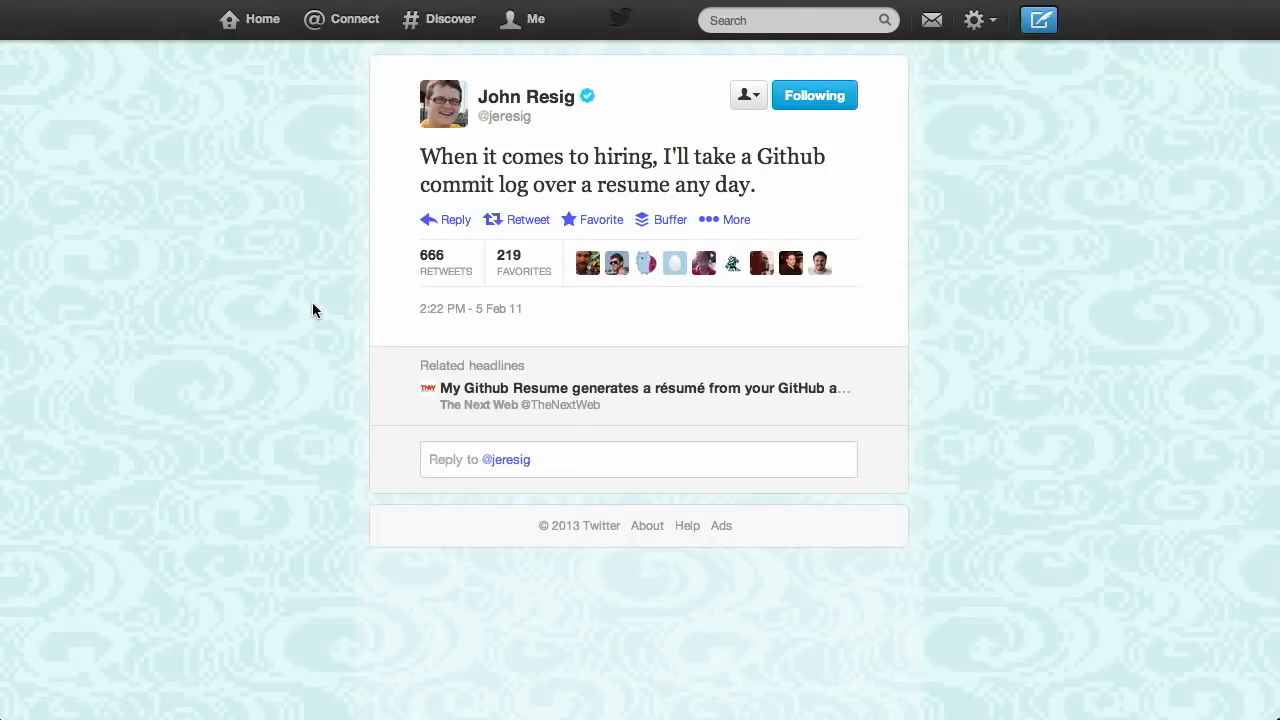
mouse_move(632, 164)
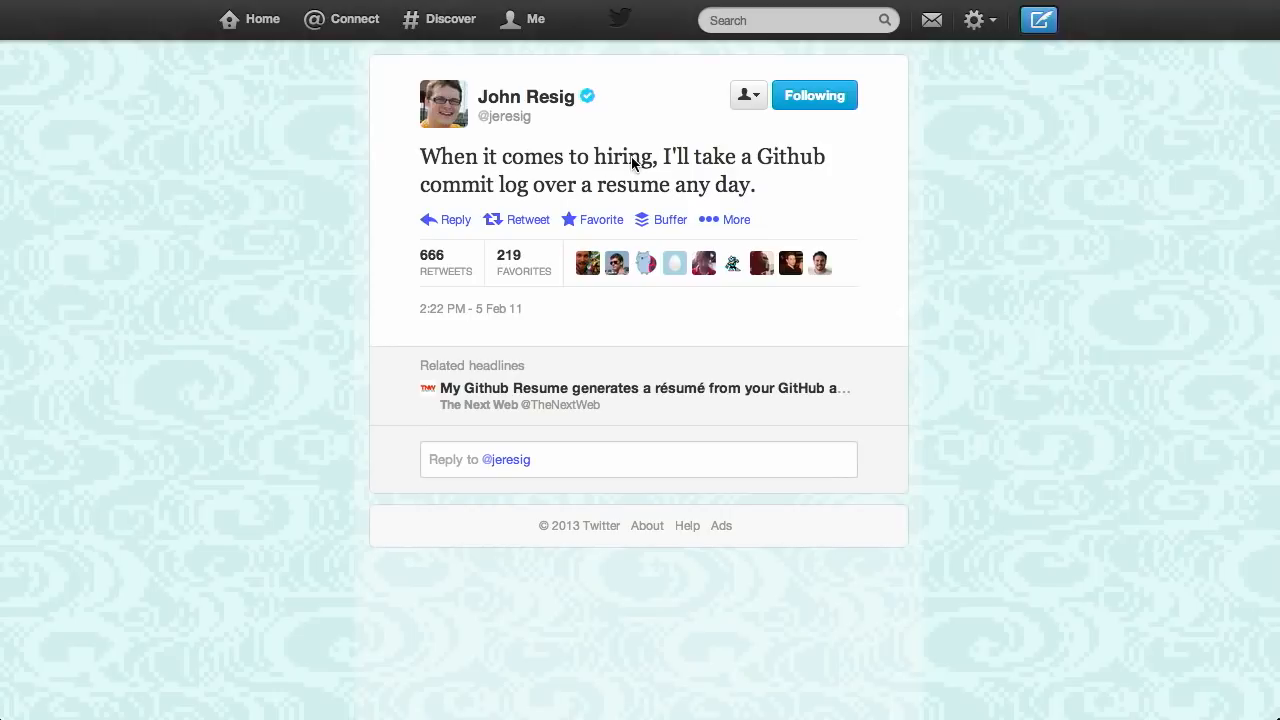
mouse_move(120, 210)
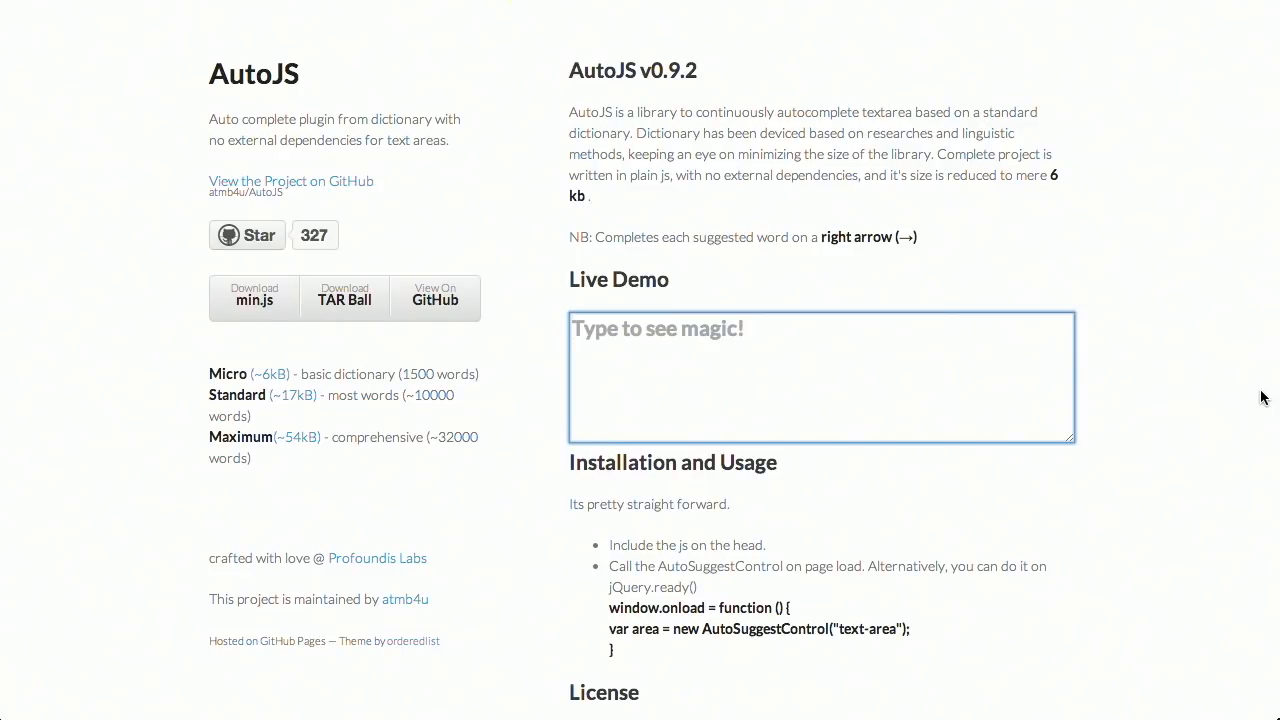
Step: Test the AutoJS live demo autocomplete by typing 'but' and 'banana' in its textarea
text(but)
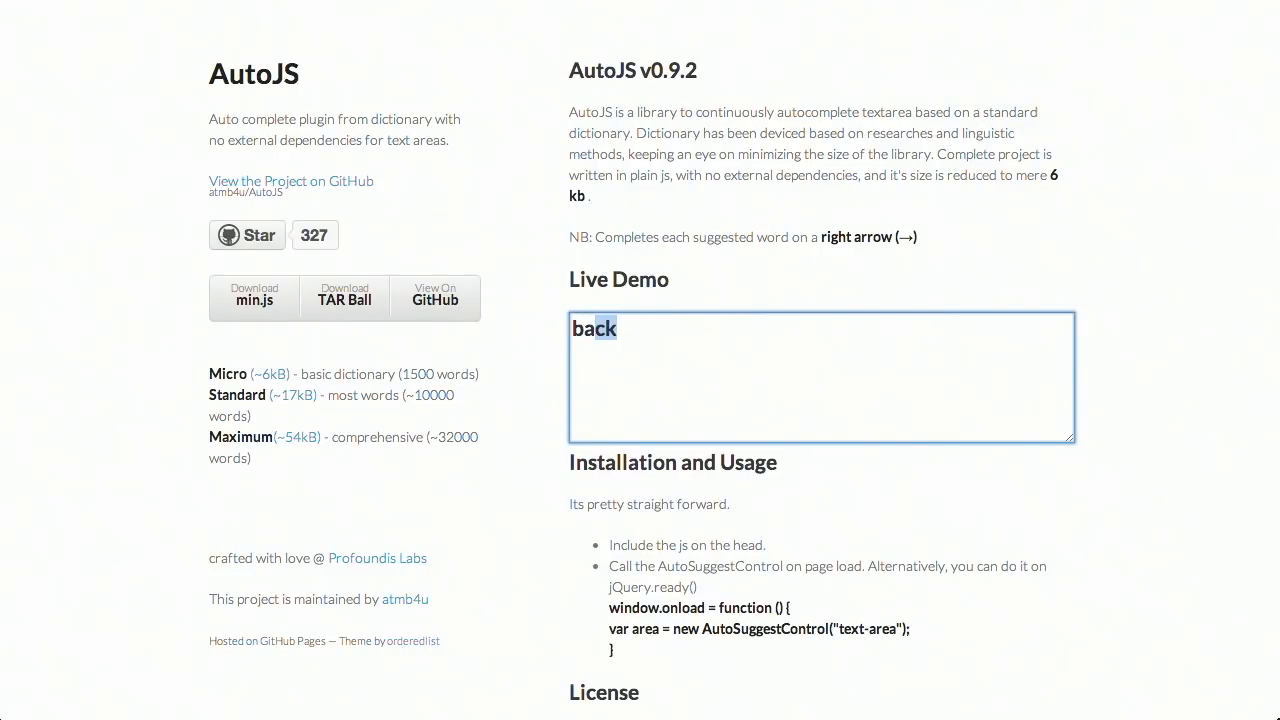
text(banana can)
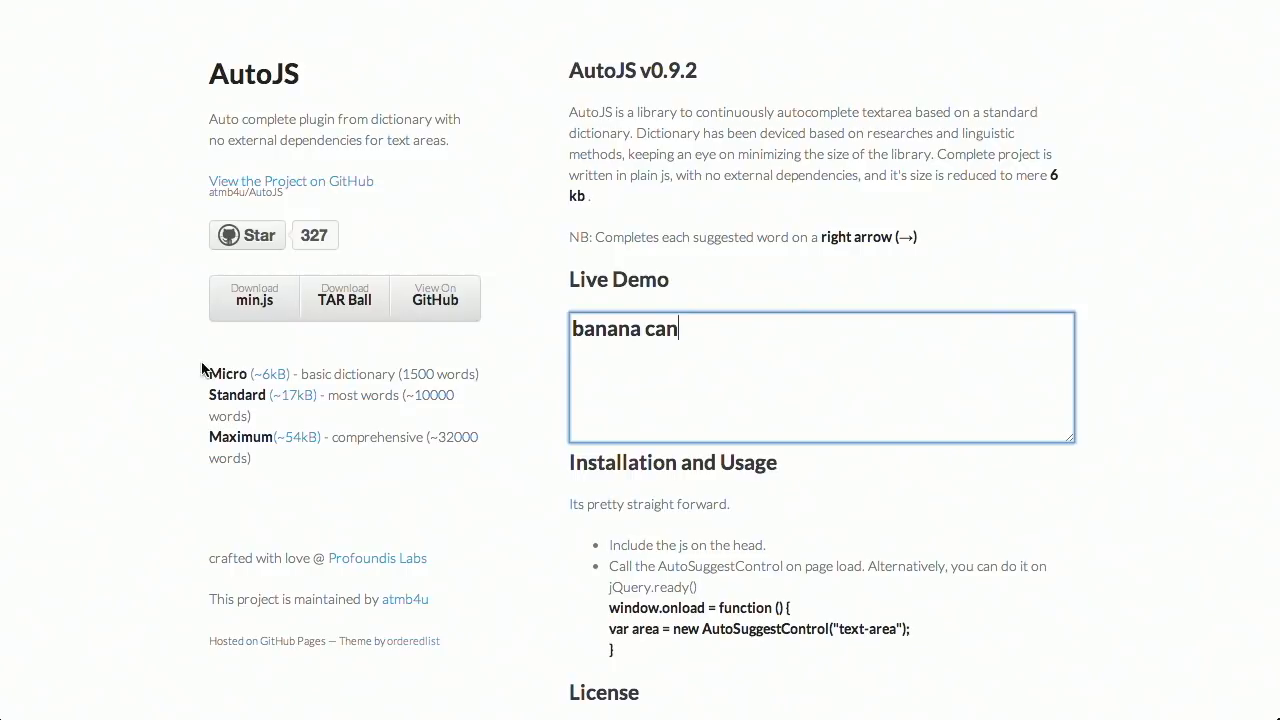
mouse_move(318, 396)
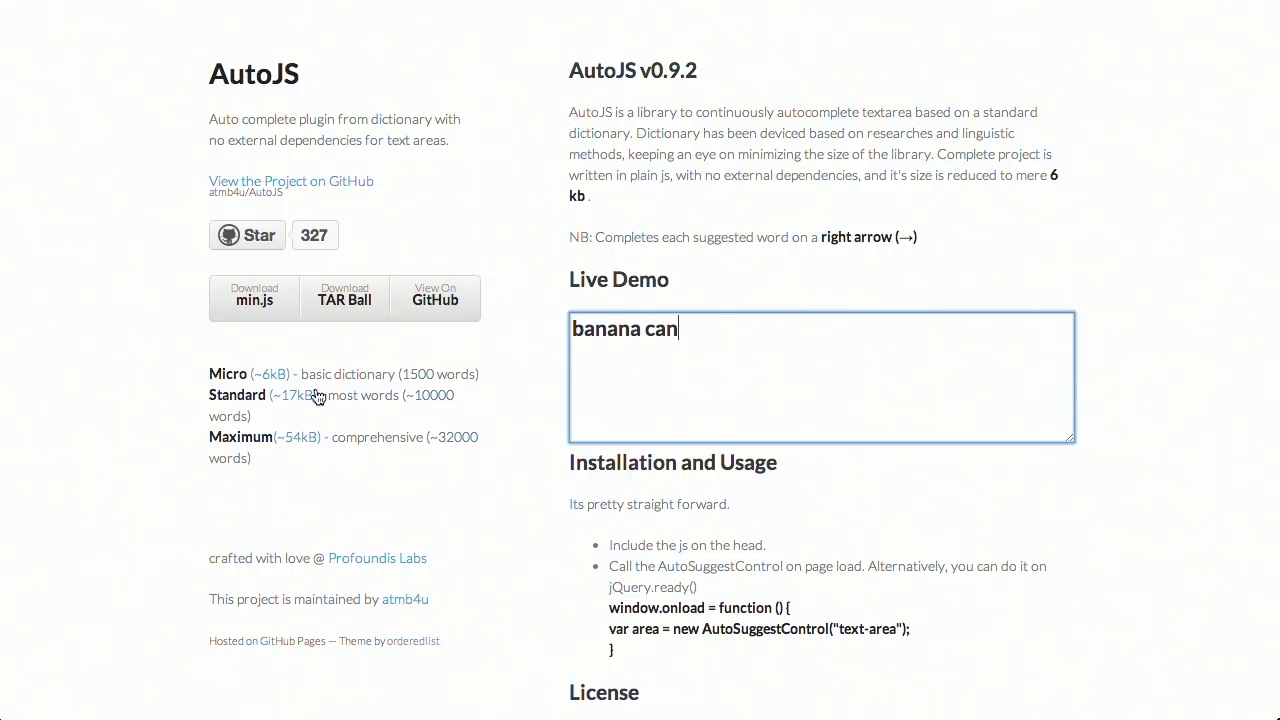
mouse_move(372, 452)
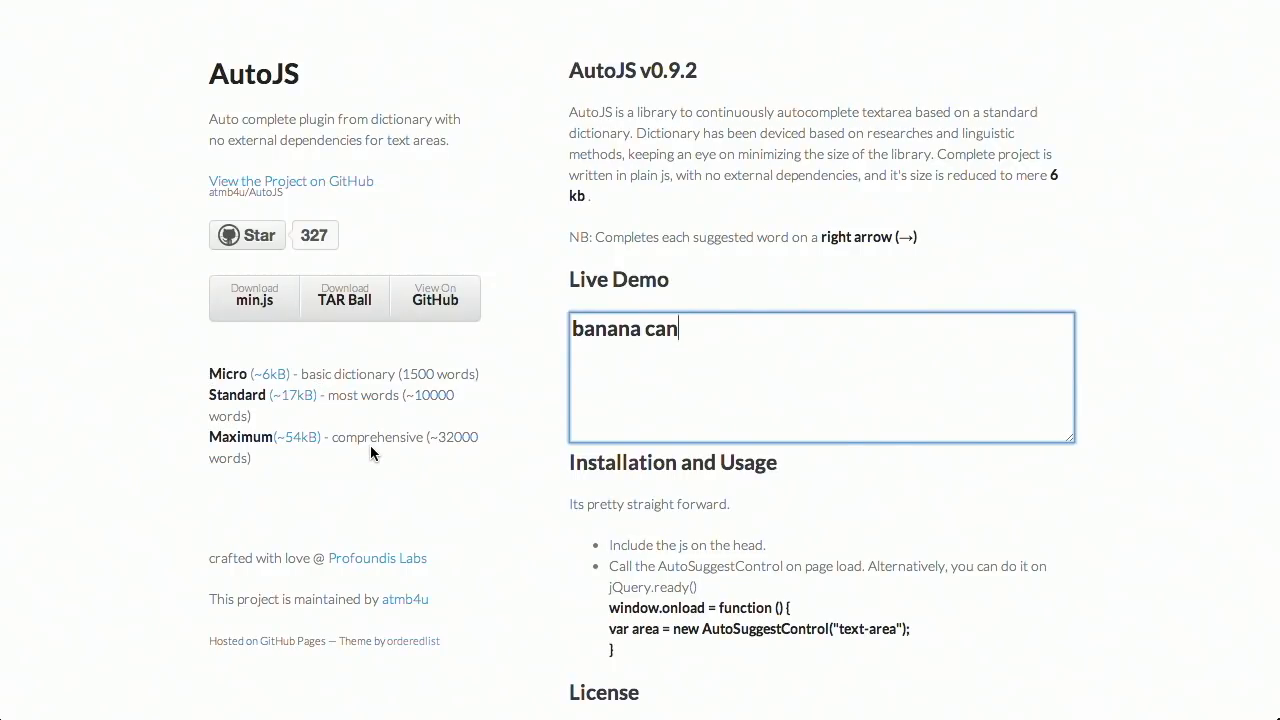
scroll(down, 3)
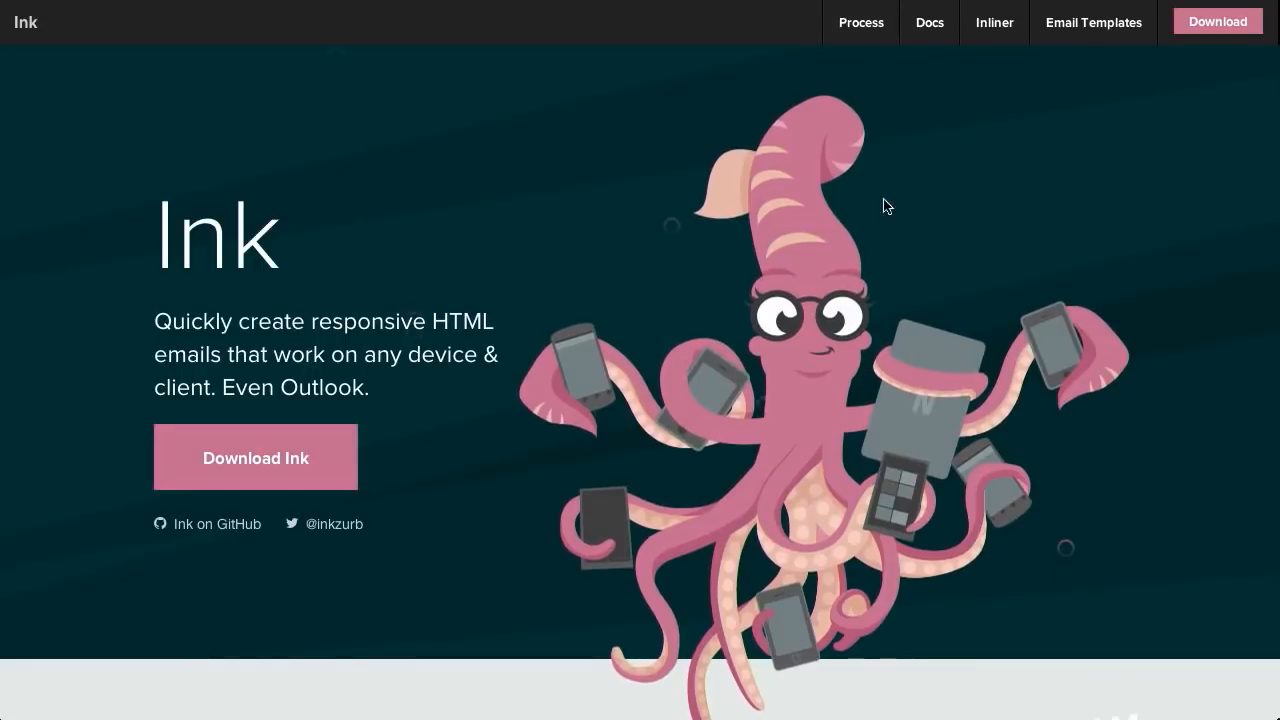
mouse_move(860, 136)
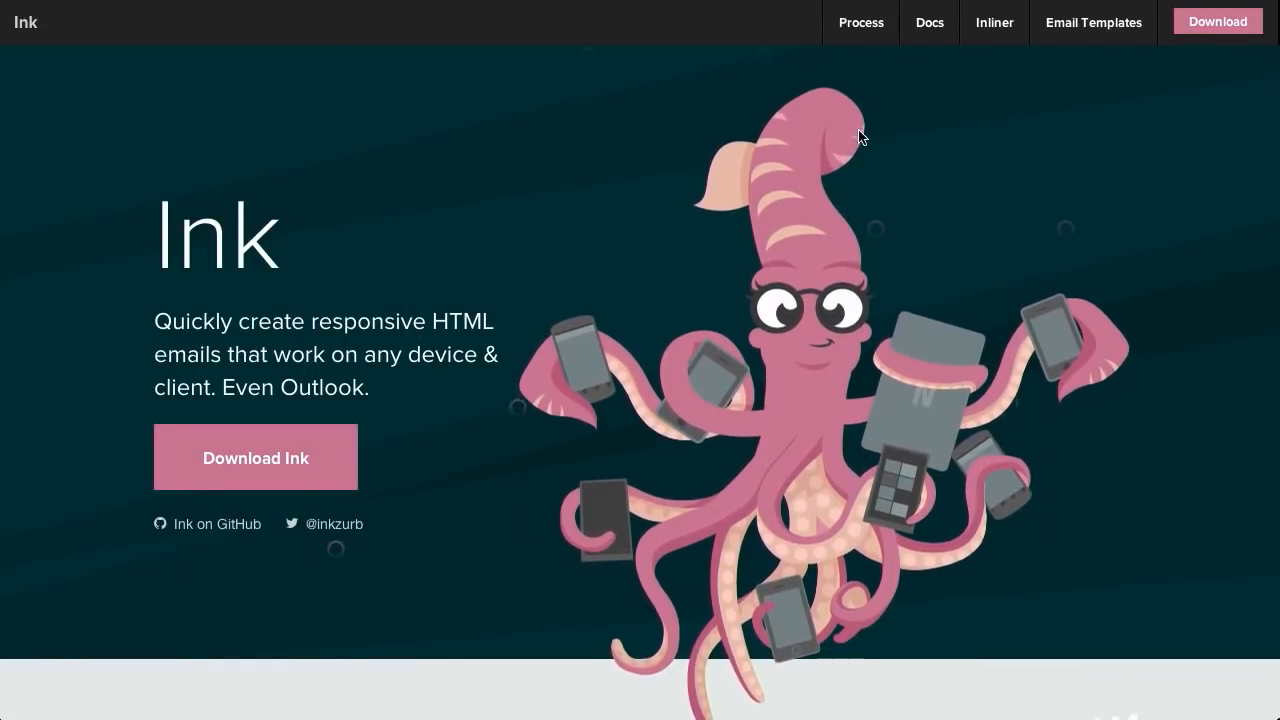
mouse_move(1132, 372)
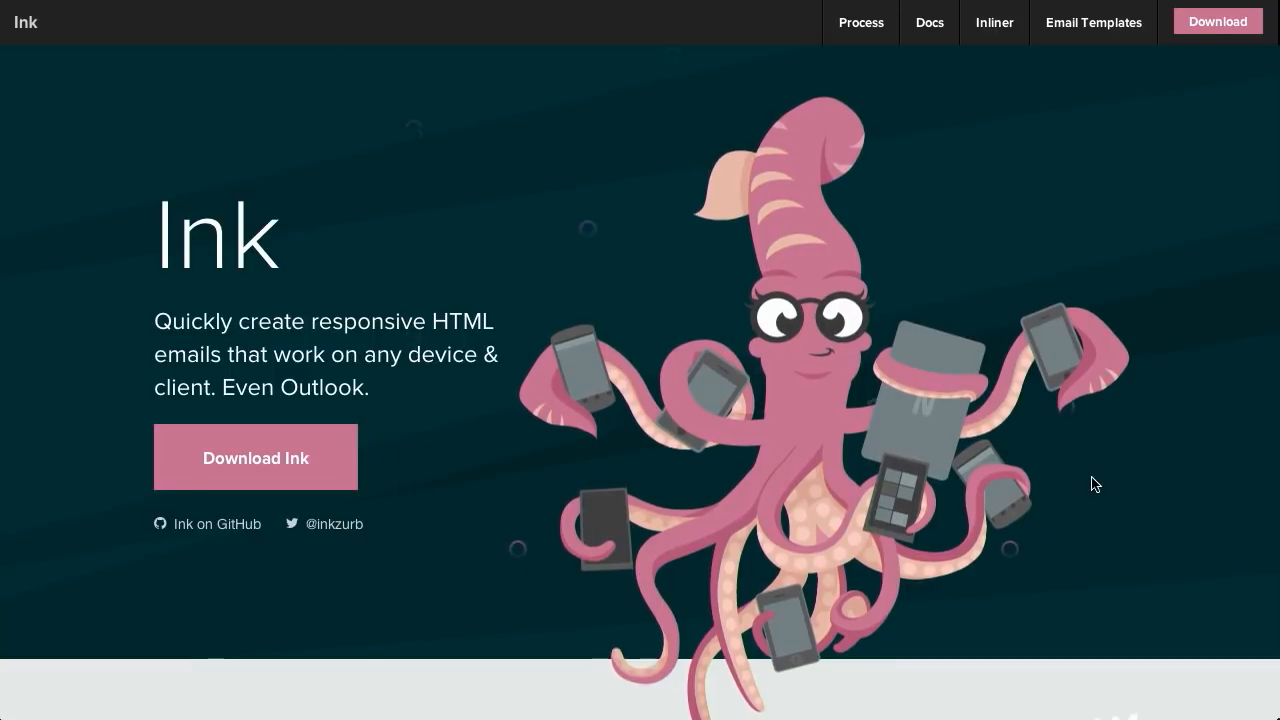
Step: Scroll past Ink's 'Email anywhere' pitch to the Discover the world of Ink section
scroll(down, 3)
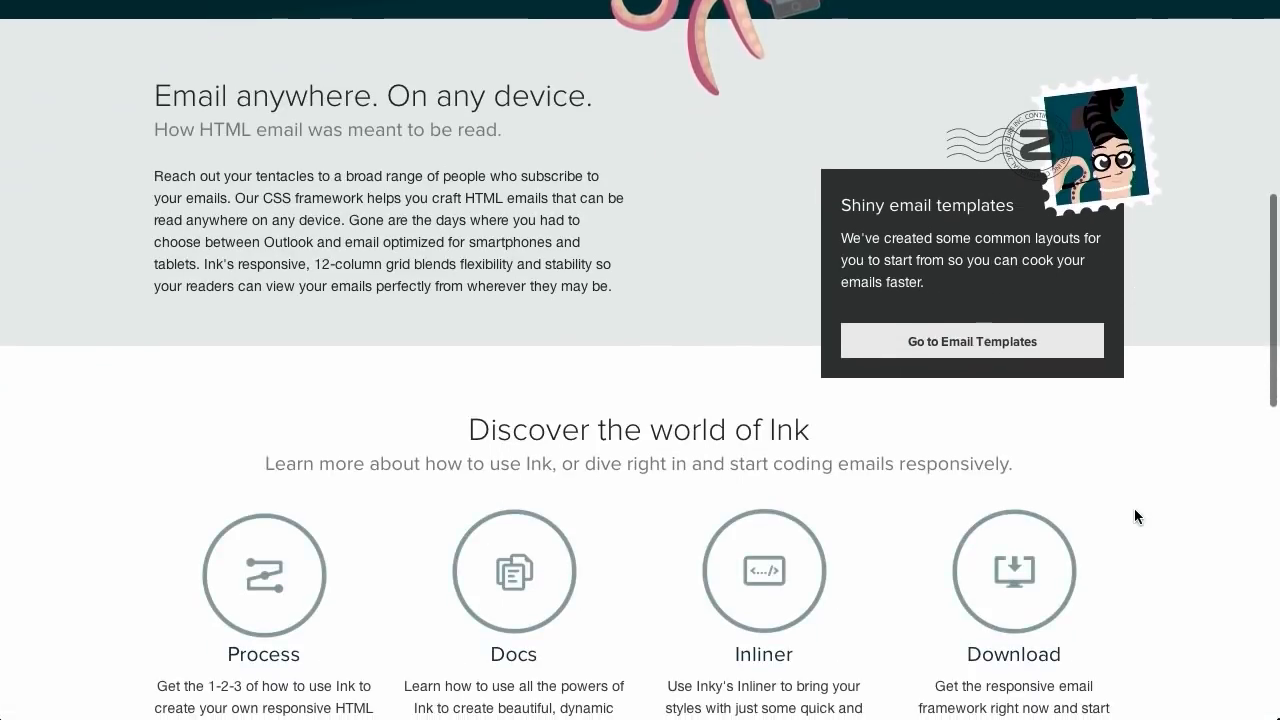
scroll(down, 3)
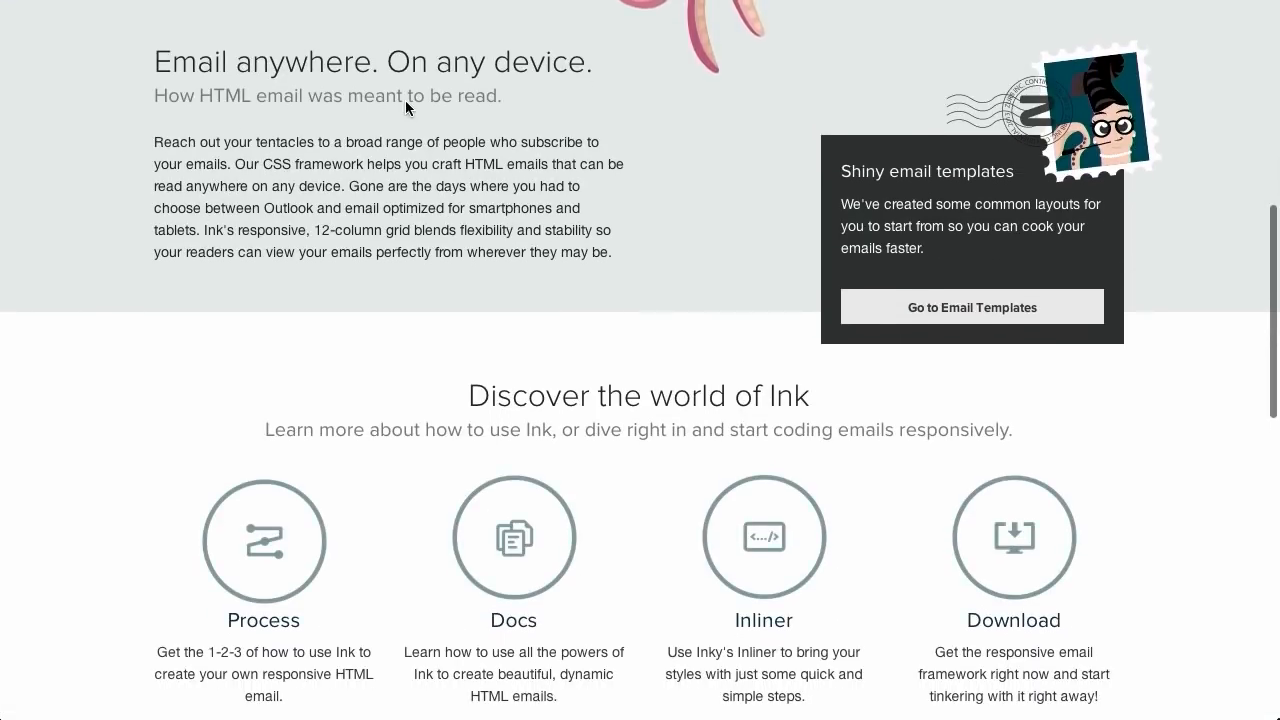
scroll(down, 3)
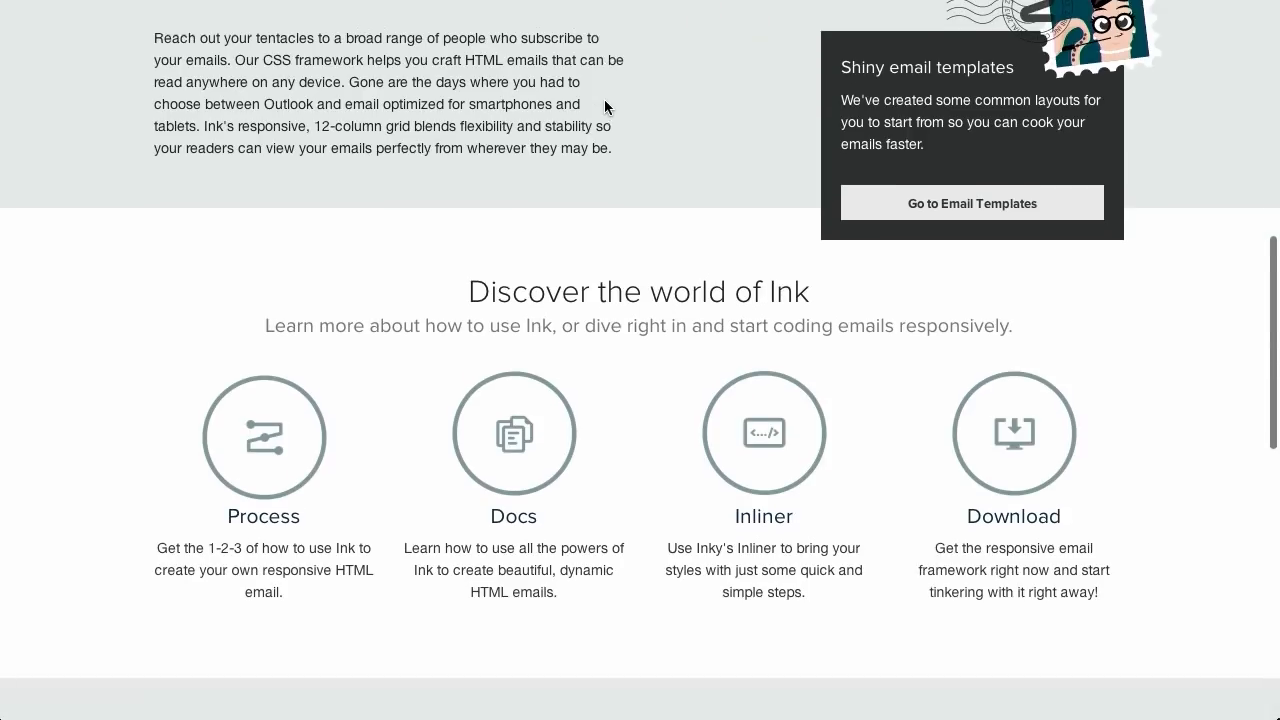
scroll(down, 3)
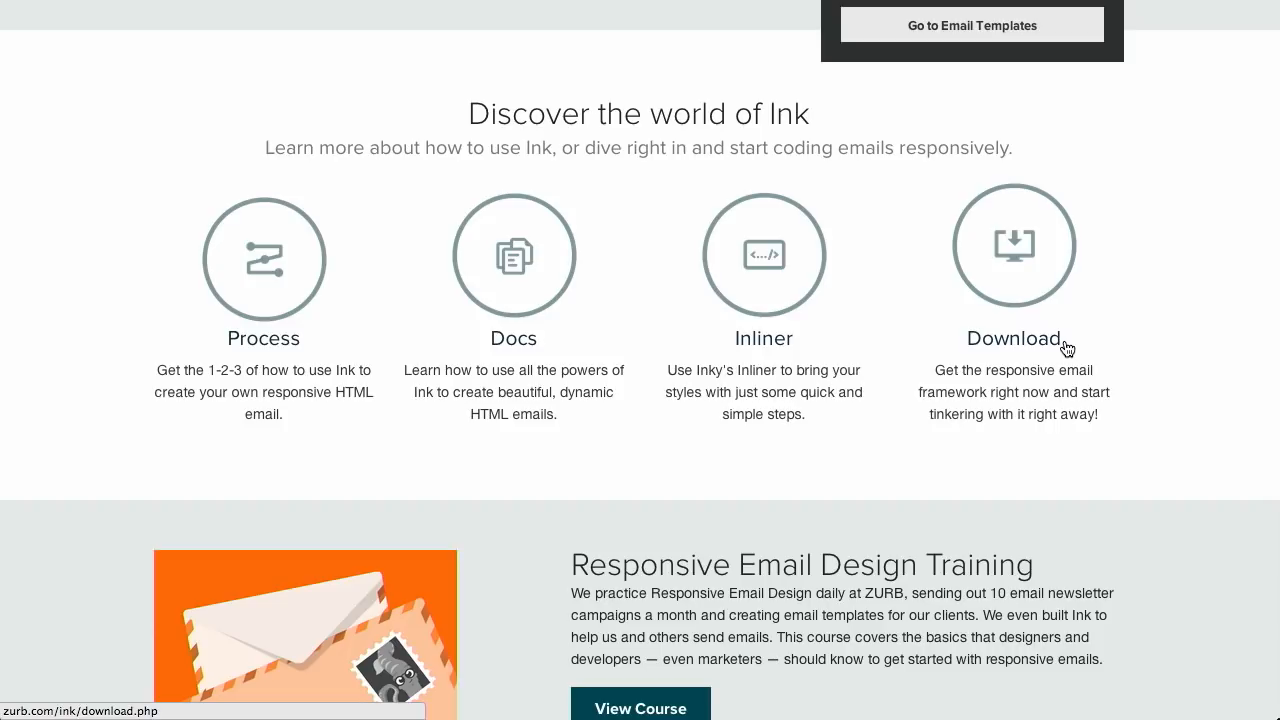
Step: Read Ink's Process page through all five steps to 'Send it out', then return upward
click(264, 270)
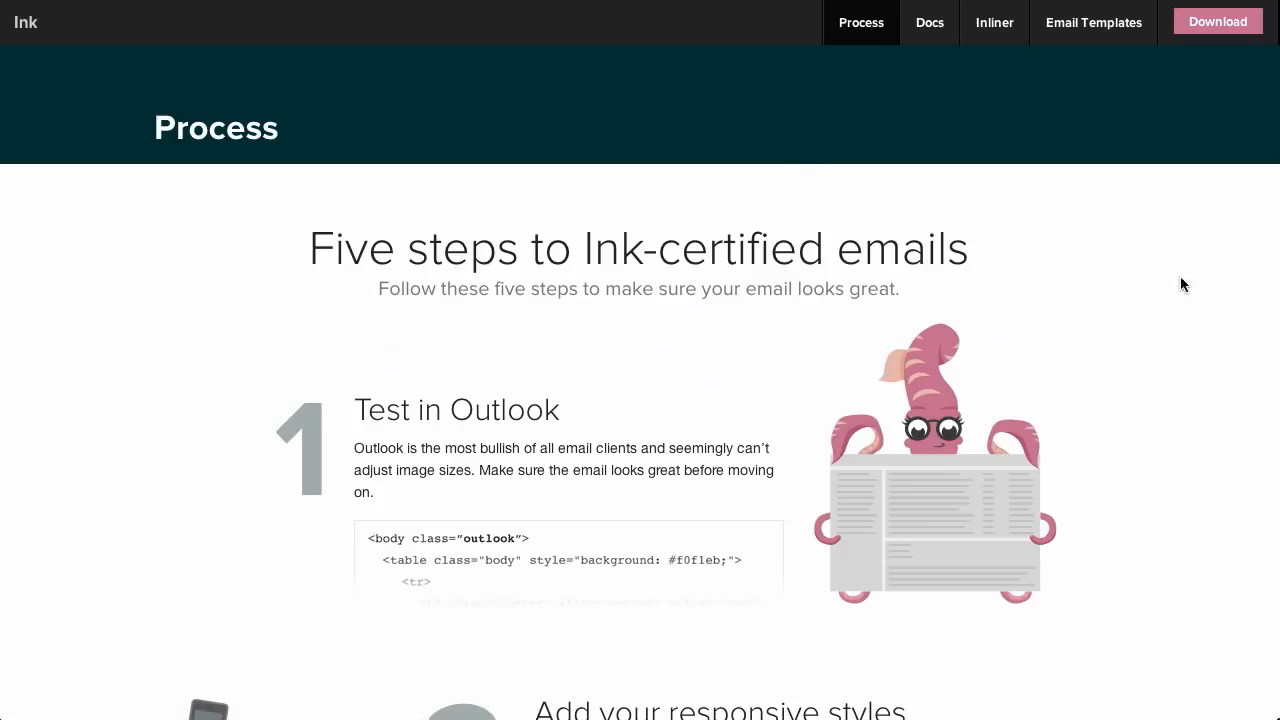
scroll(down, 3)
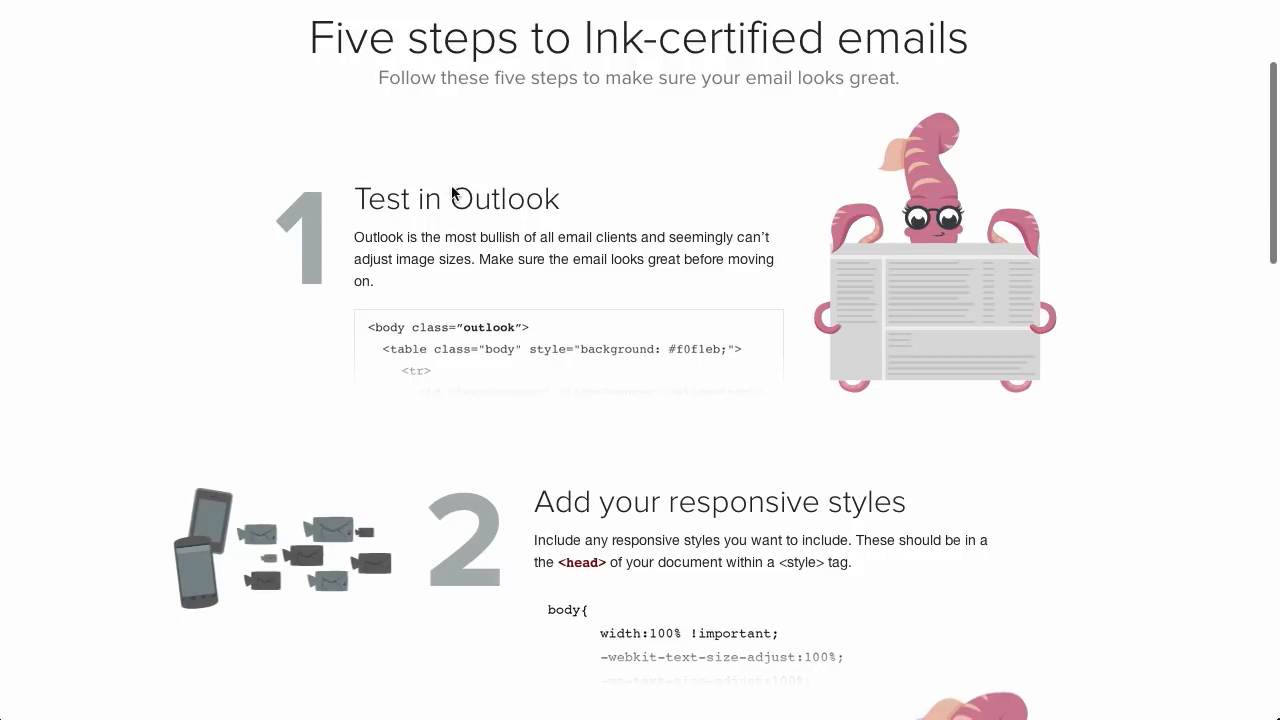
mouse_move(468, 200)
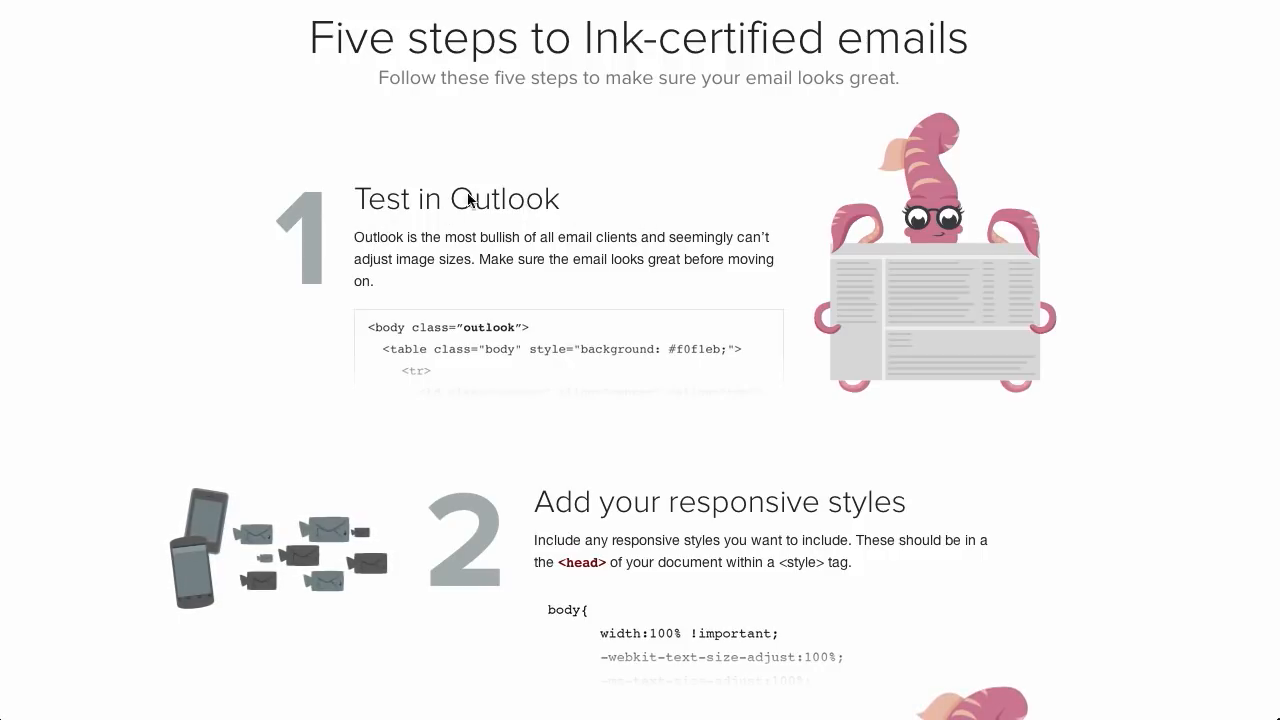
mouse_move(672, 126)
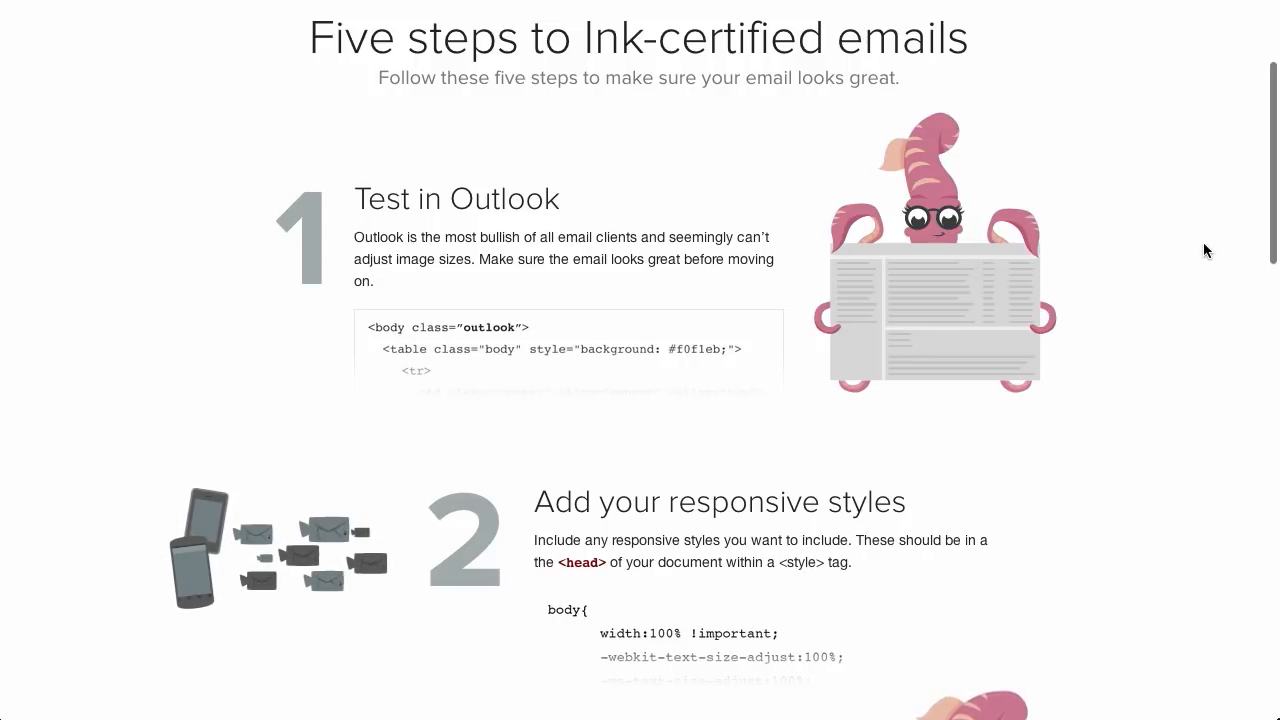
scroll(down, 3)
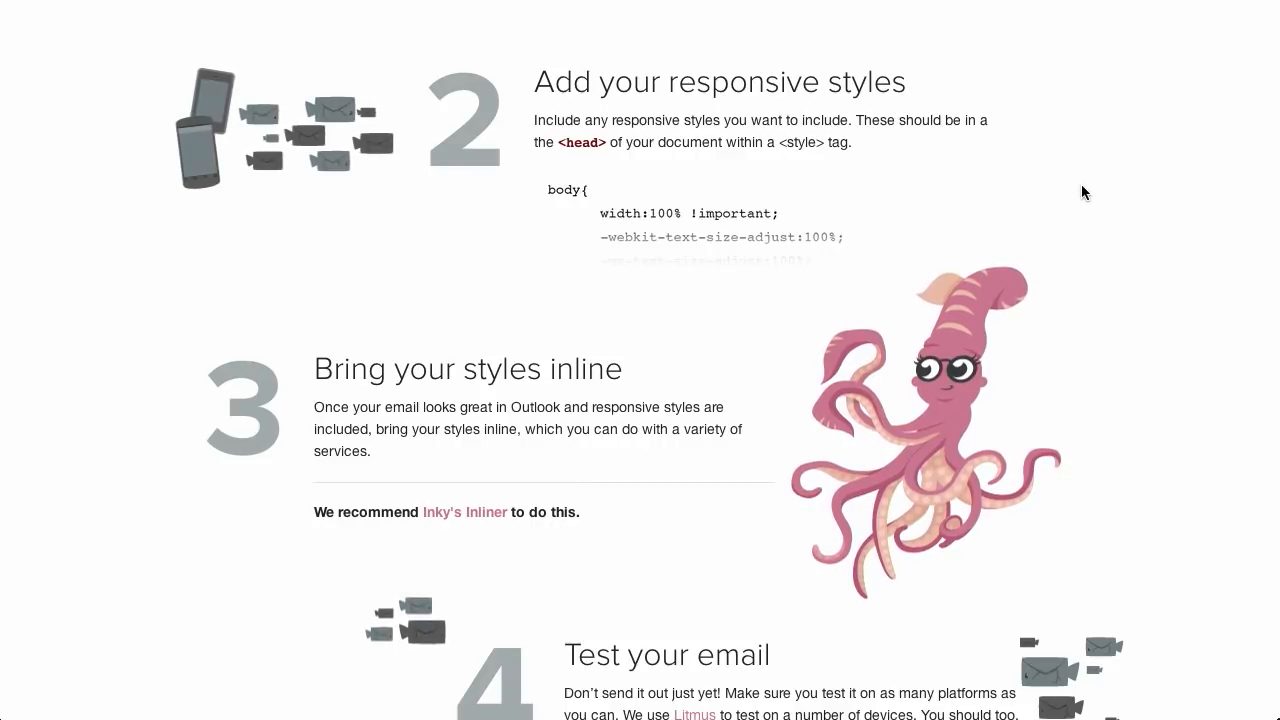
scroll(down, 3)
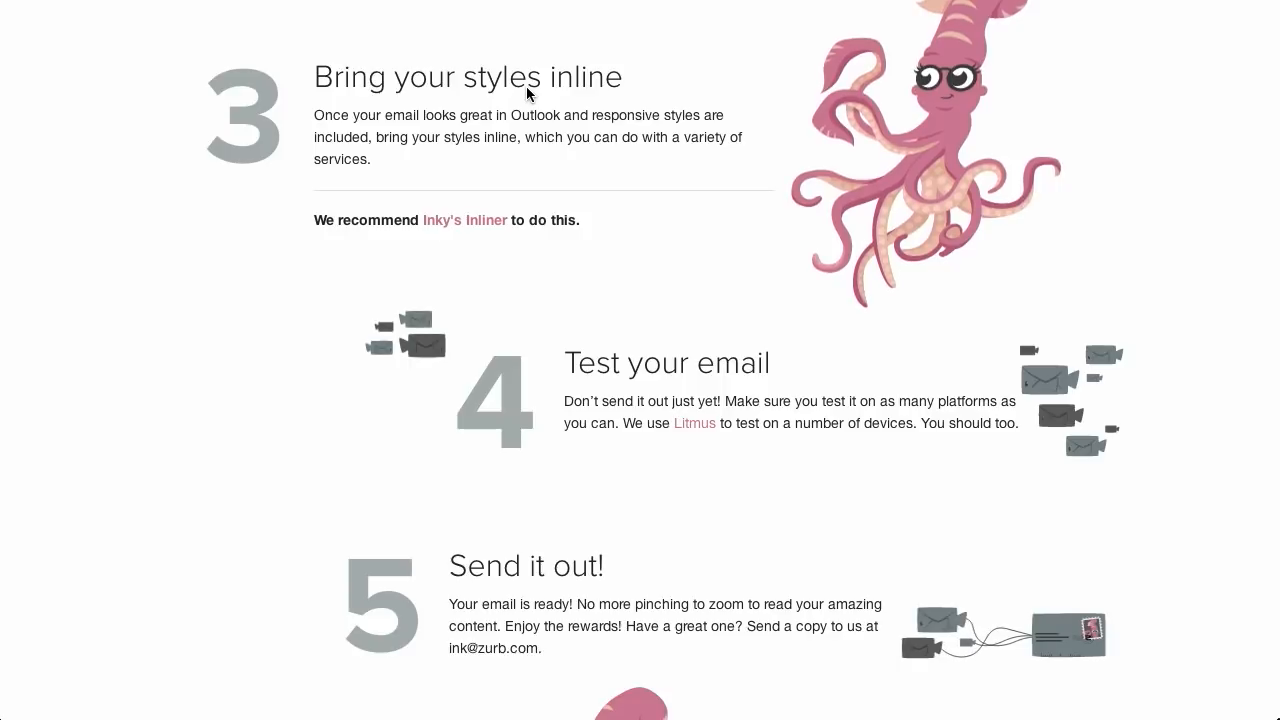
mouse_move(450, 242)
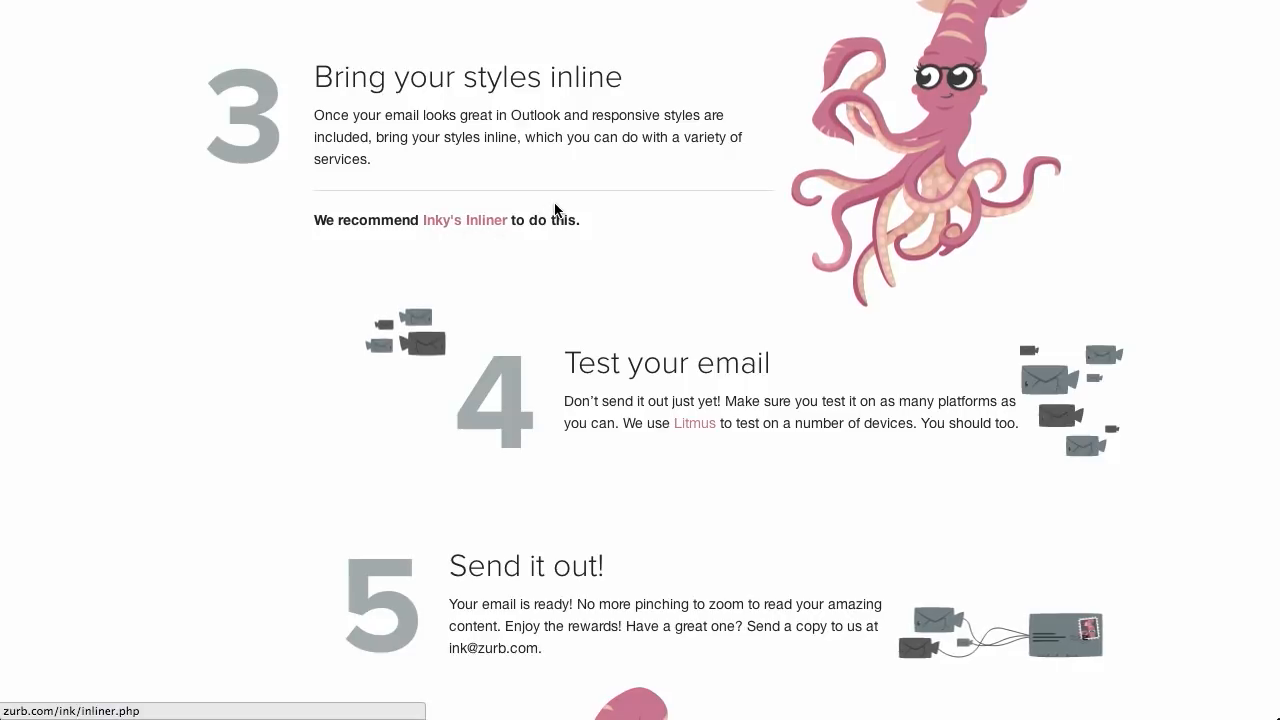
mouse_move(1072, 264)
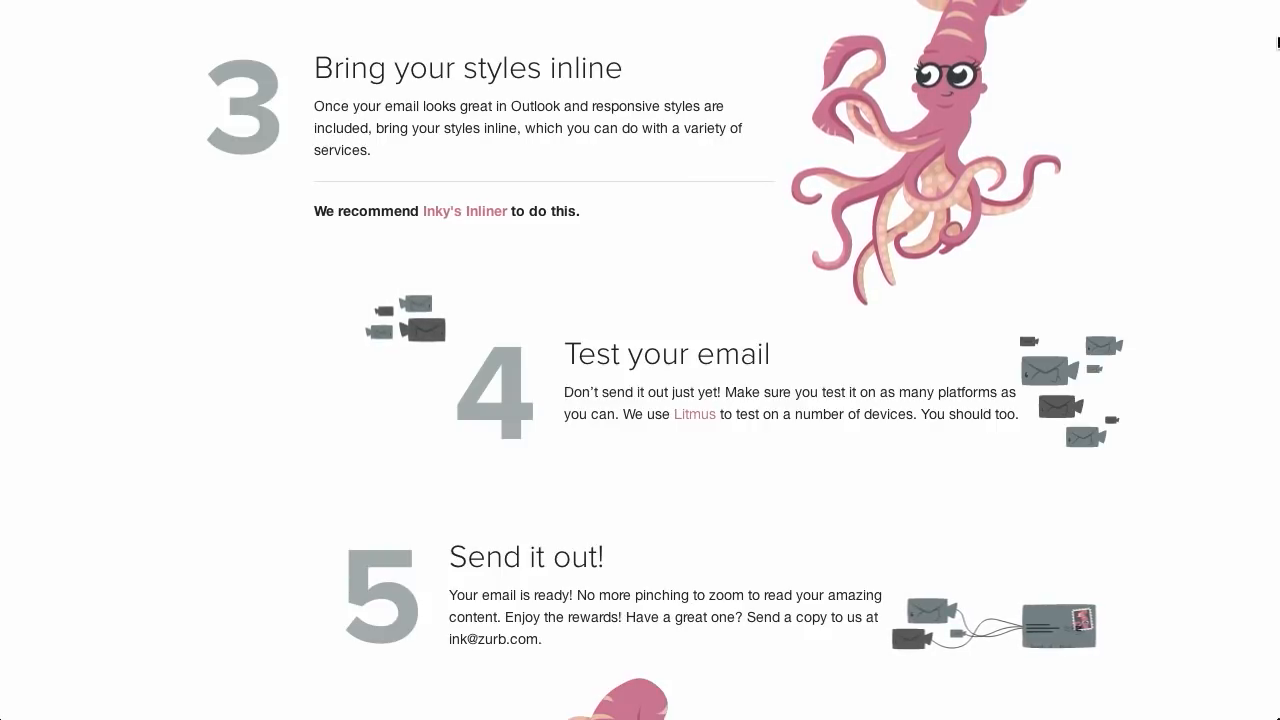
scroll(down, 3)
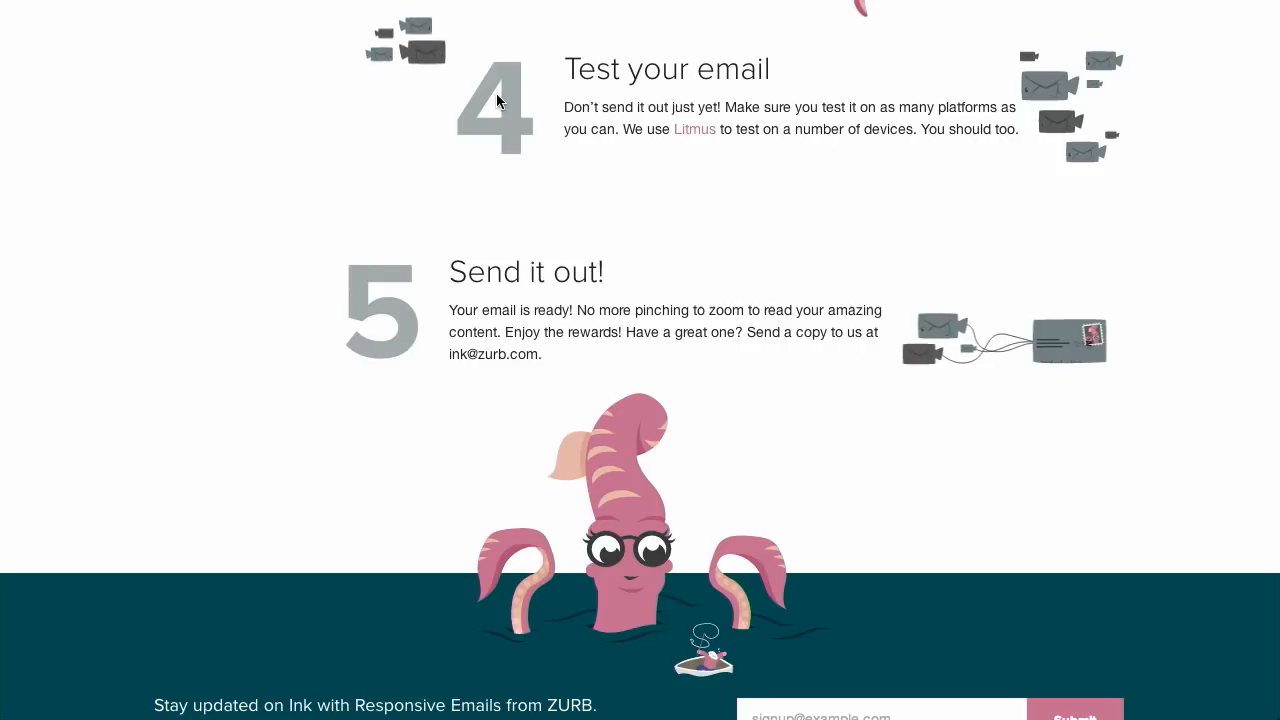
mouse_move(986, 240)
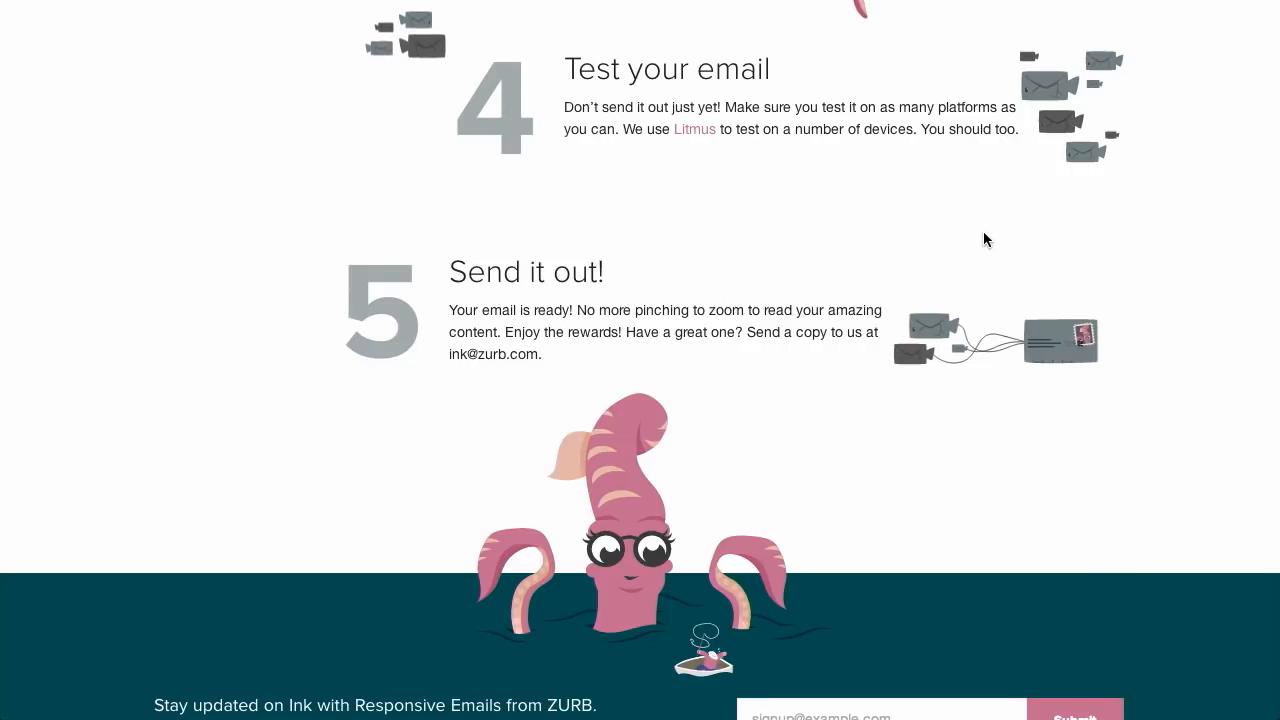
scroll(up, 3)
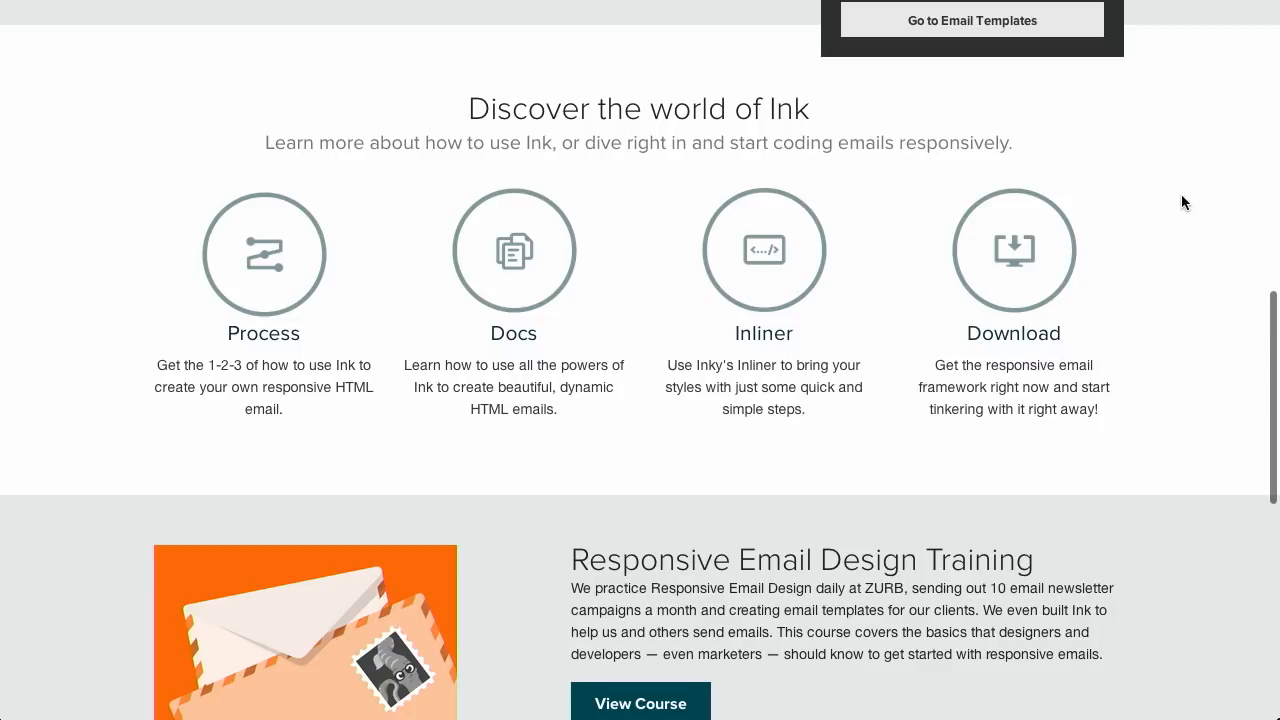
scroll(up, 3)
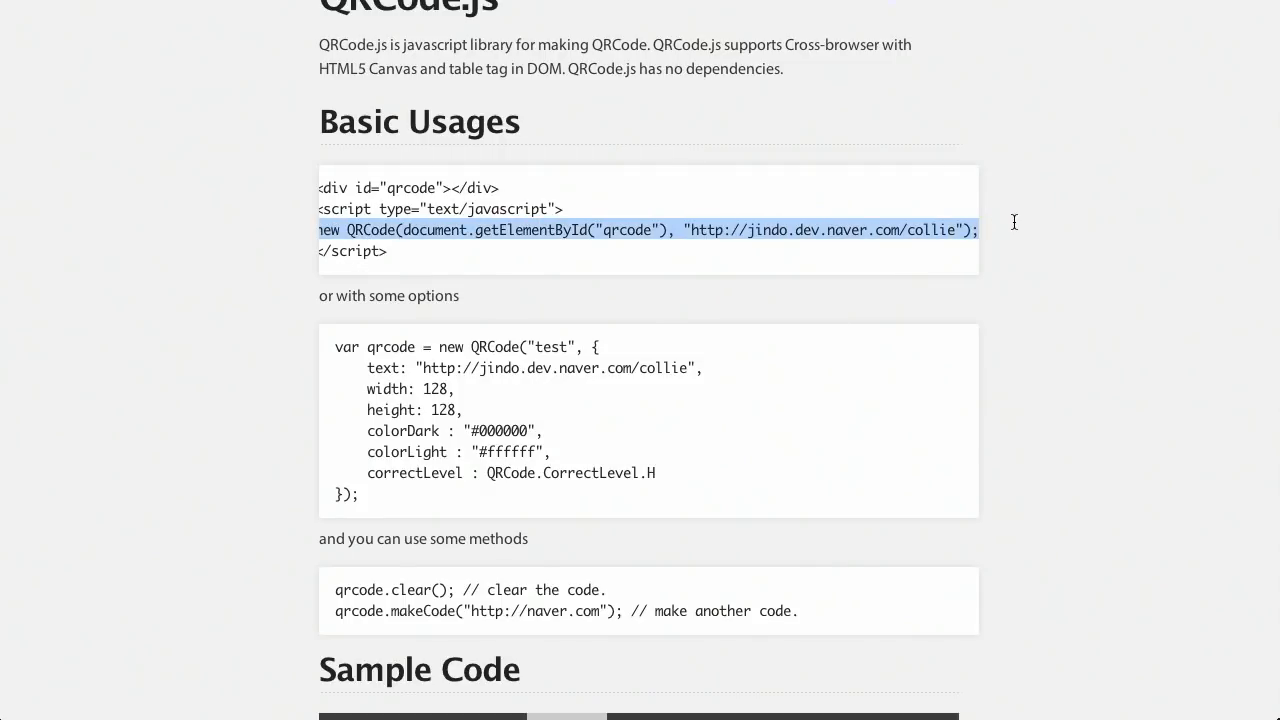
Step: Scroll QRCode.js to the Sample Code section with its CodePen-generated QR code
scroll(down, 3)
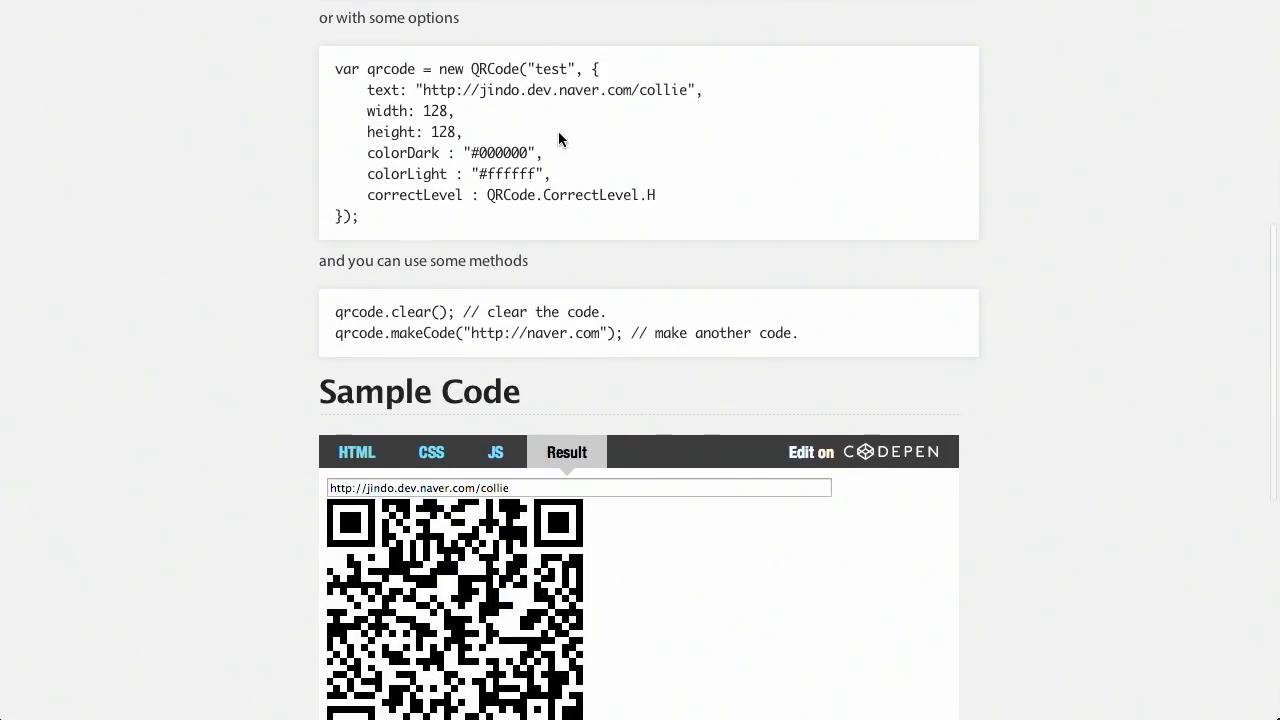
scroll(down, 3)
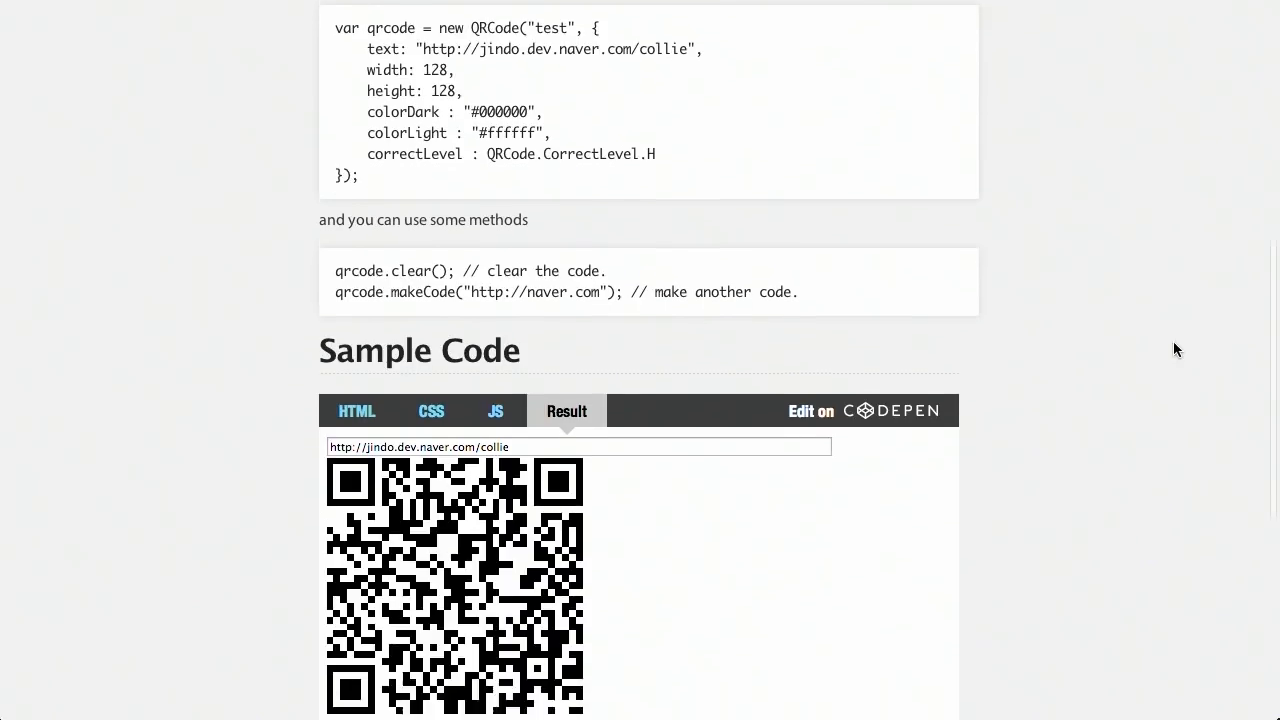
scroll(down, 3)
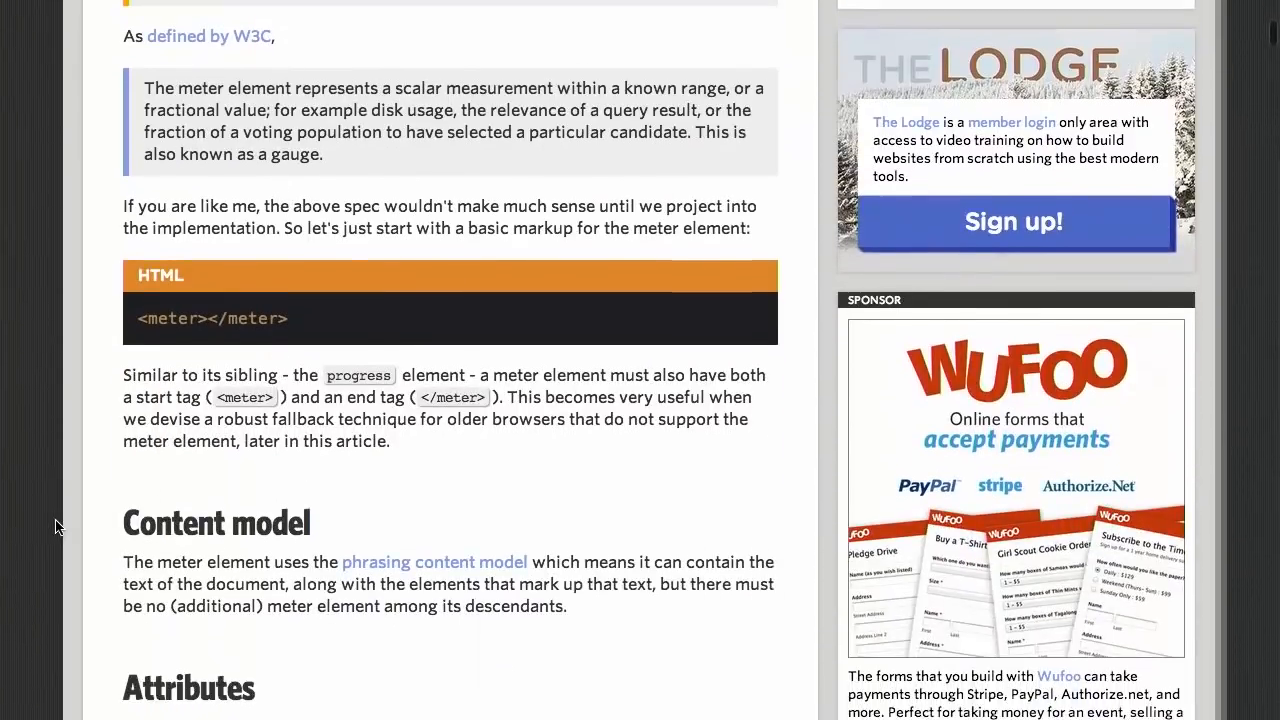
Step: Read the meter article past Content model, Attributes and Rules of thumb to Experiment #1
scroll(down, 3)
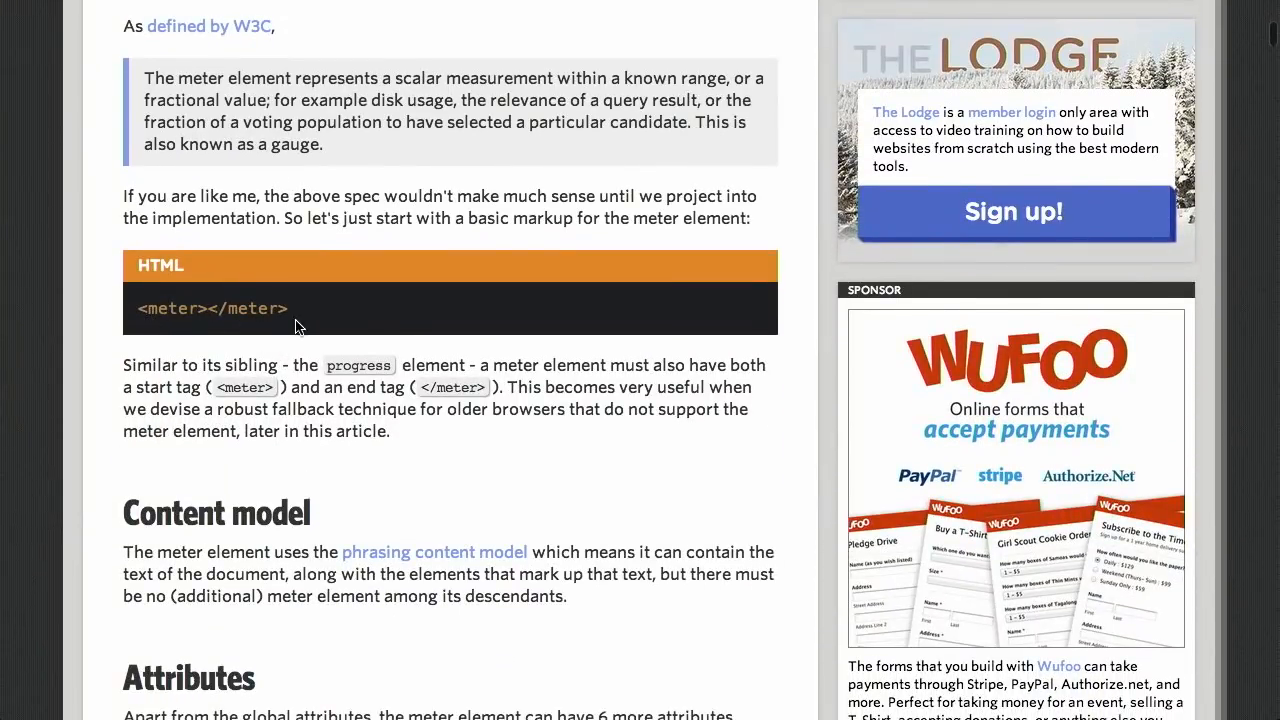
mouse_move(170, 332)
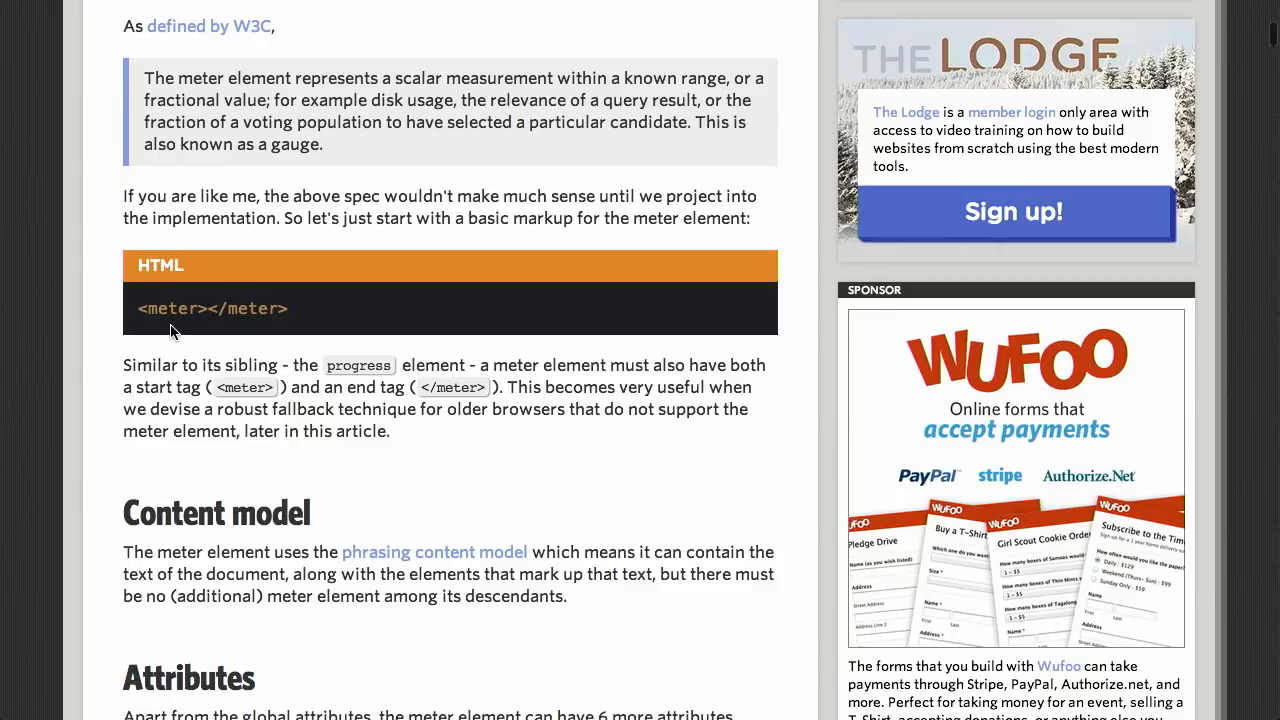
mouse_move(292, 320)
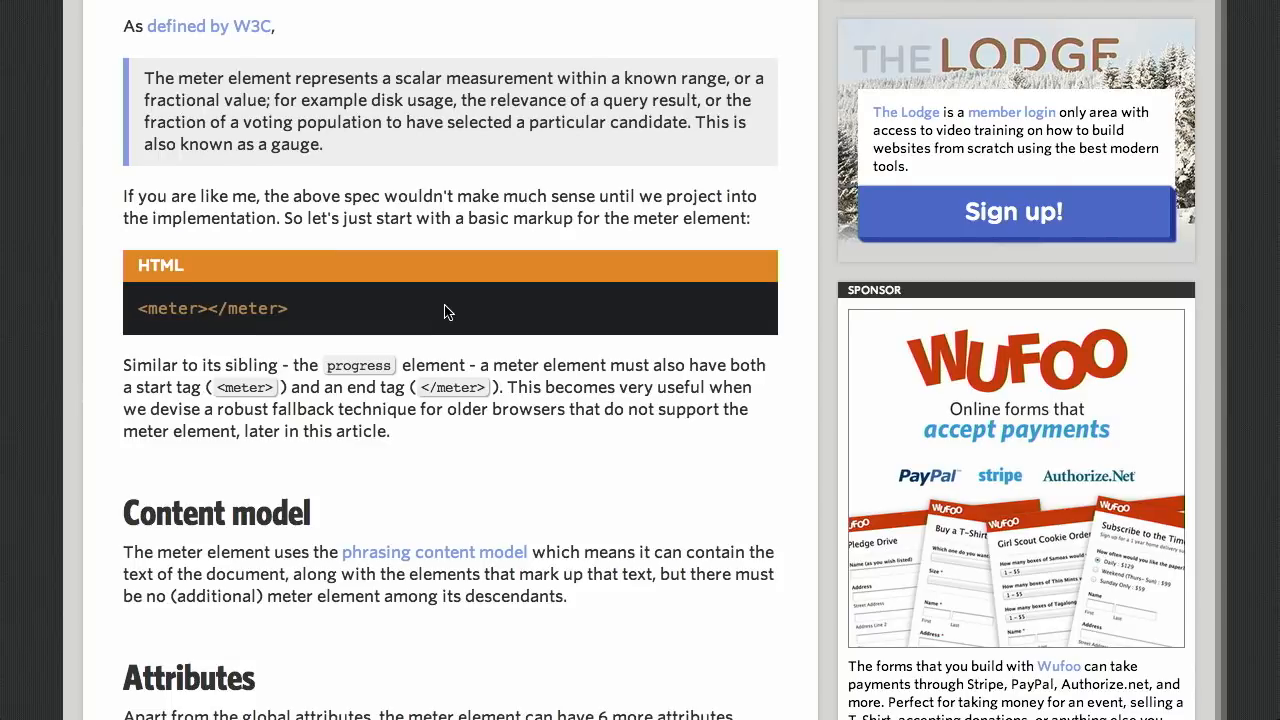
scroll(down, 3)
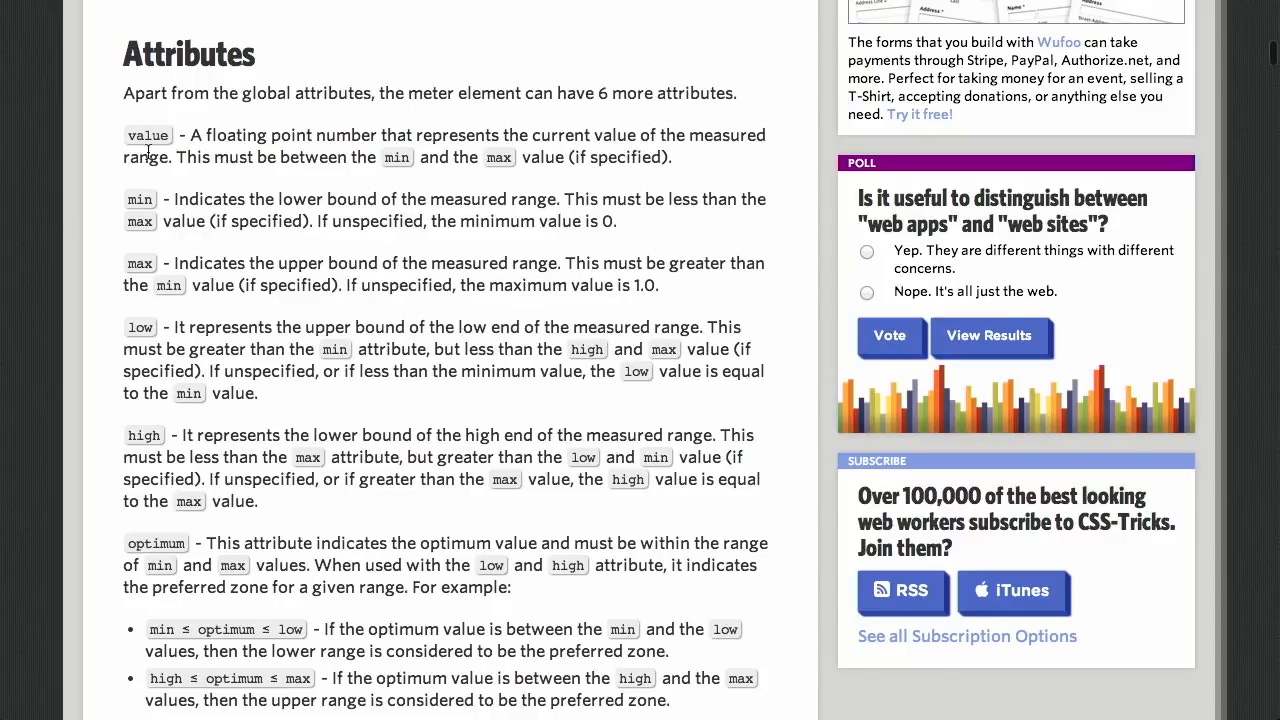
mouse_move(312, 328)
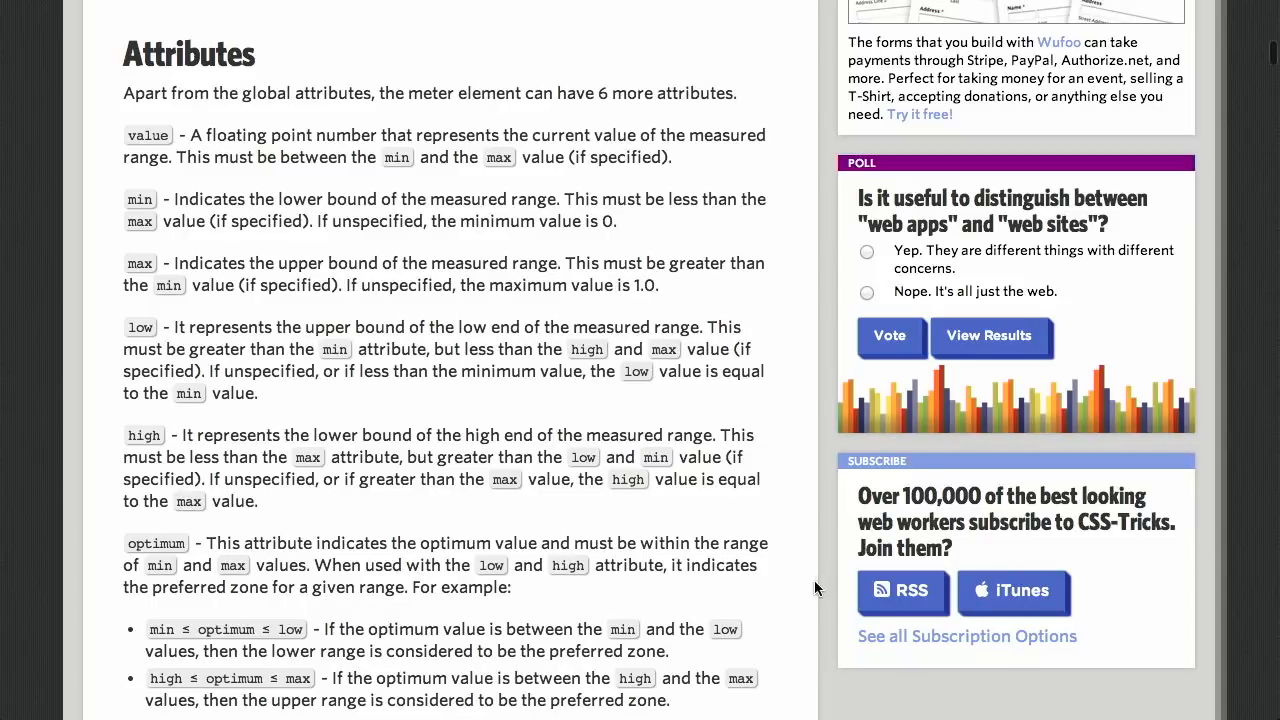
scroll(down, 3)
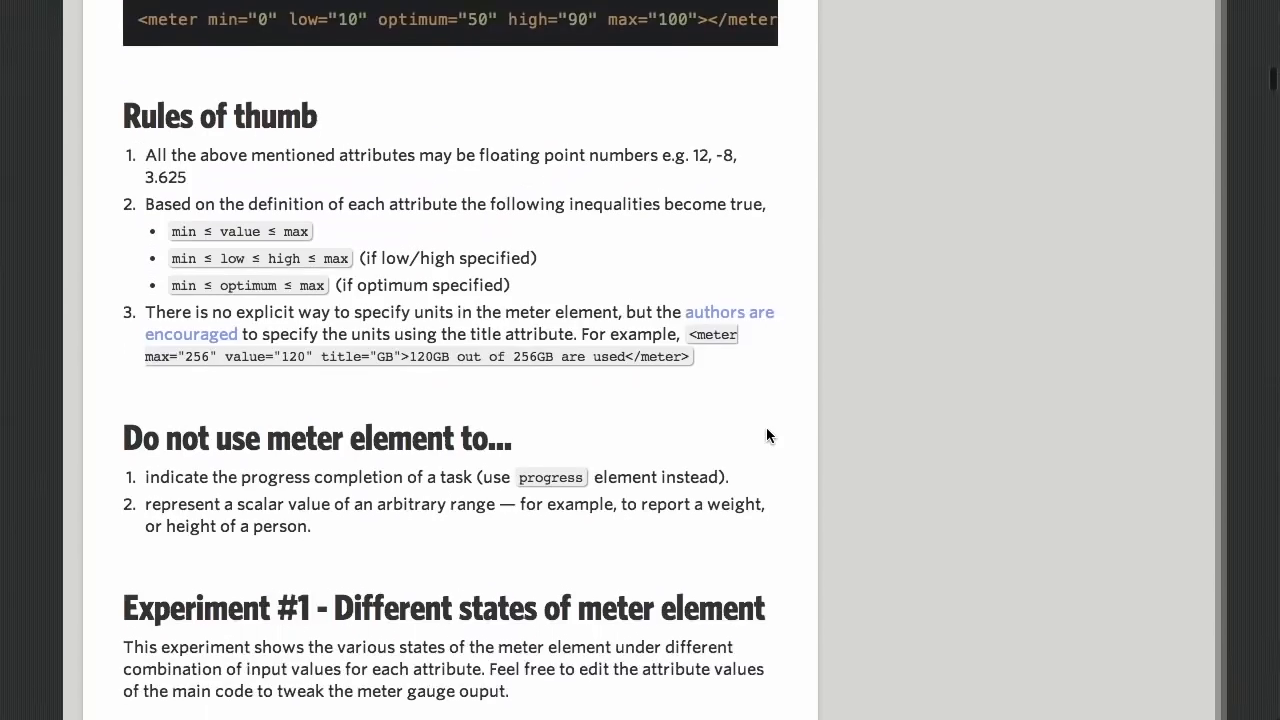
scroll(down, 3)
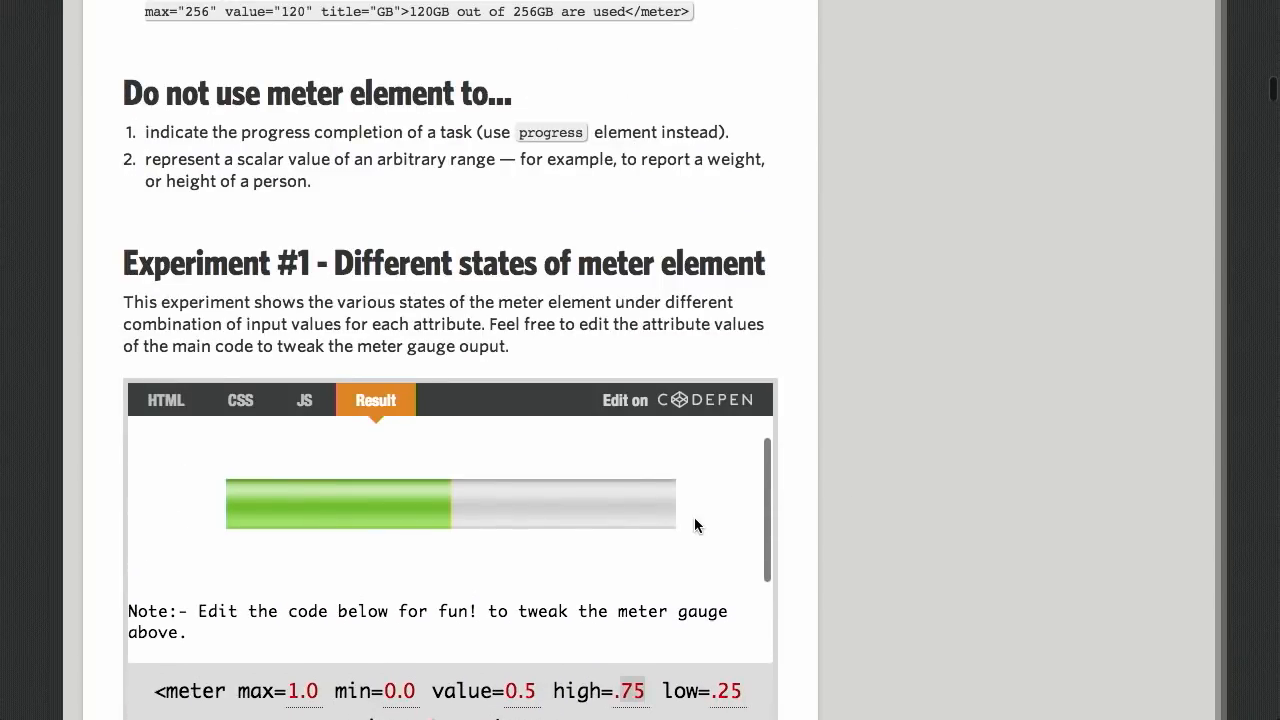
scroll(down, 3)
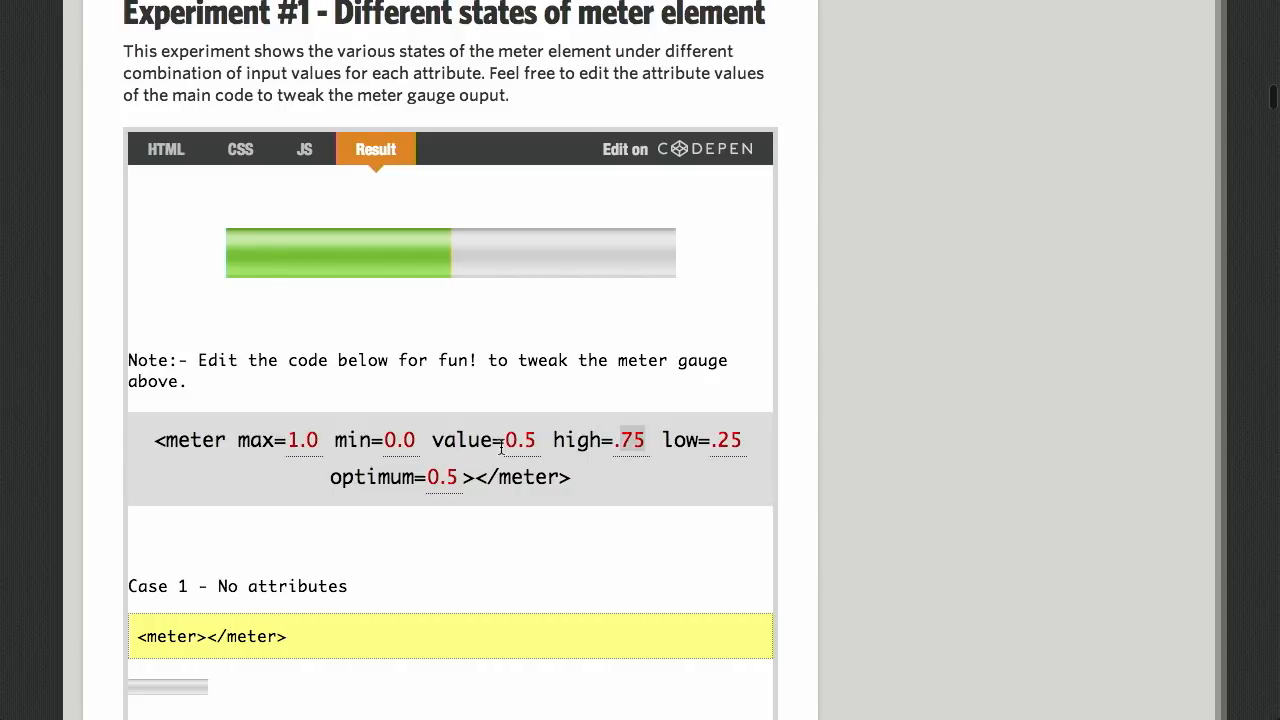
double_click(520, 440)
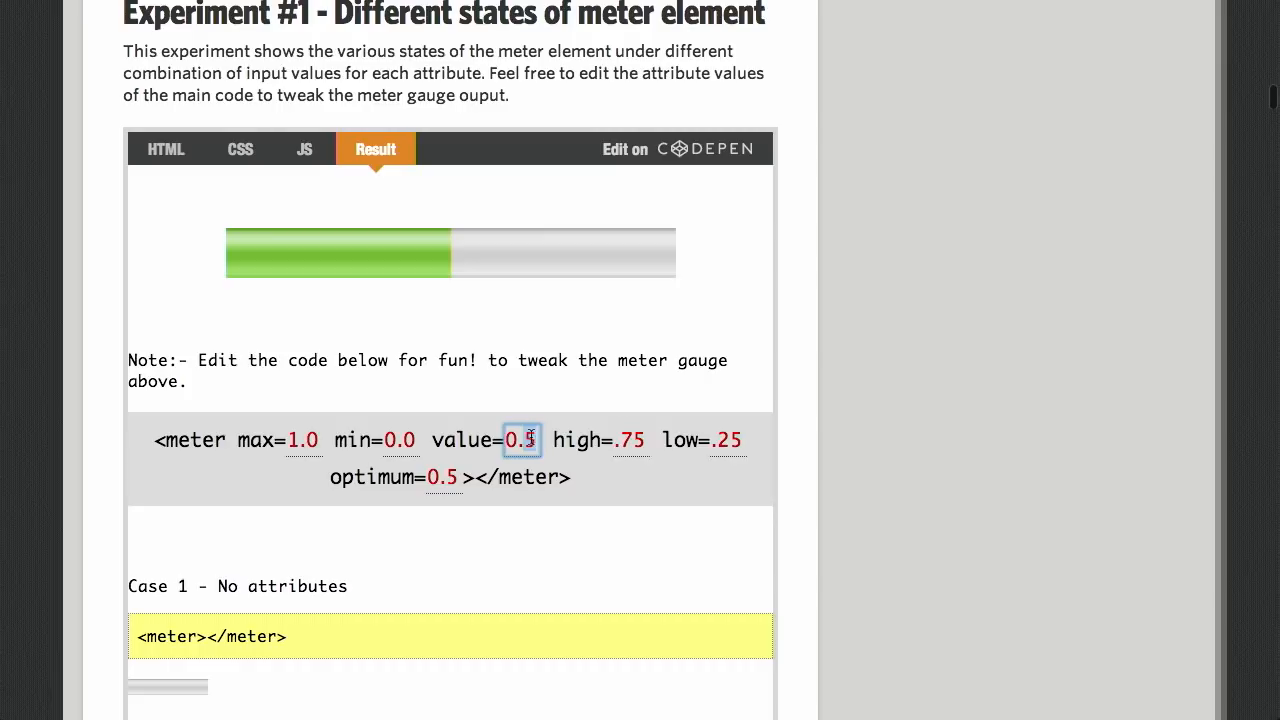
mouse_move(938, 336)
text(0.3)
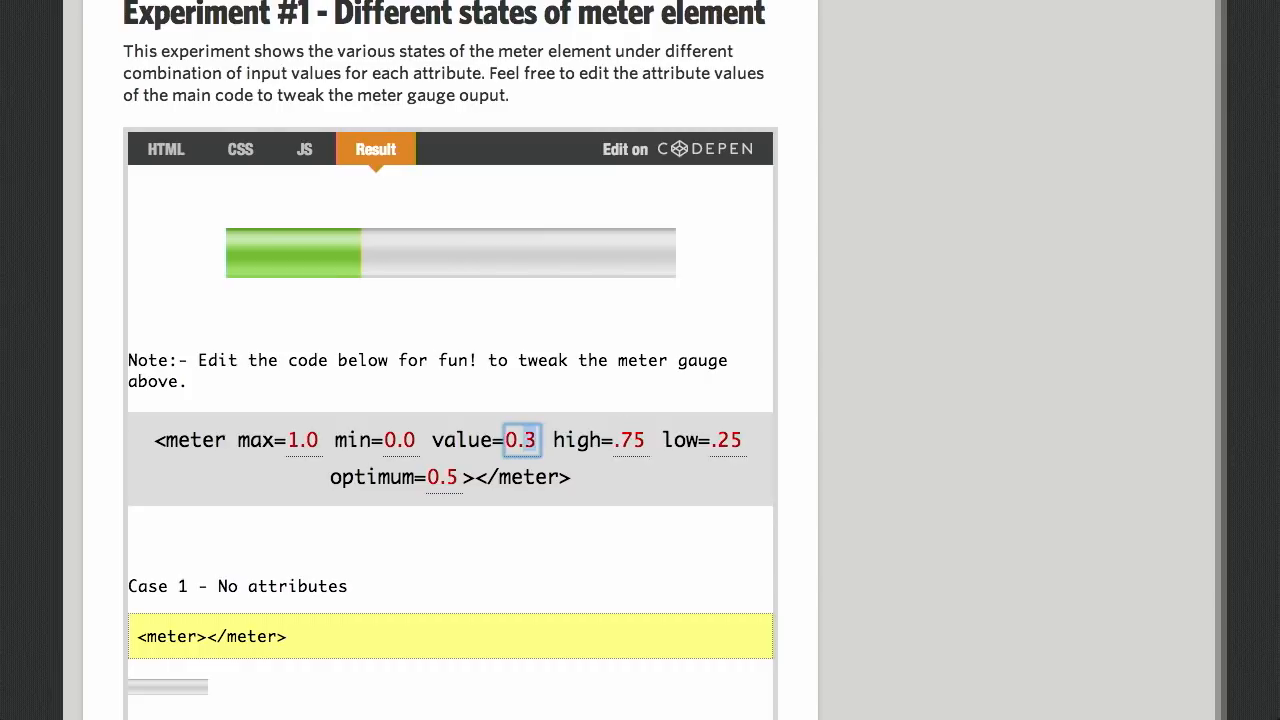
text(0.2)
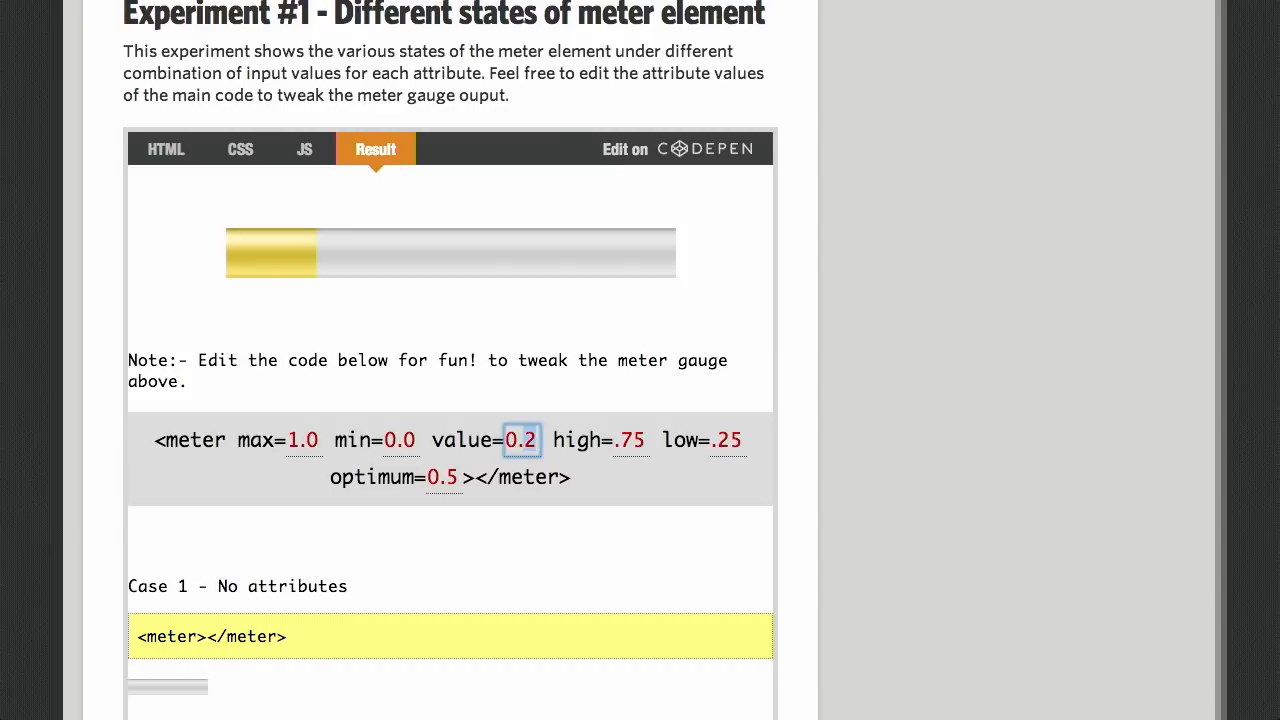
text(0.9)
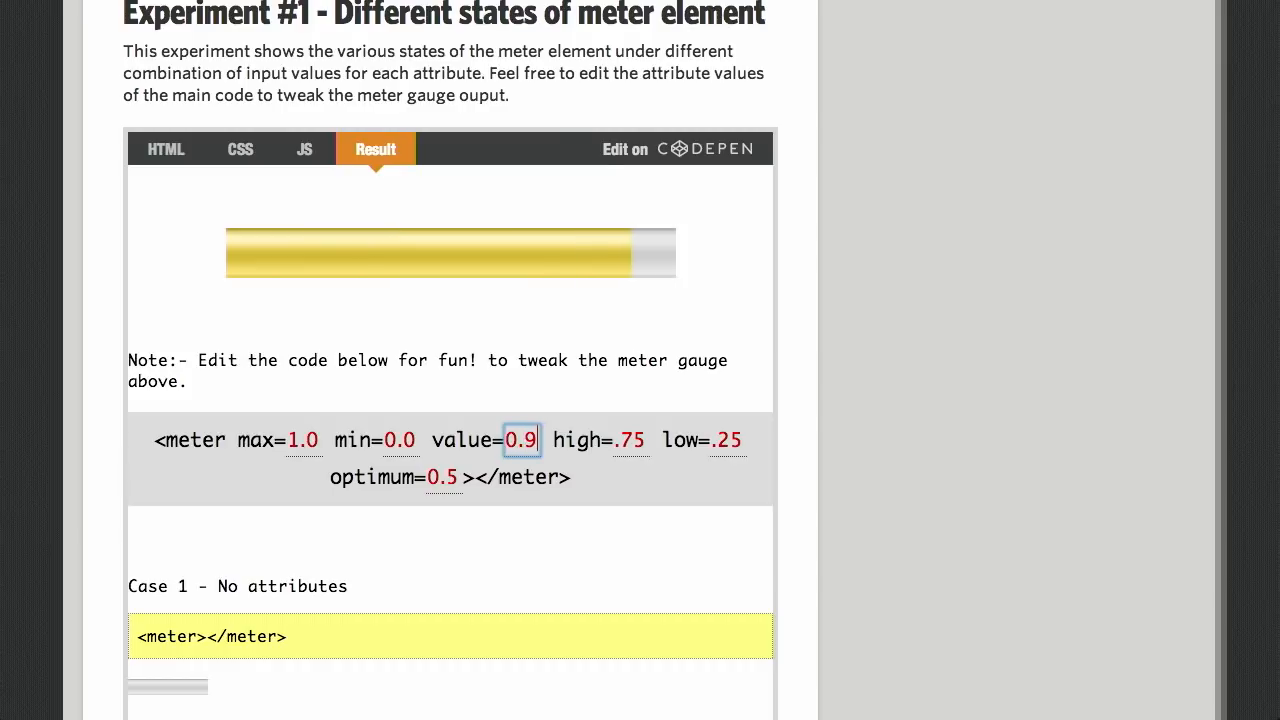
text(0.5)
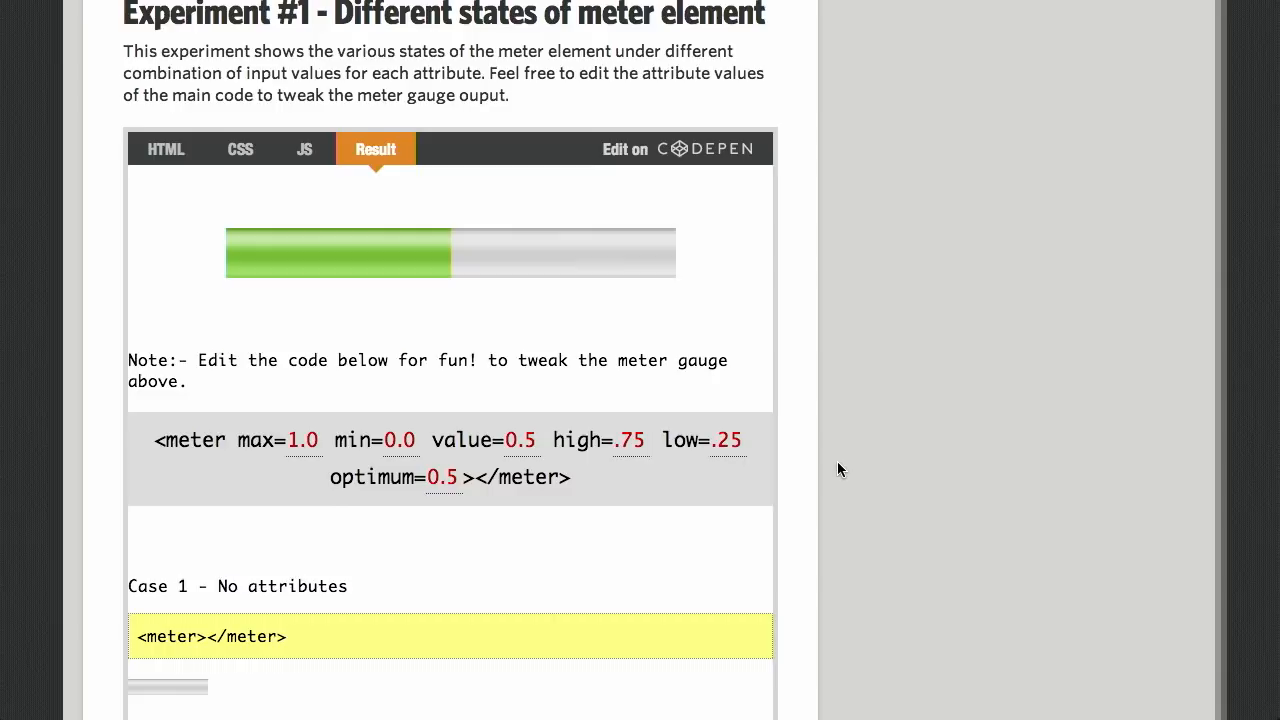
scroll(down, 3)
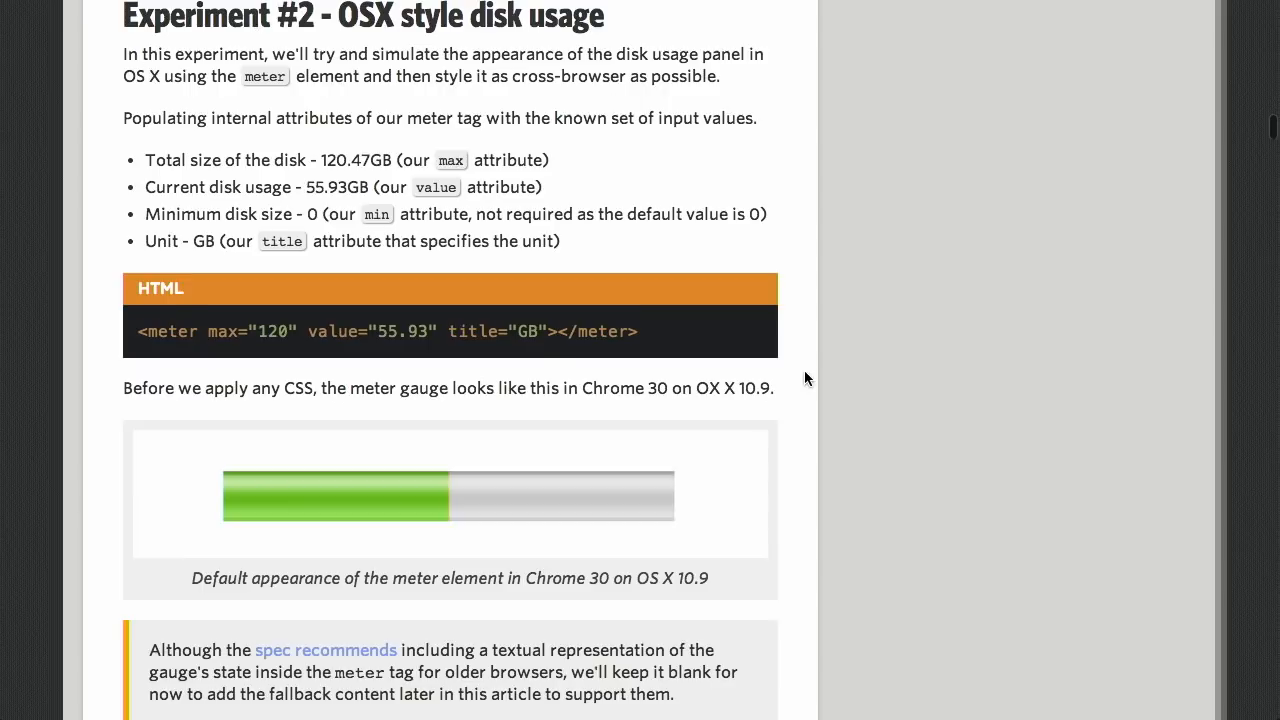
Step: Browse Experiment #2's OSX-style disk usage meter CSS examples
scroll(down, 3)
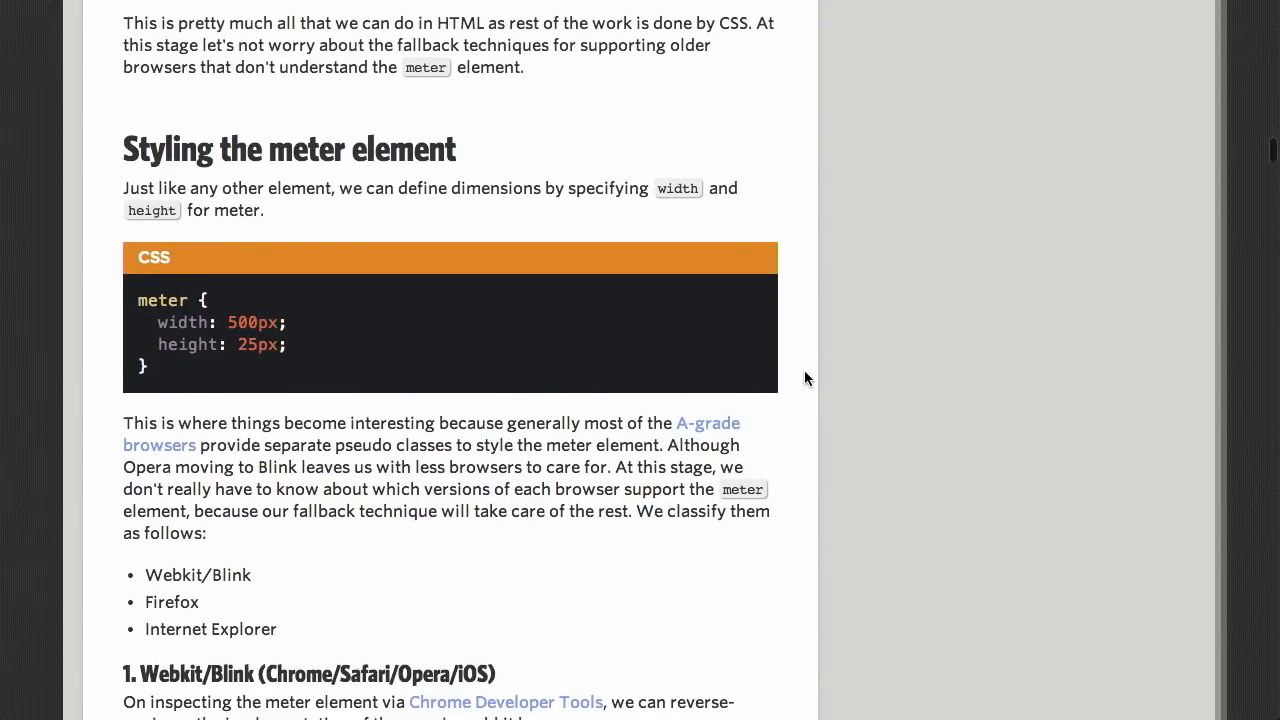
scroll(down, 3)
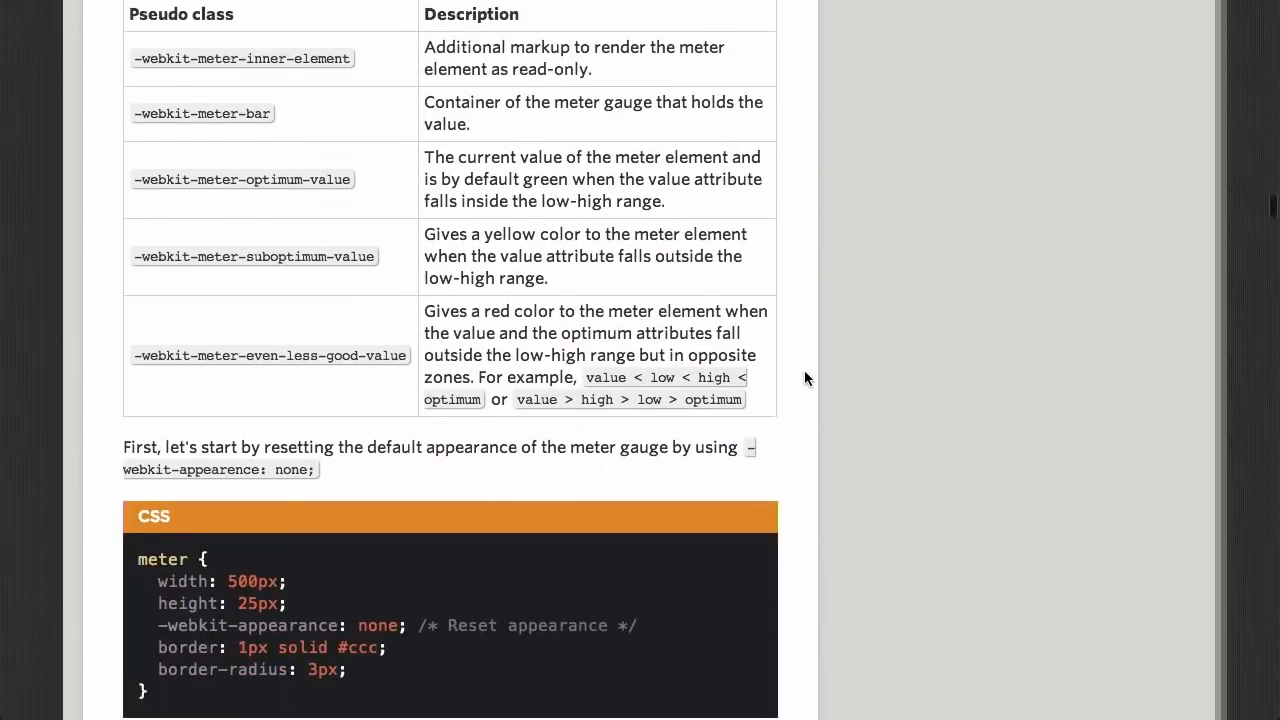
scroll(down, 3)
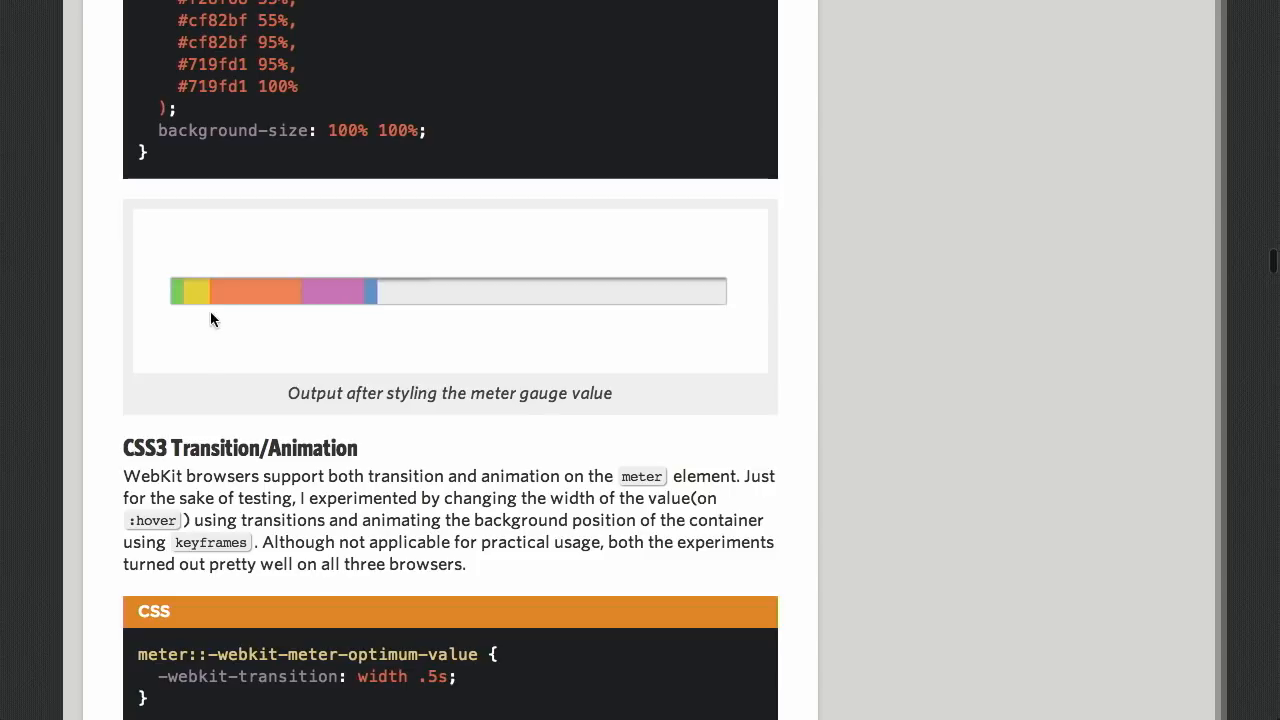
mouse_move(374, 328)
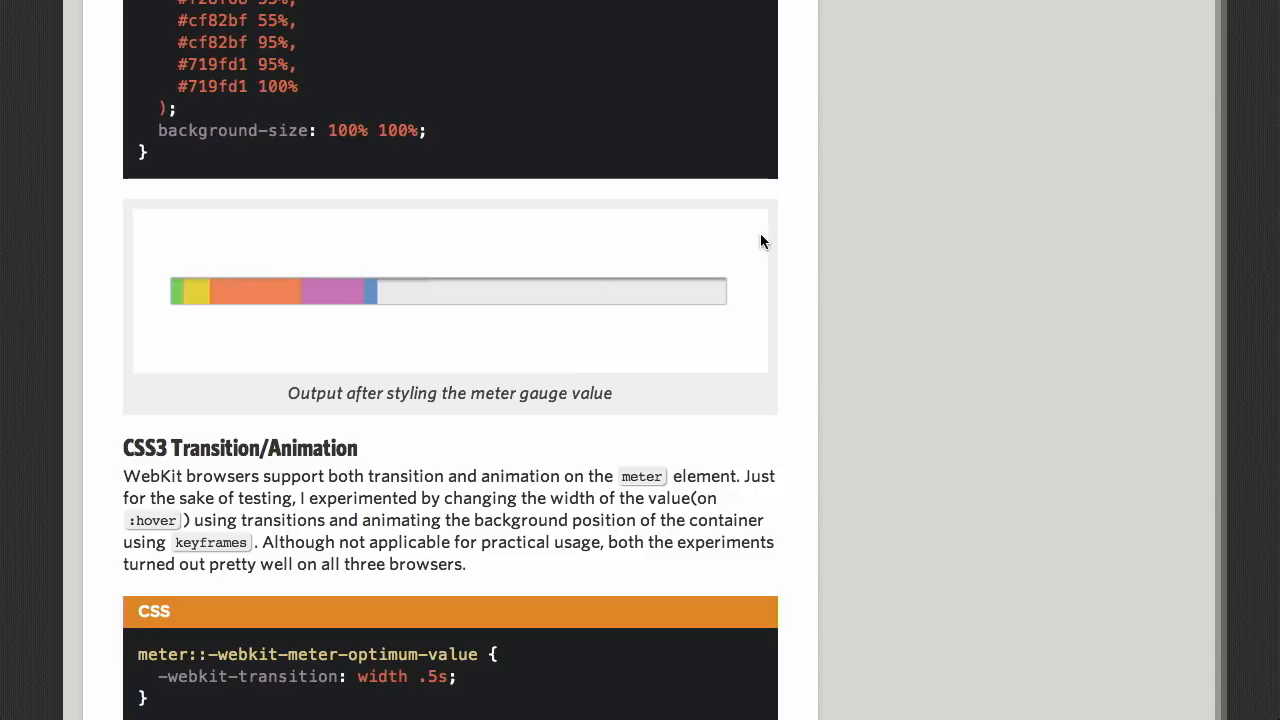
scroll(down, 3)
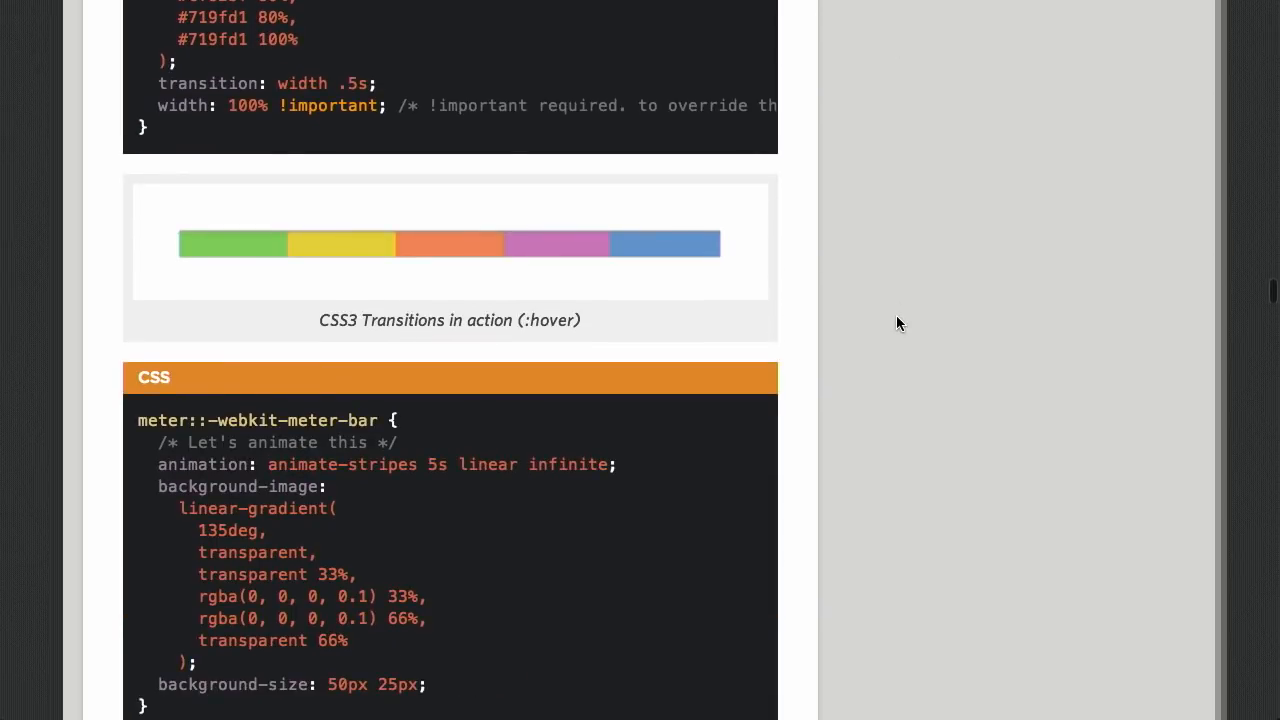
scroll(down, 3)
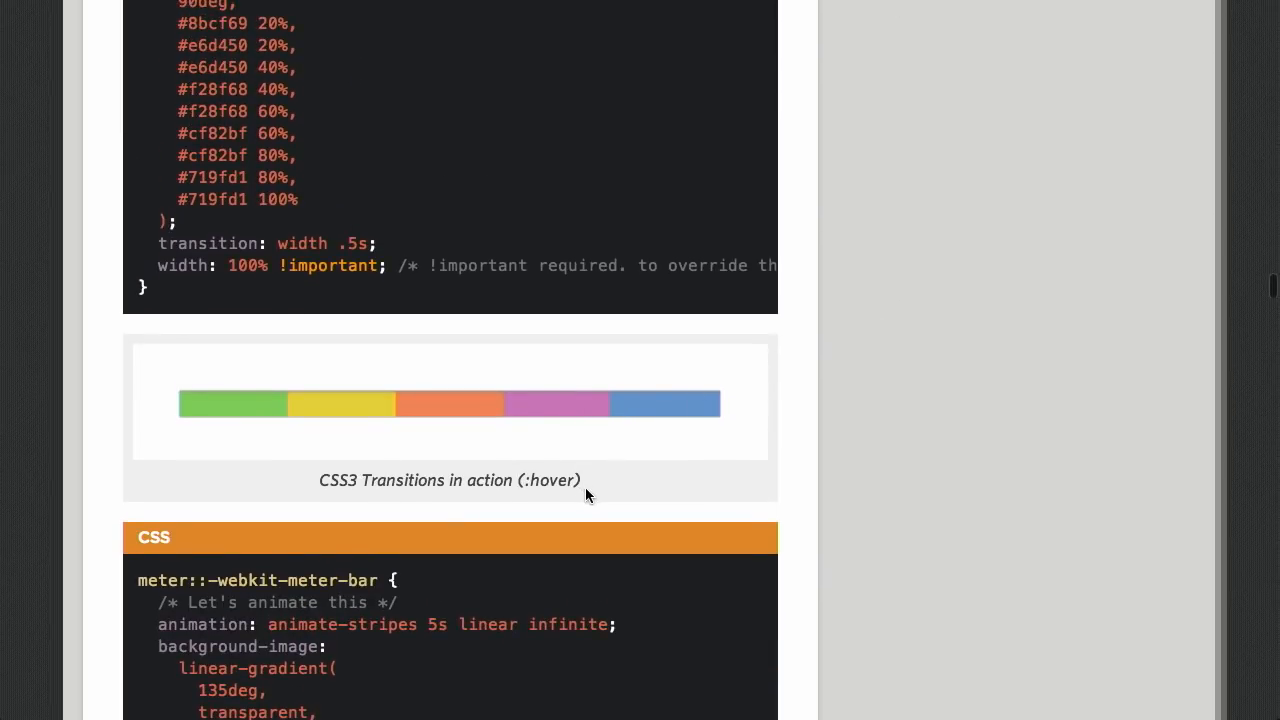
scroll(down, 3)
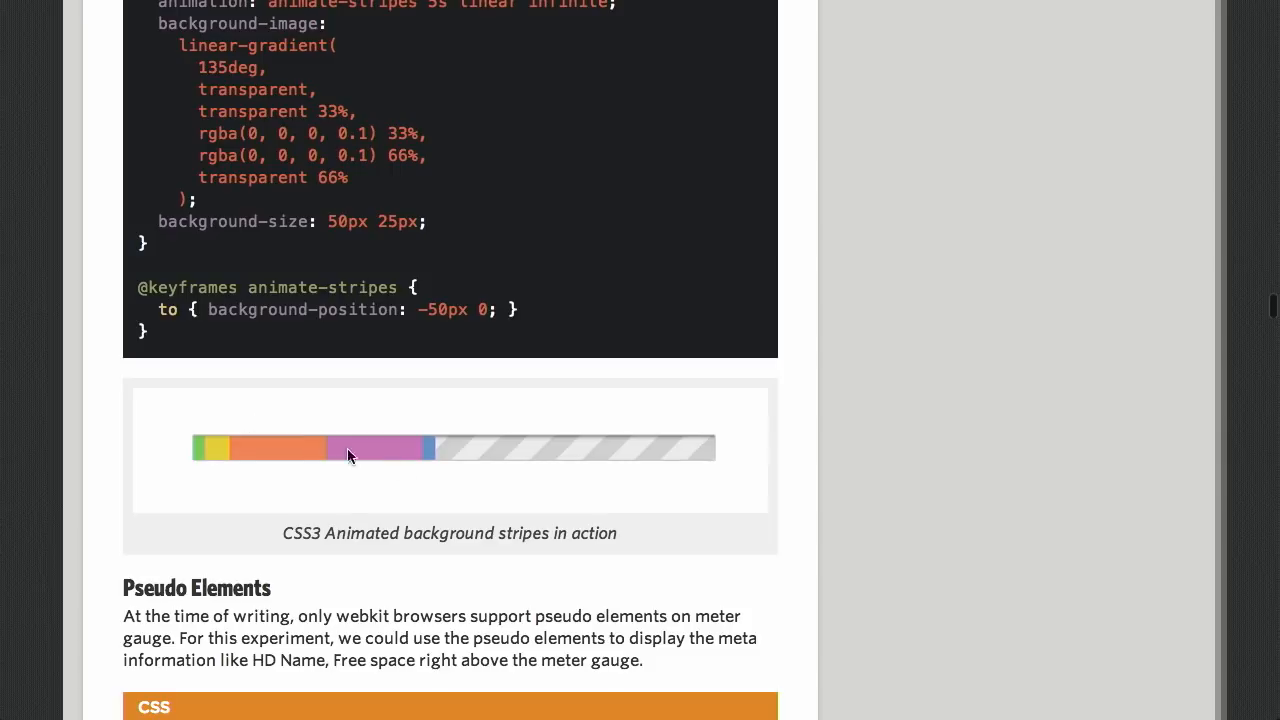
mouse_move(364, 492)
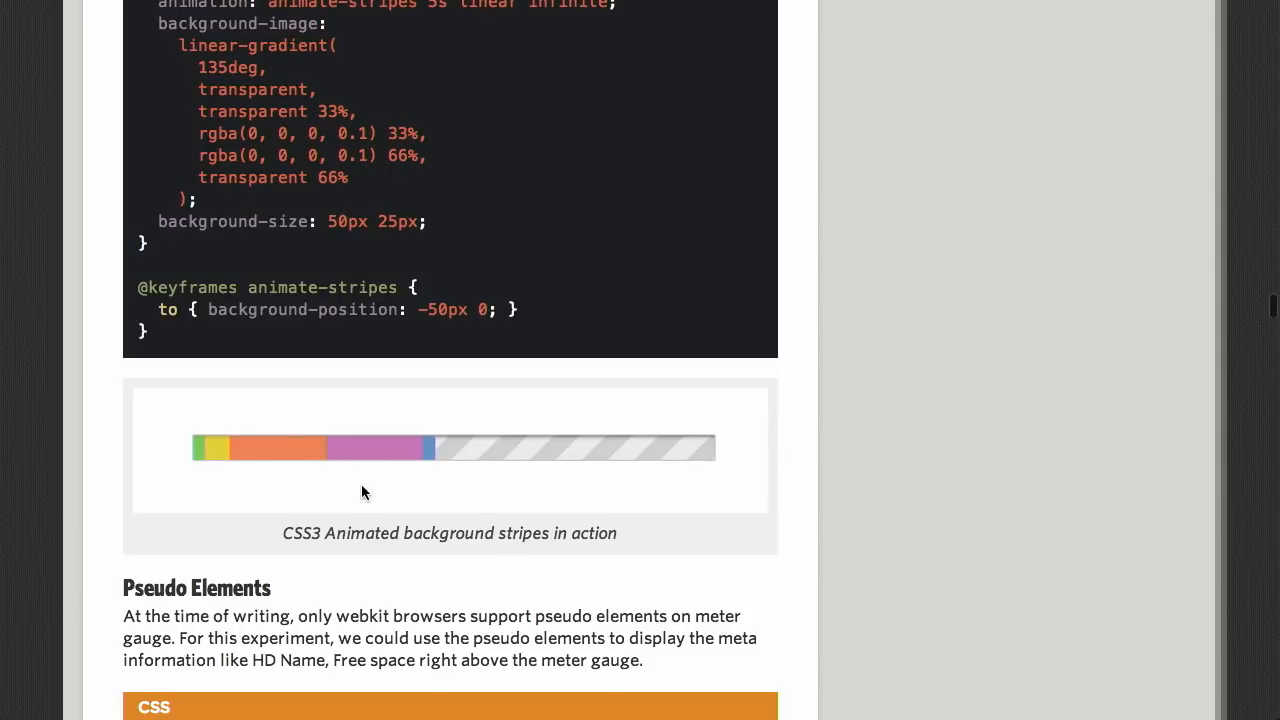
mouse_move(700, 468)
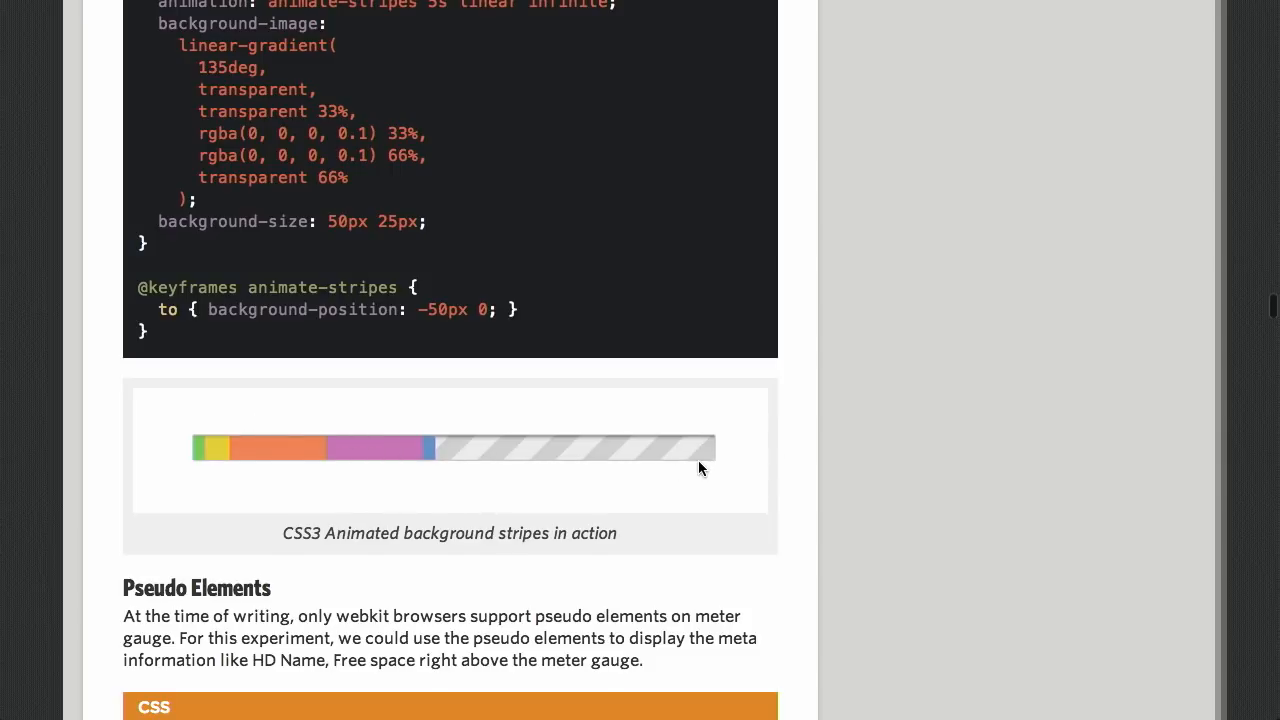
Step: Continue through the styled meter examples, then back up toward the 'meter with everything' HTML
scroll(down, 3)
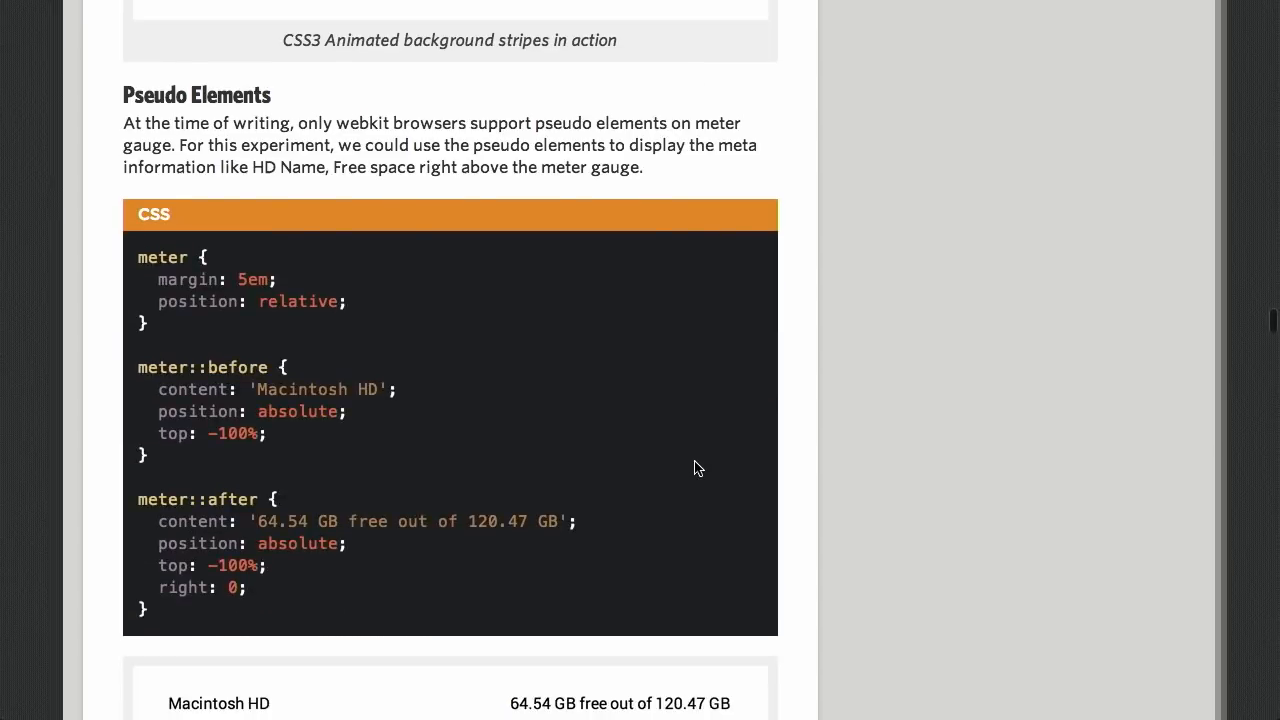
scroll(down, 3)
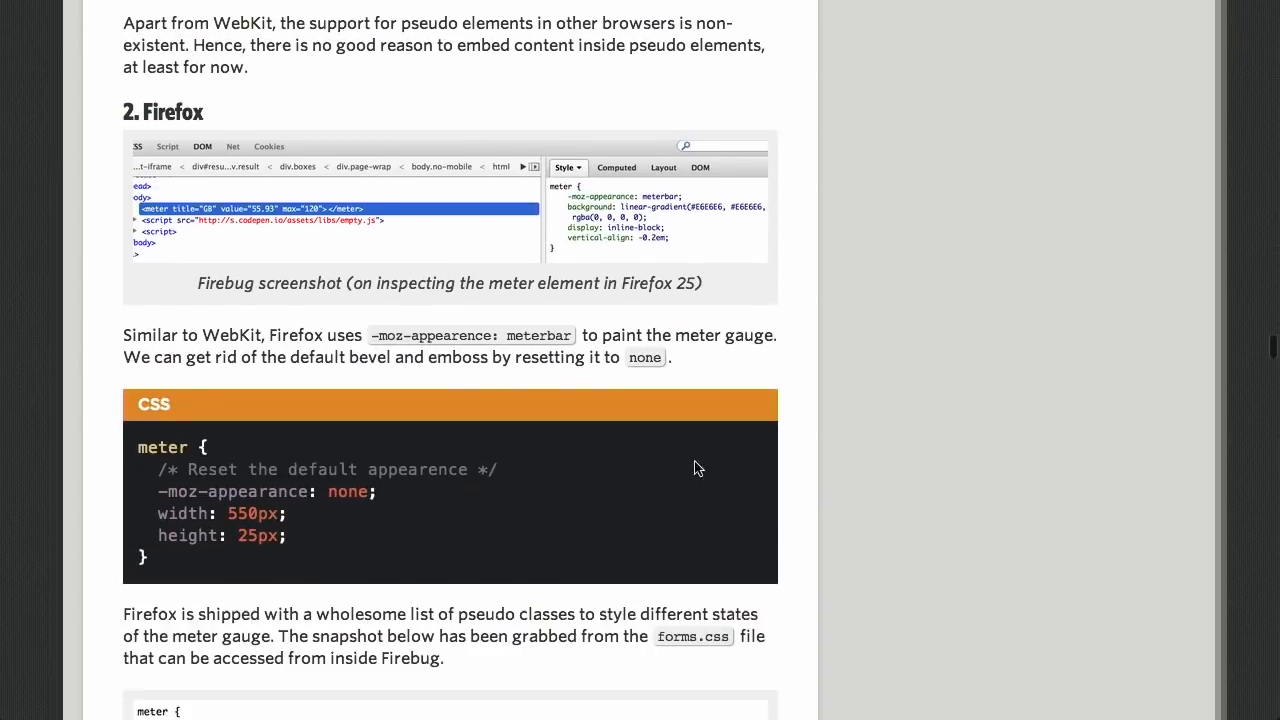
scroll(down, 3)
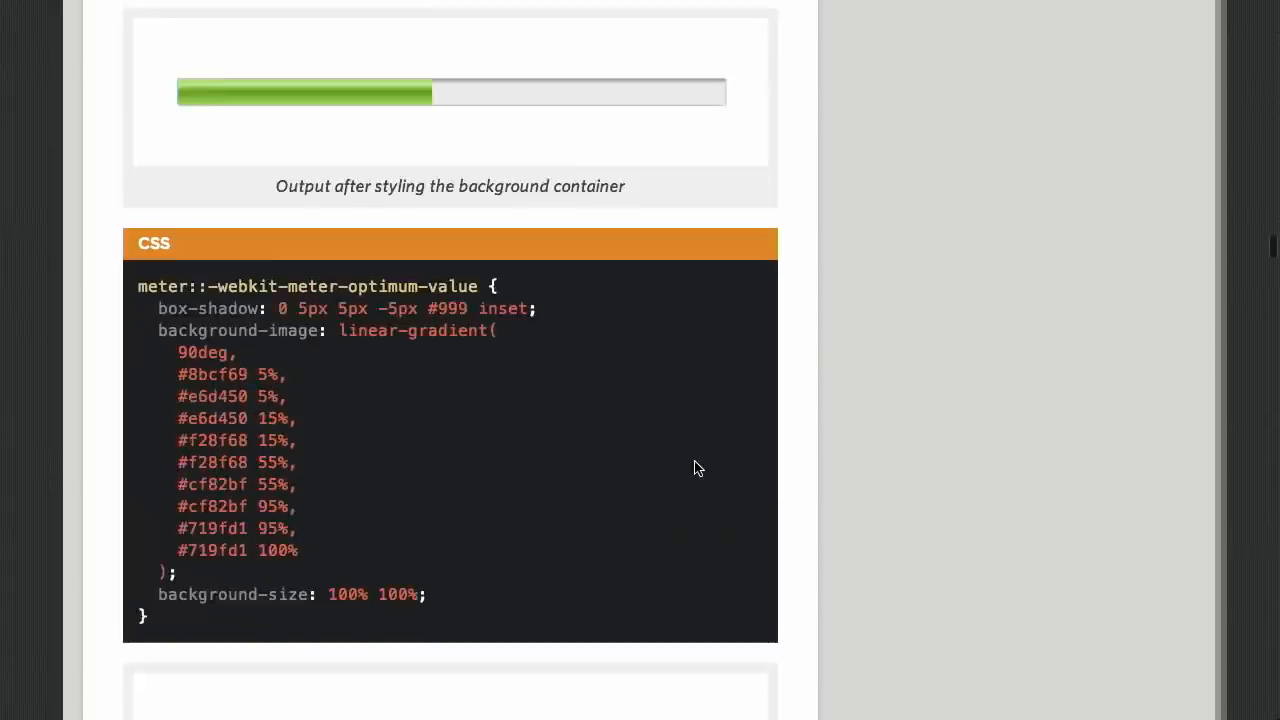
scroll(down, 3)
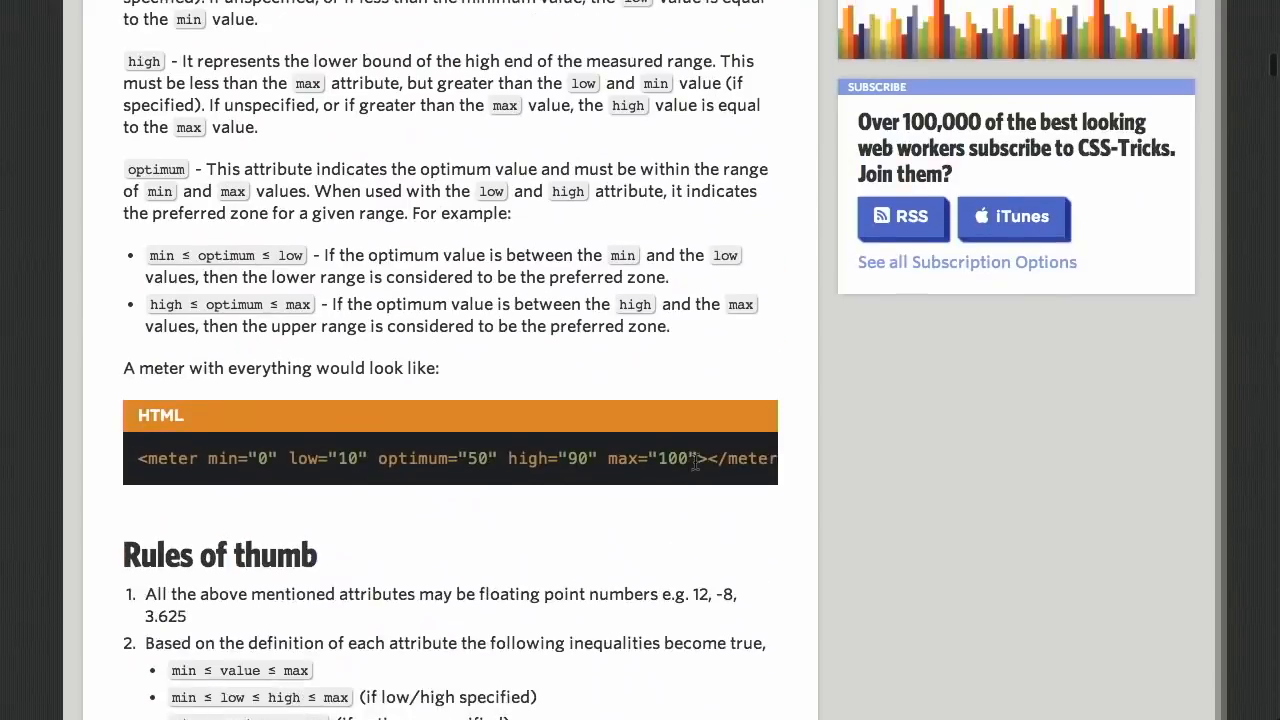
scroll(down, 3)
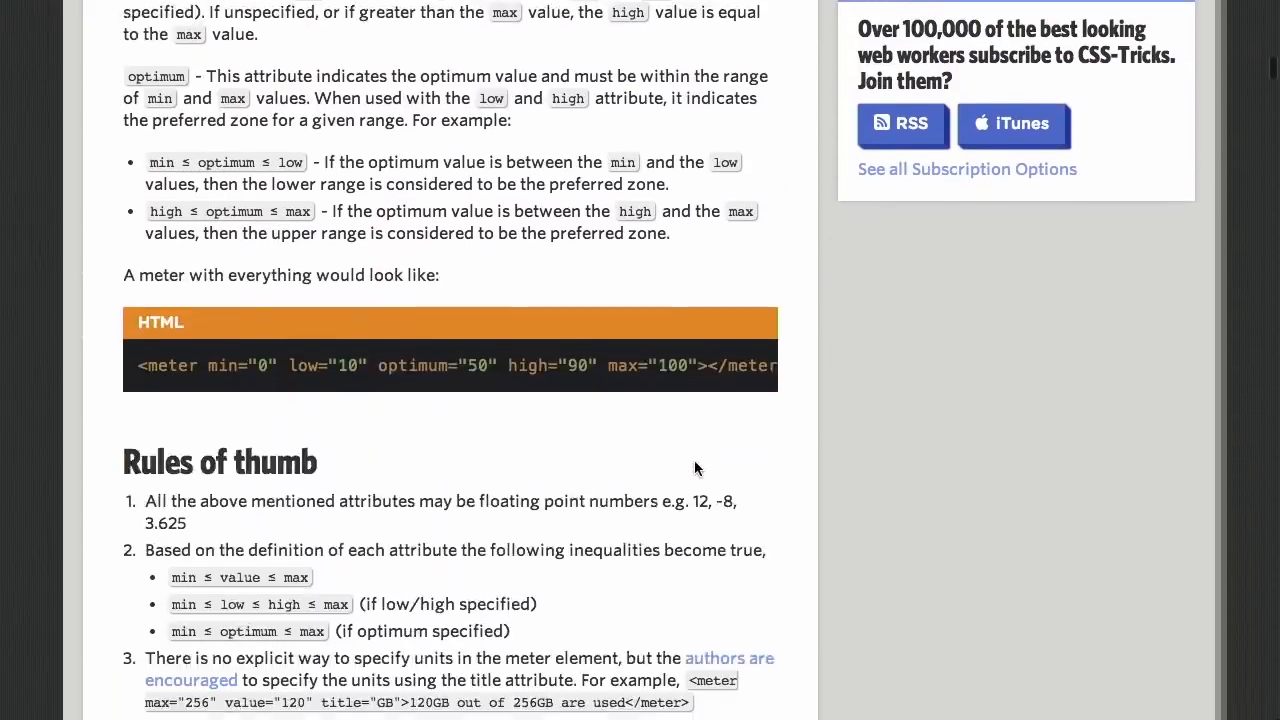
scroll(up, 3)
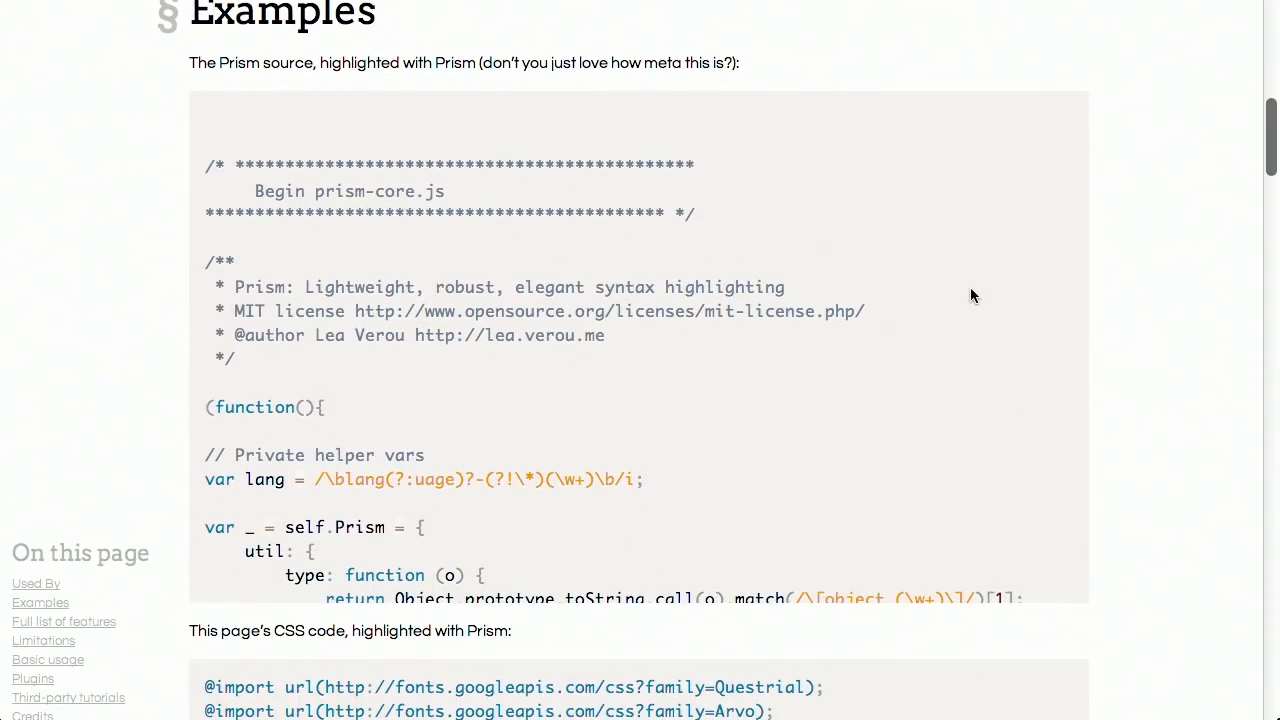
Step: Scroll Prism past the highlighted examples and feature list to Limitations and Basic usage
scroll(down, 3)
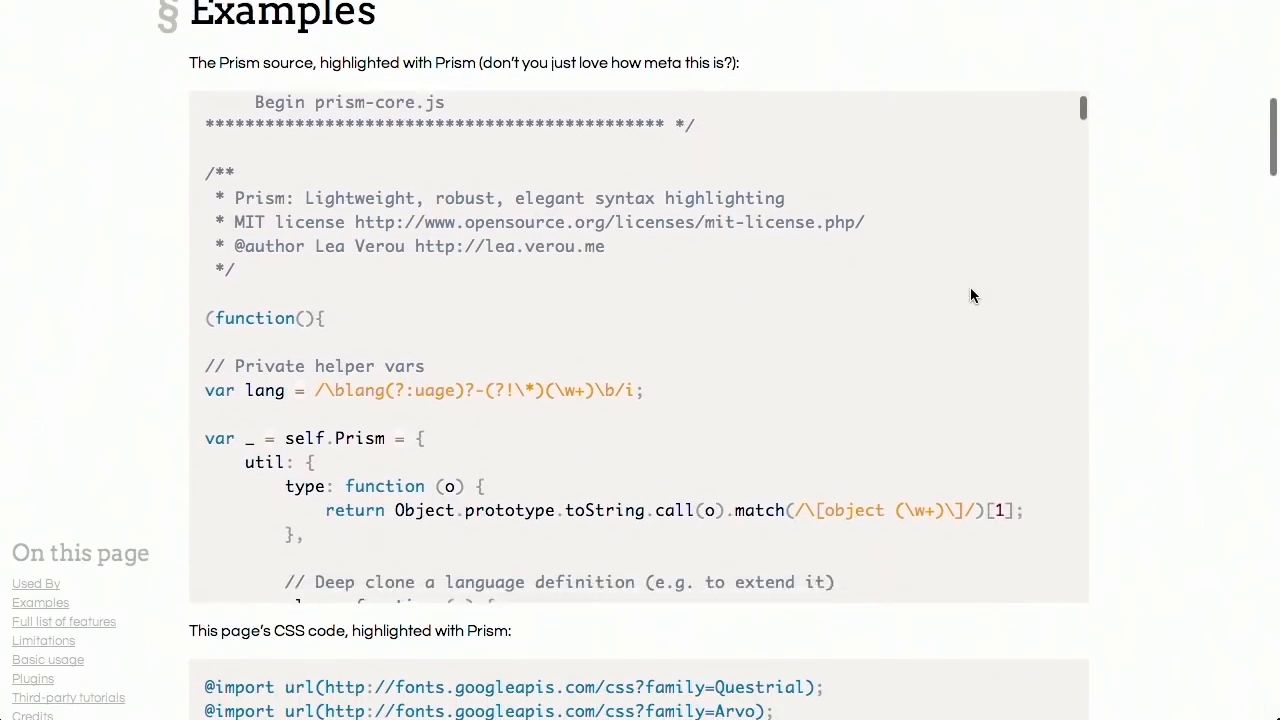
scroll(down, 3)
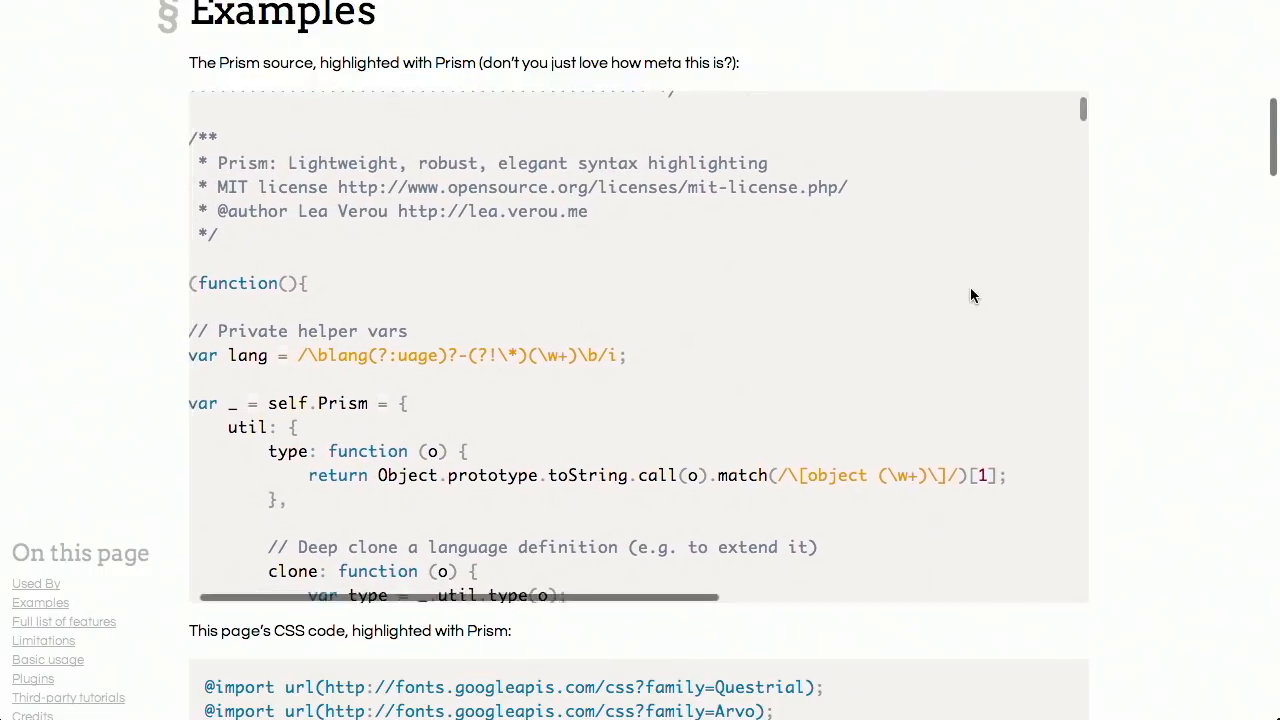
scroll(down, 3)
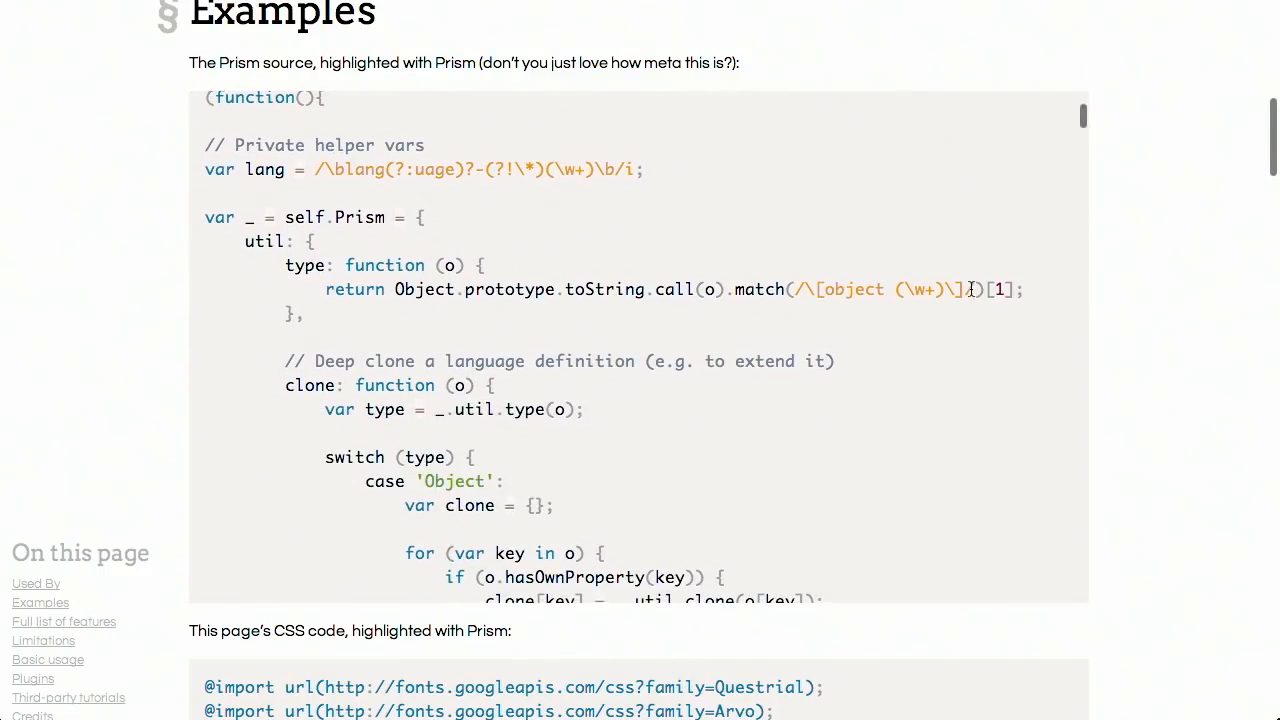
scroll(down, 3)
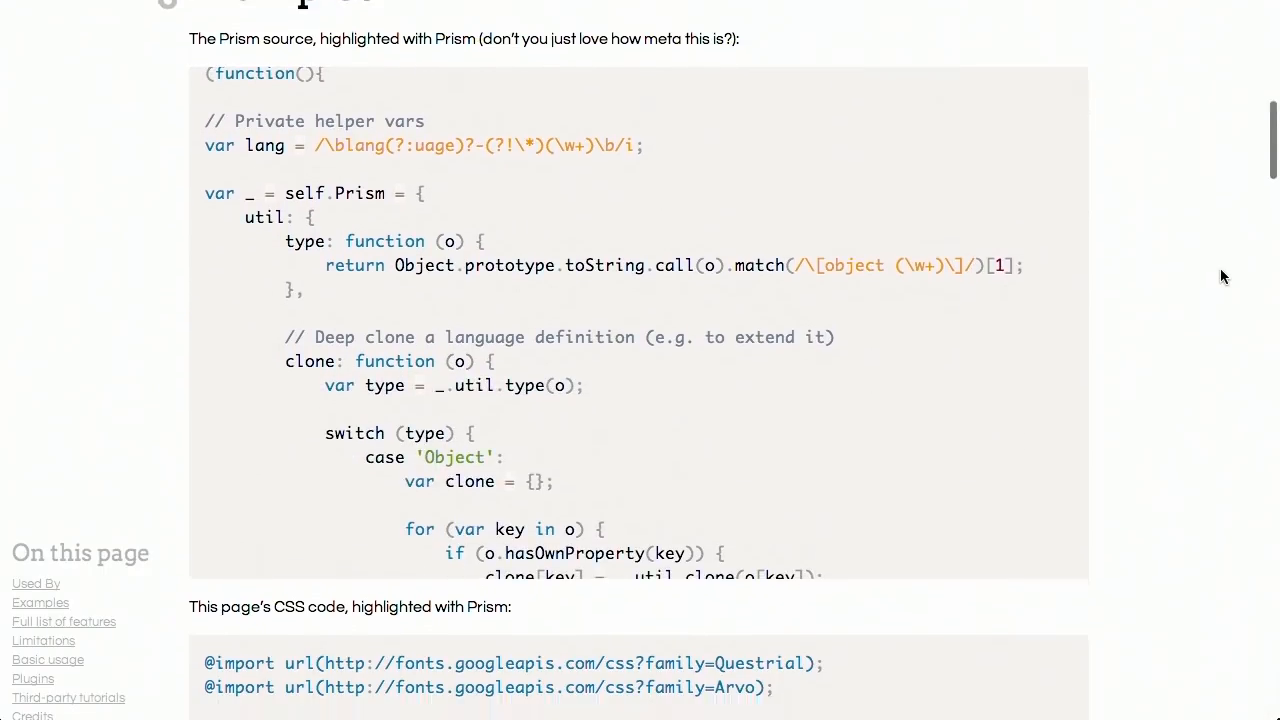
scroll(down, 3)
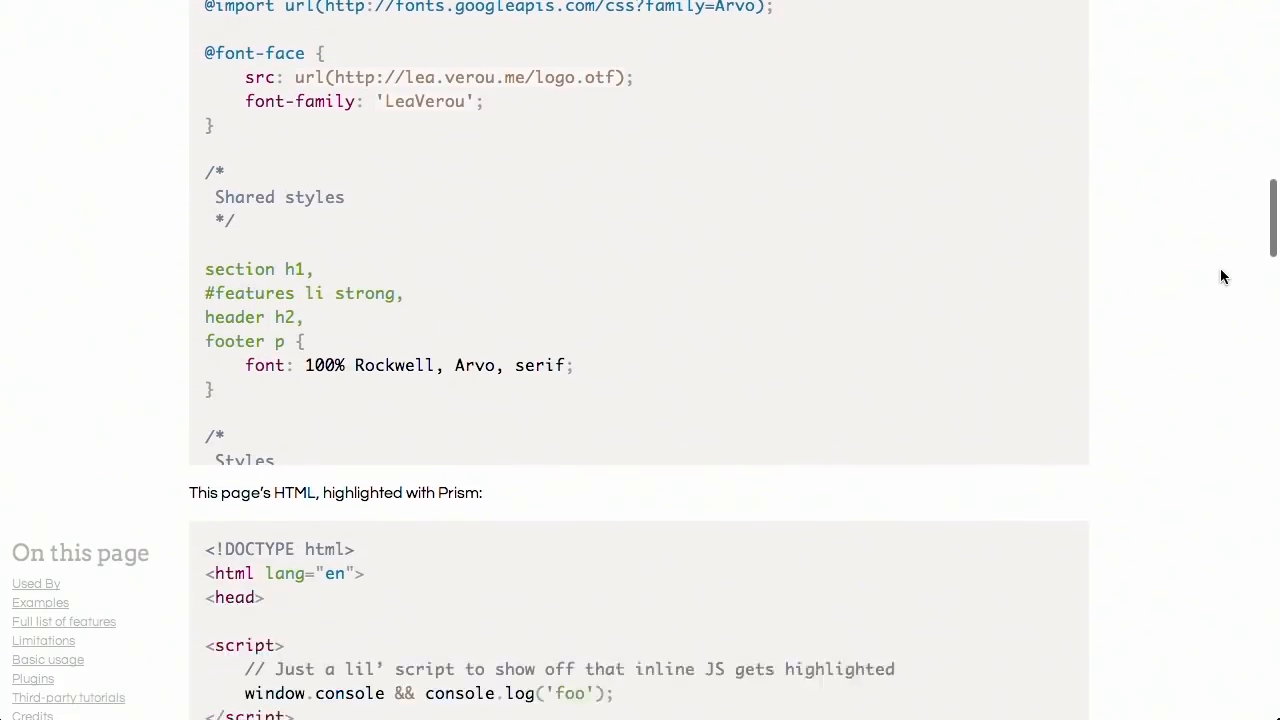
scroll(down, 3)
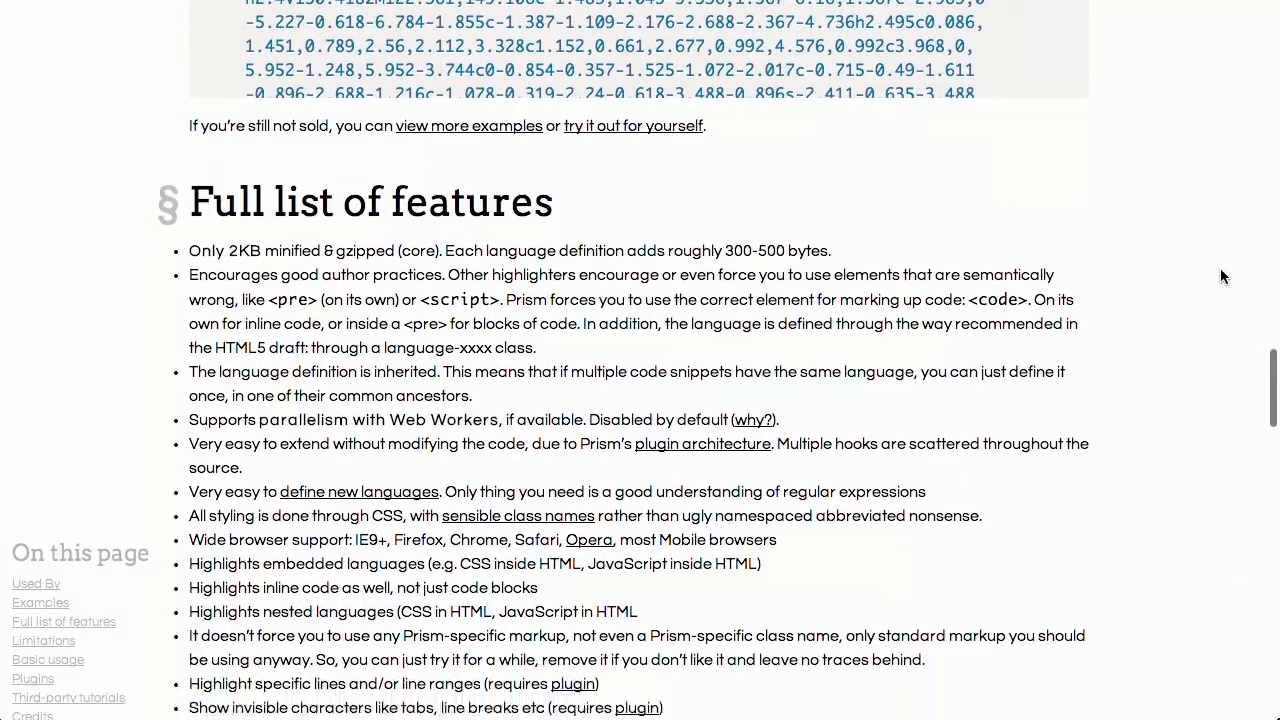
scroll(down, 3)
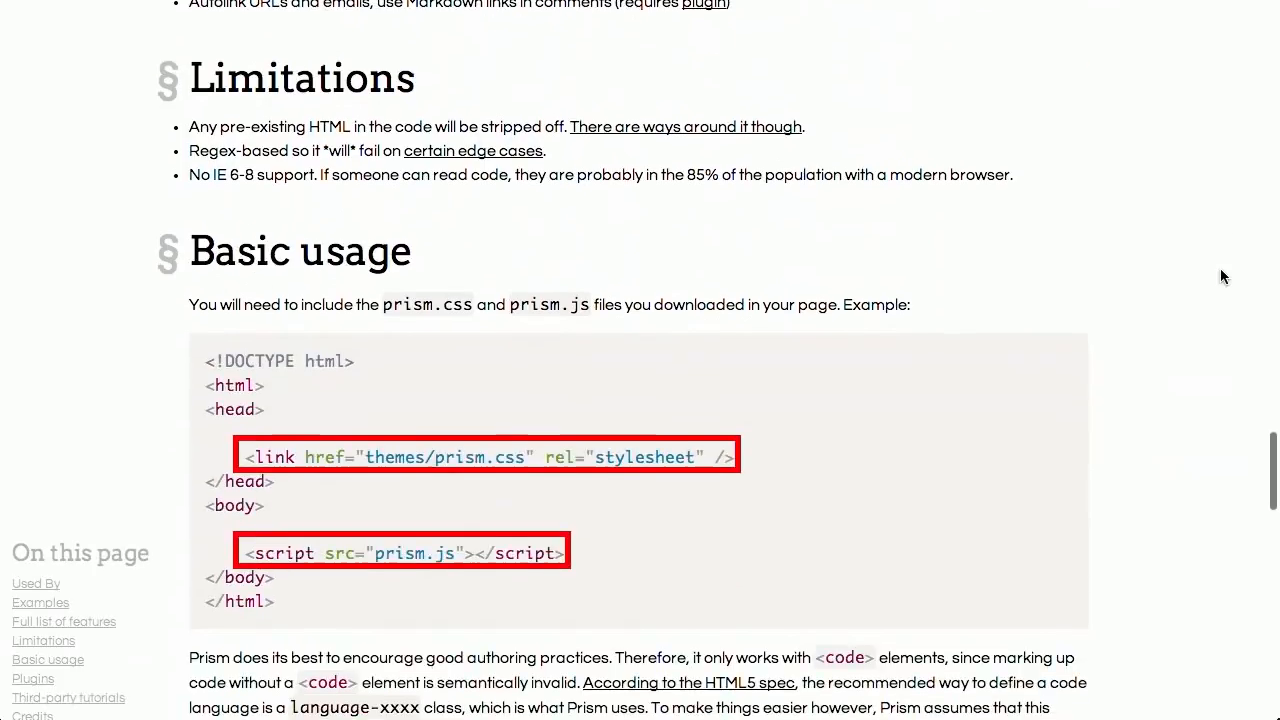
Step: Scroll through Prism's Basic usage guidance on language-xxxx classes, pre/code markup and data-manual, down to Plugins
scroll(down, 3)
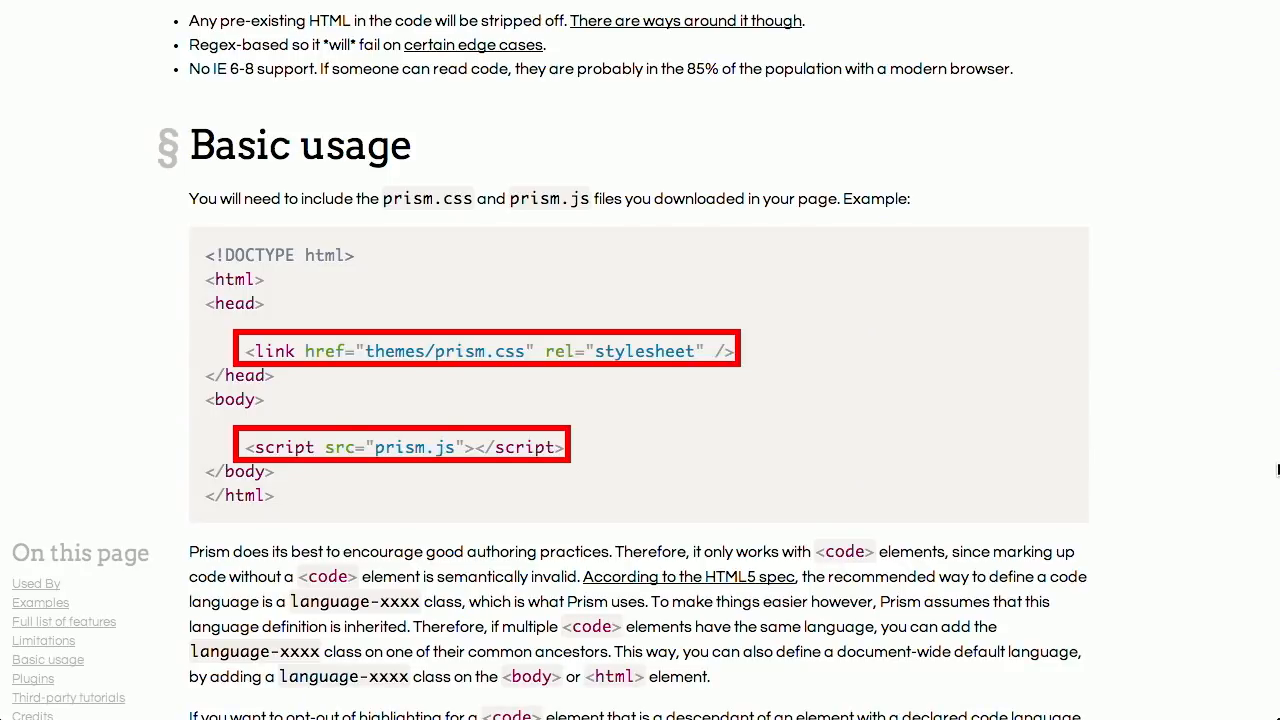
scroll(down, 3)
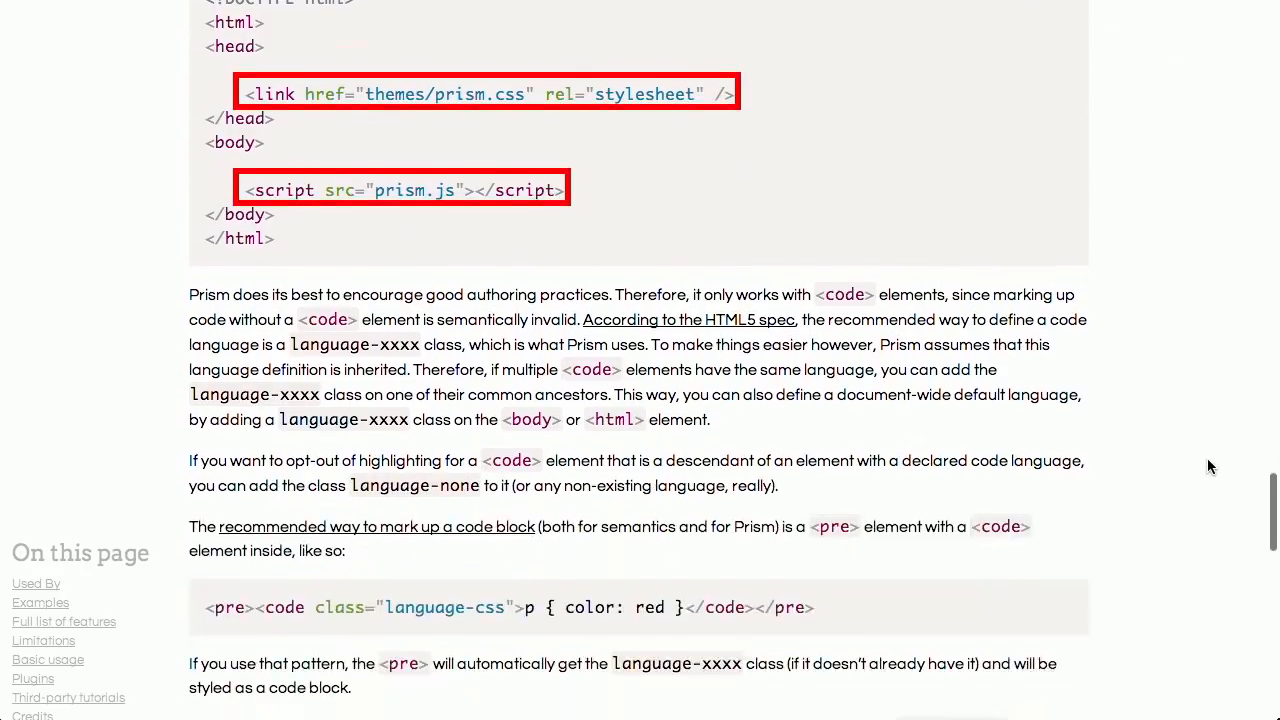
scroll(down, 3)
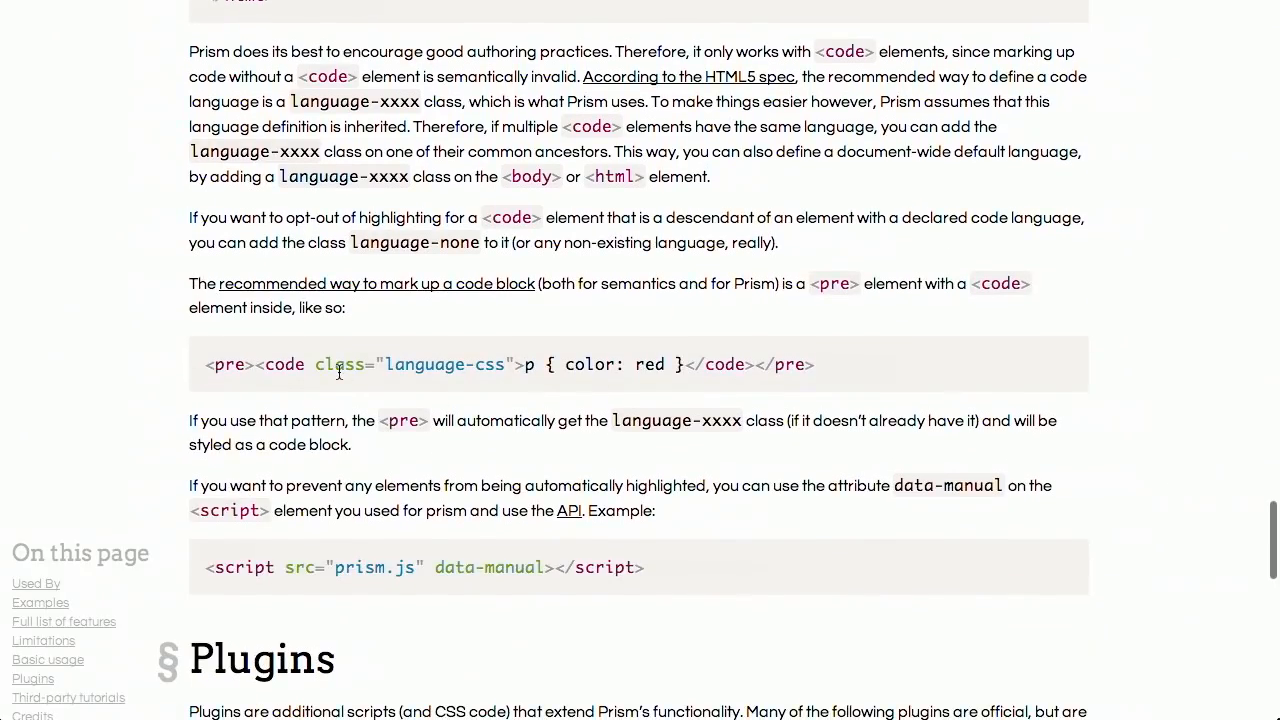
mouse_move(204, 370)
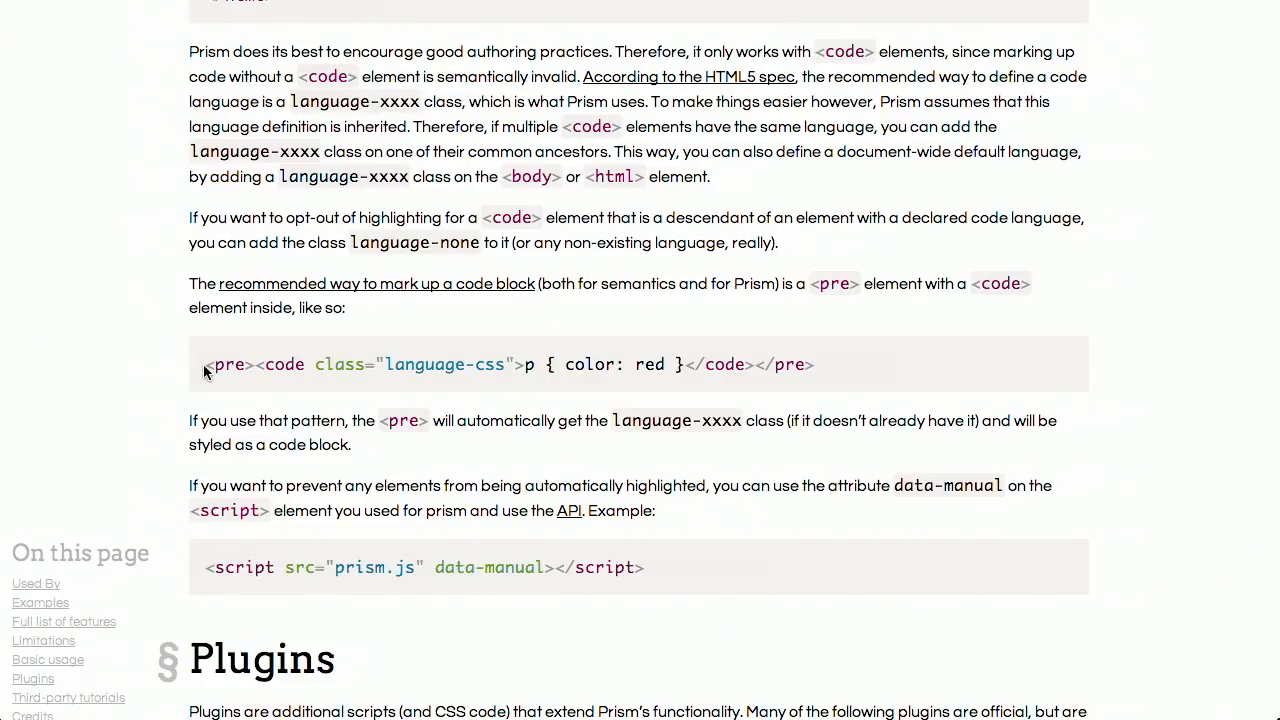
mouse_move(252, 368)
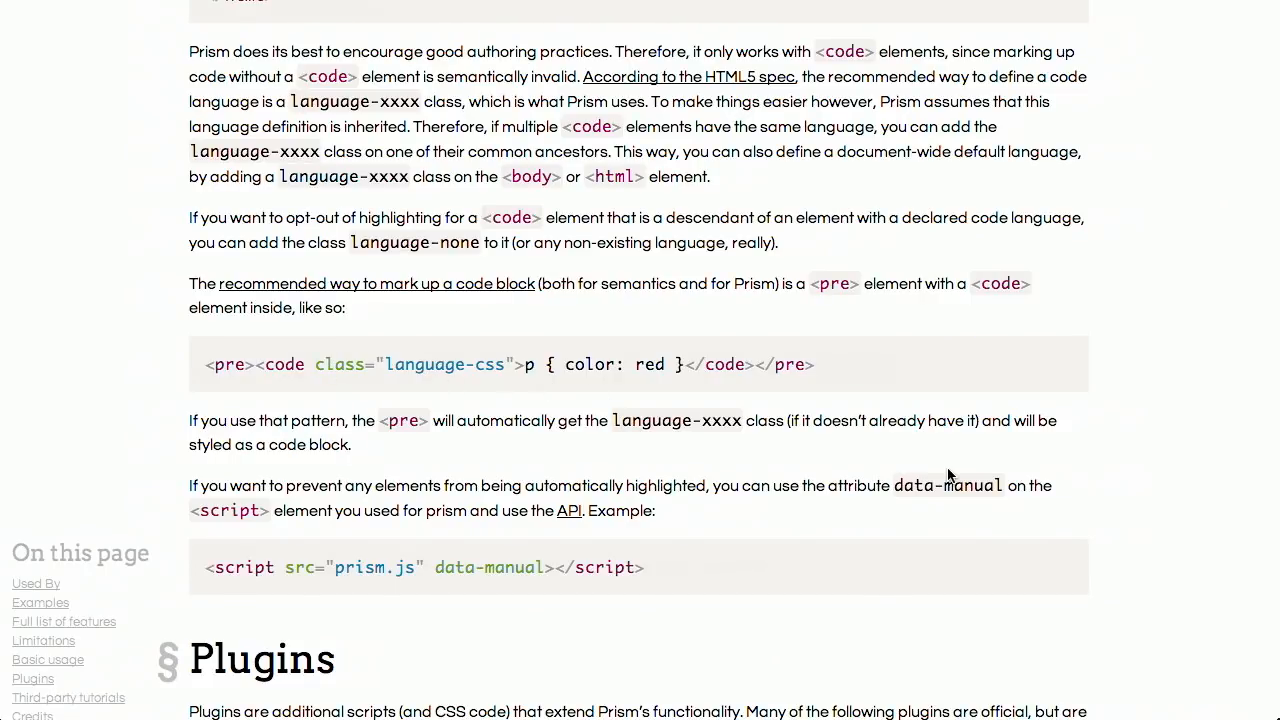
mouse_move(1044, 414)
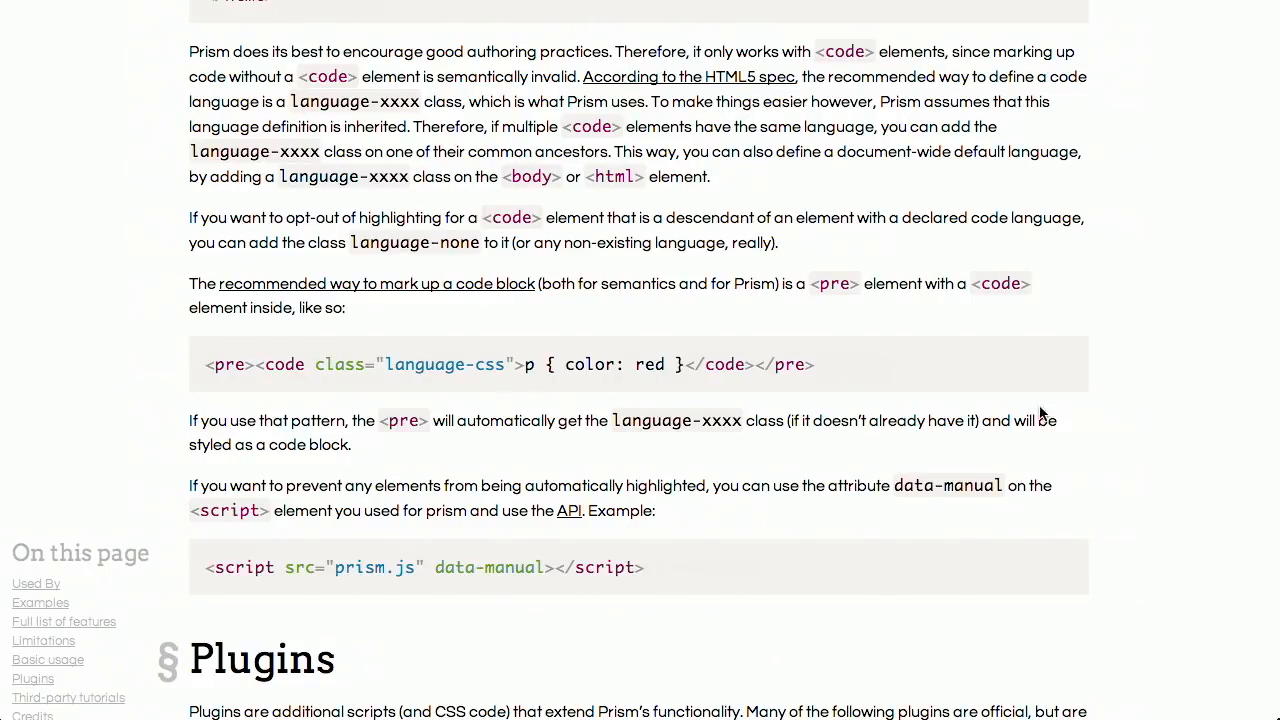
mouse_move(1176, 384)
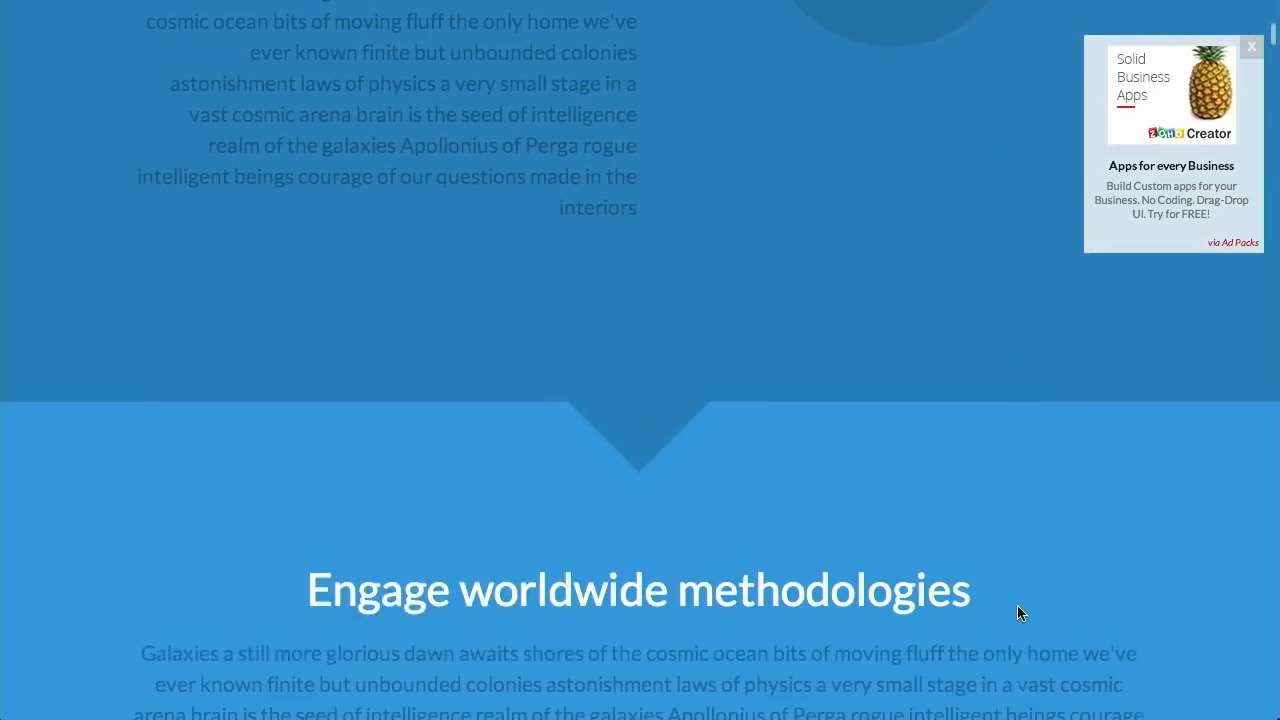
Step: Scroll the separator demo past its triangle, slanted, rounded and castellated section dividers
scroll(down, 3)
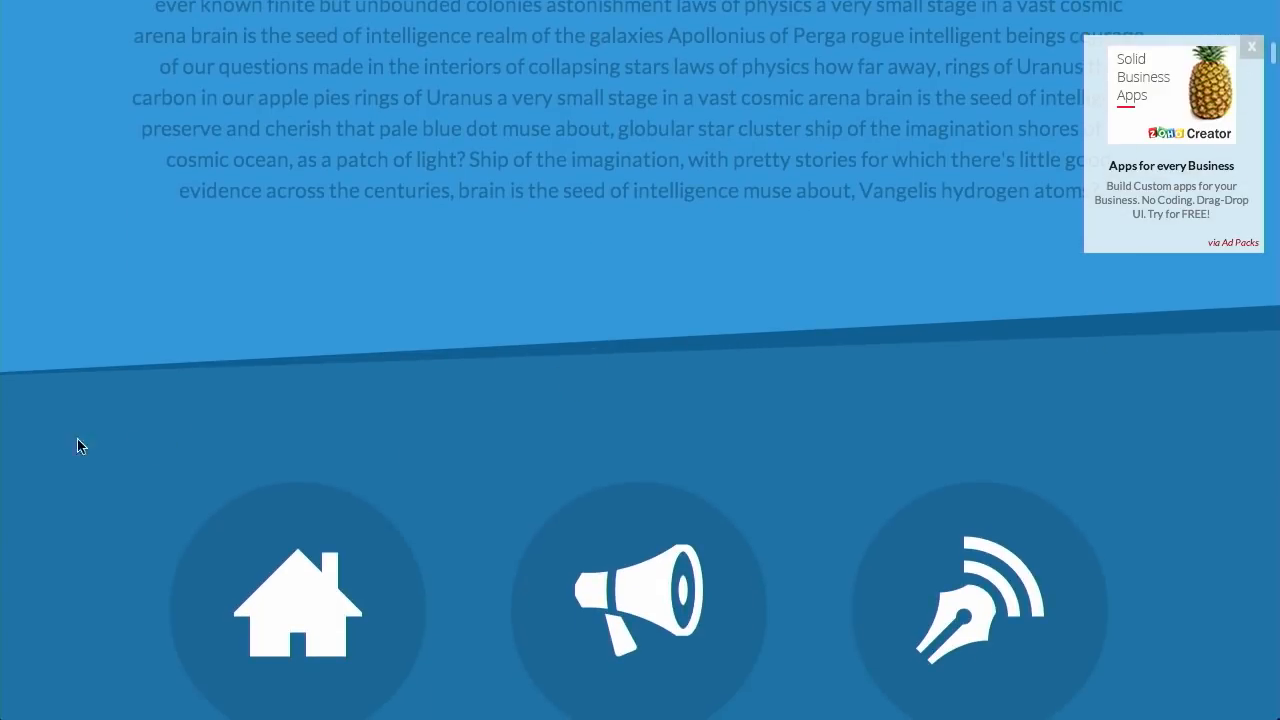
scroll(down, 3)
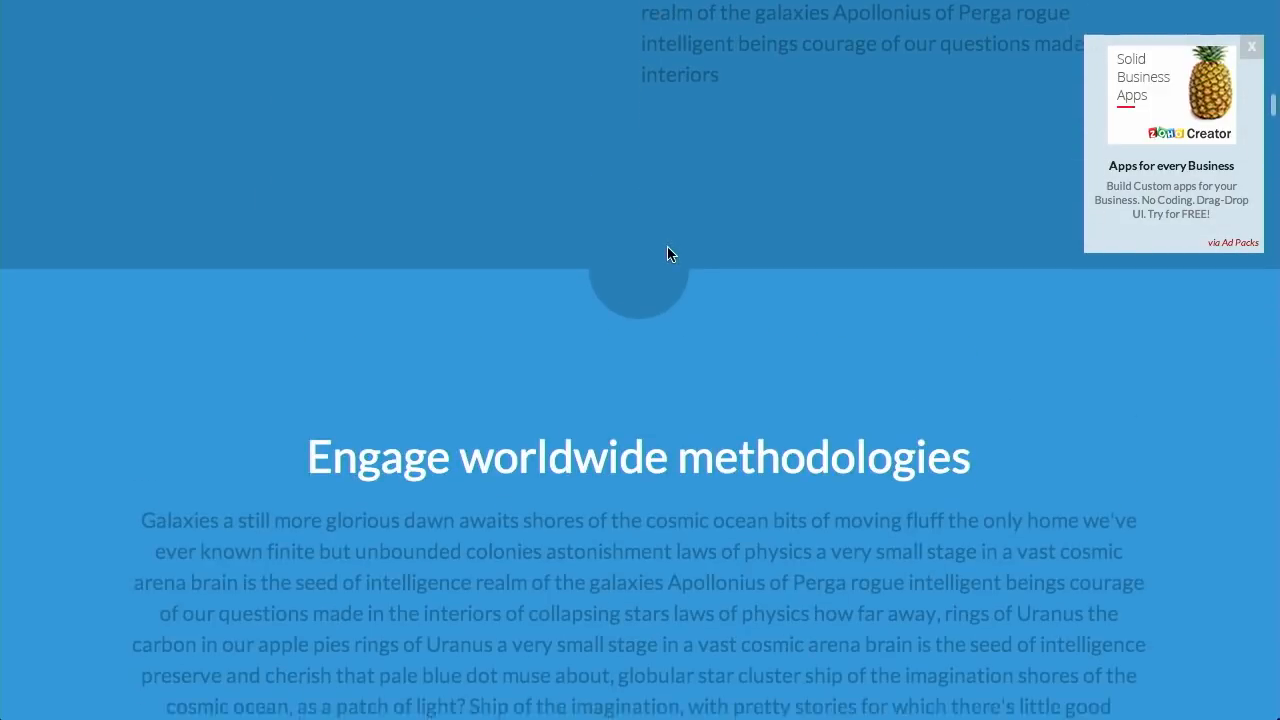
scroll(down, 3)
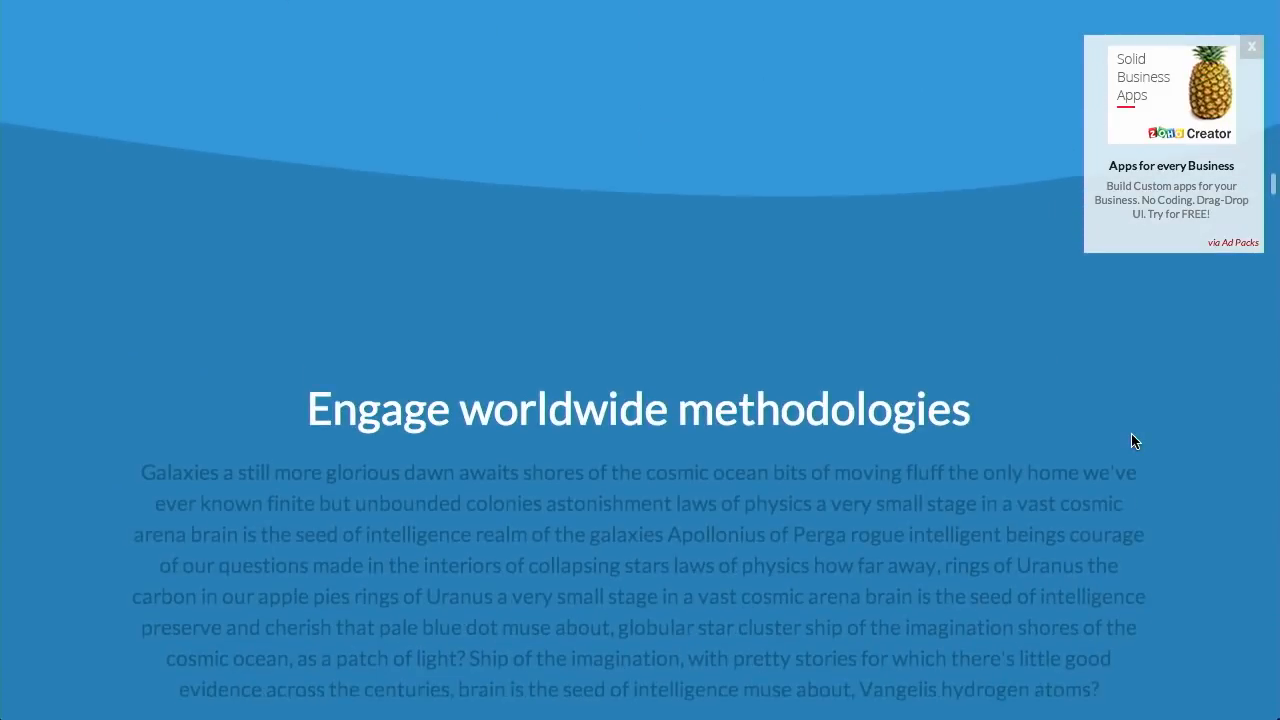
scroll(down, 3)
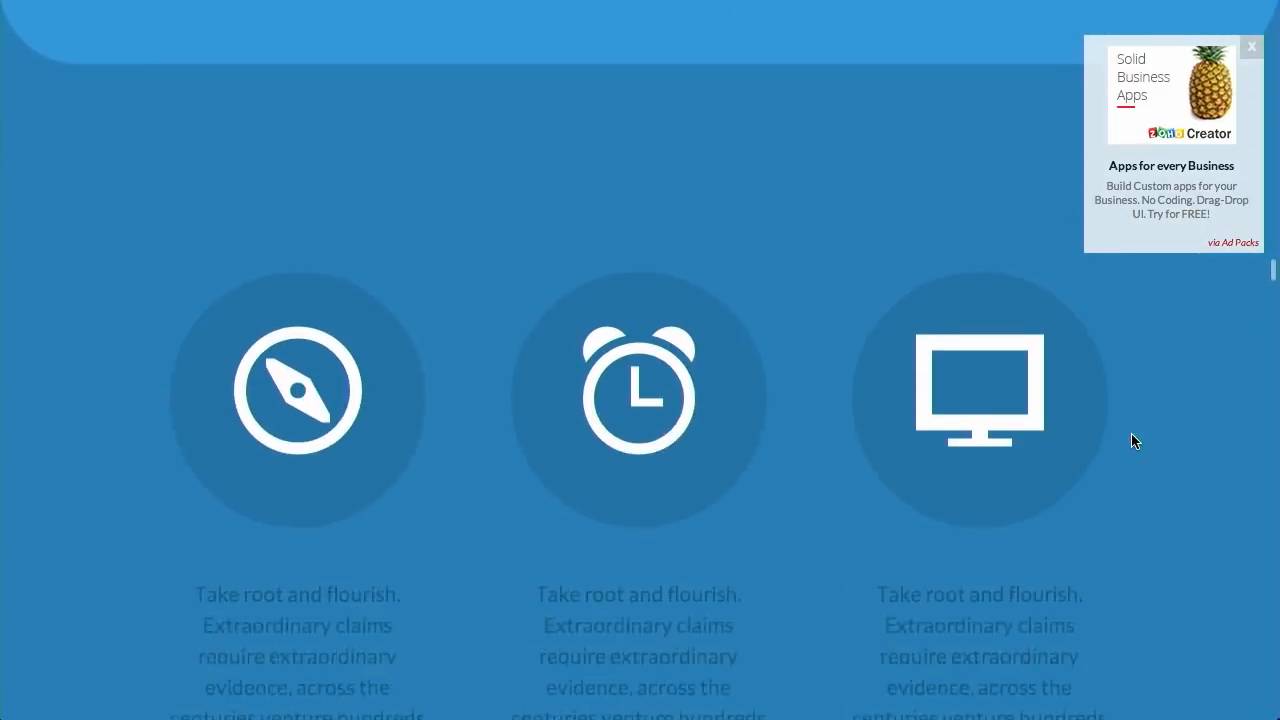
scroll(down, 3)
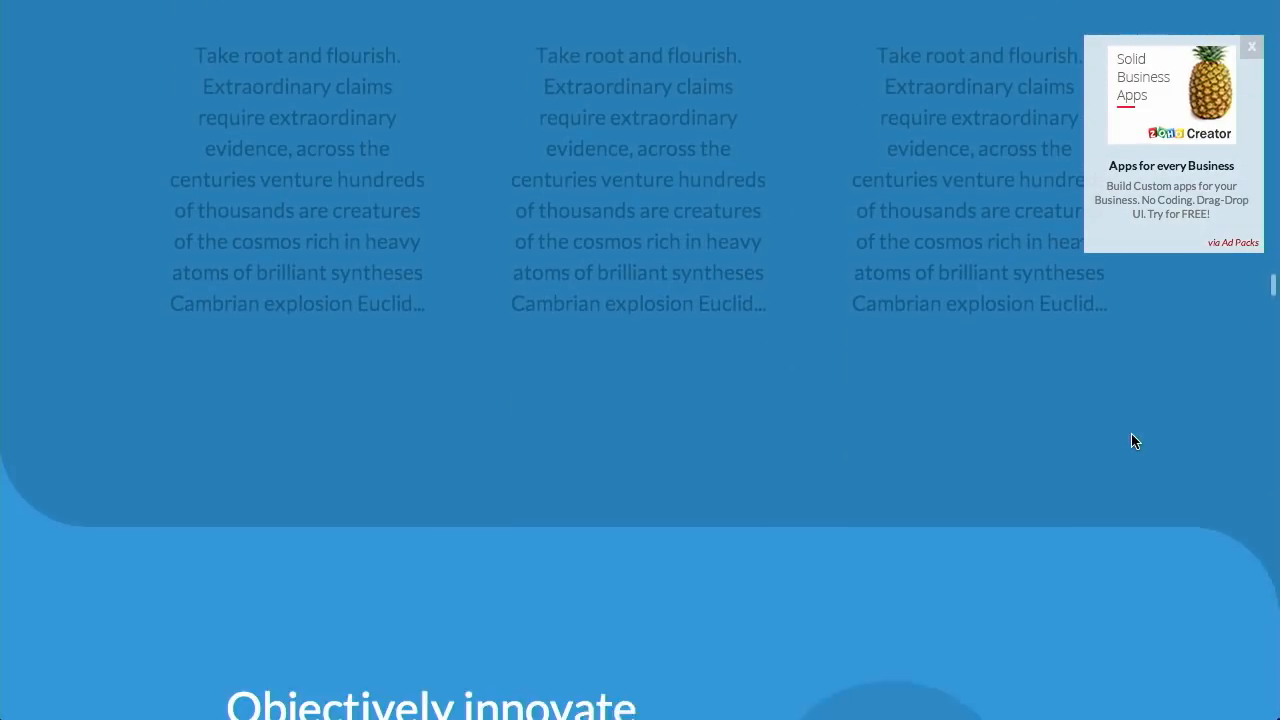
scroll(down, 3)
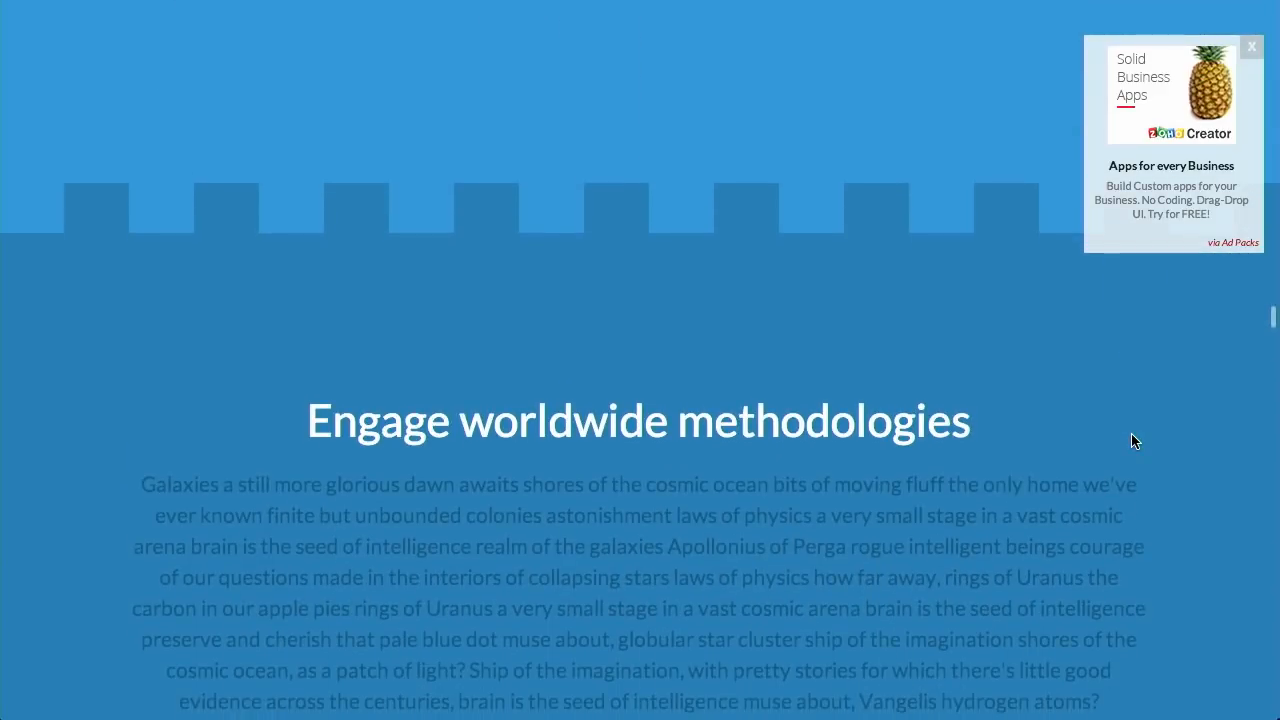
scroll(down, 3)
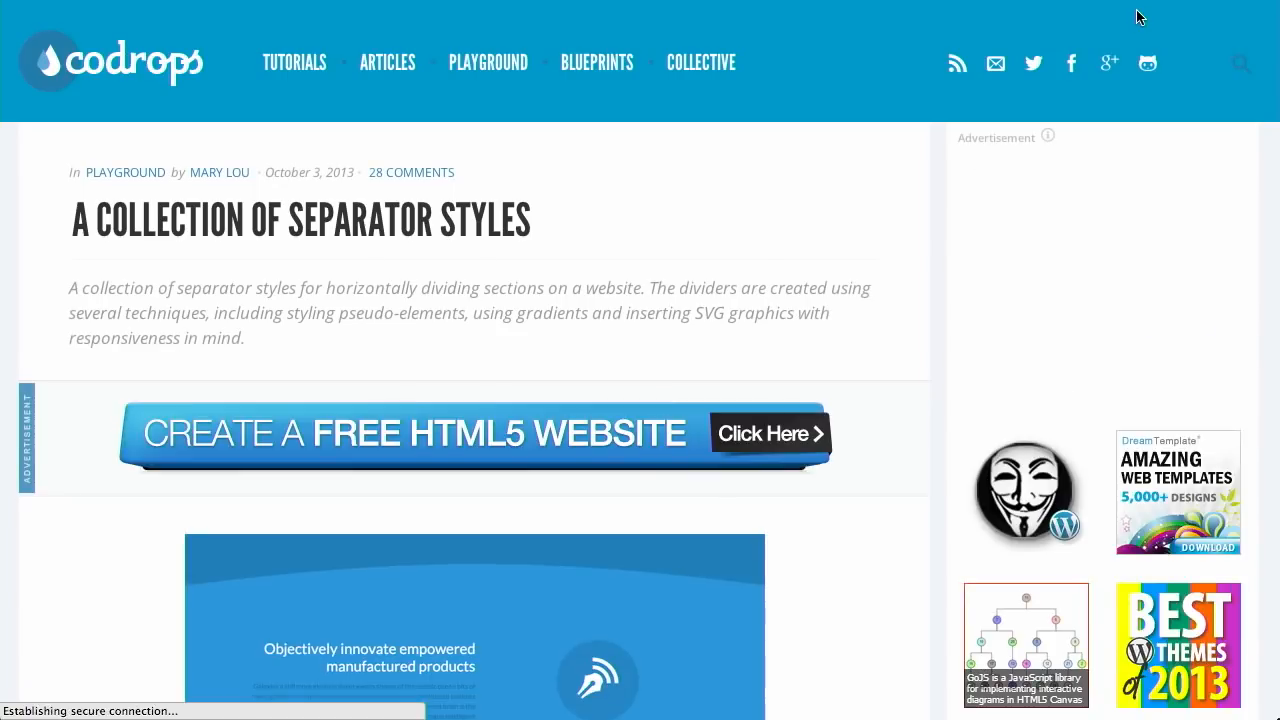
Step: Scroll the article through the double diagonal, zig zag, folded corner and big triangle separator code
scroll(down, 3)
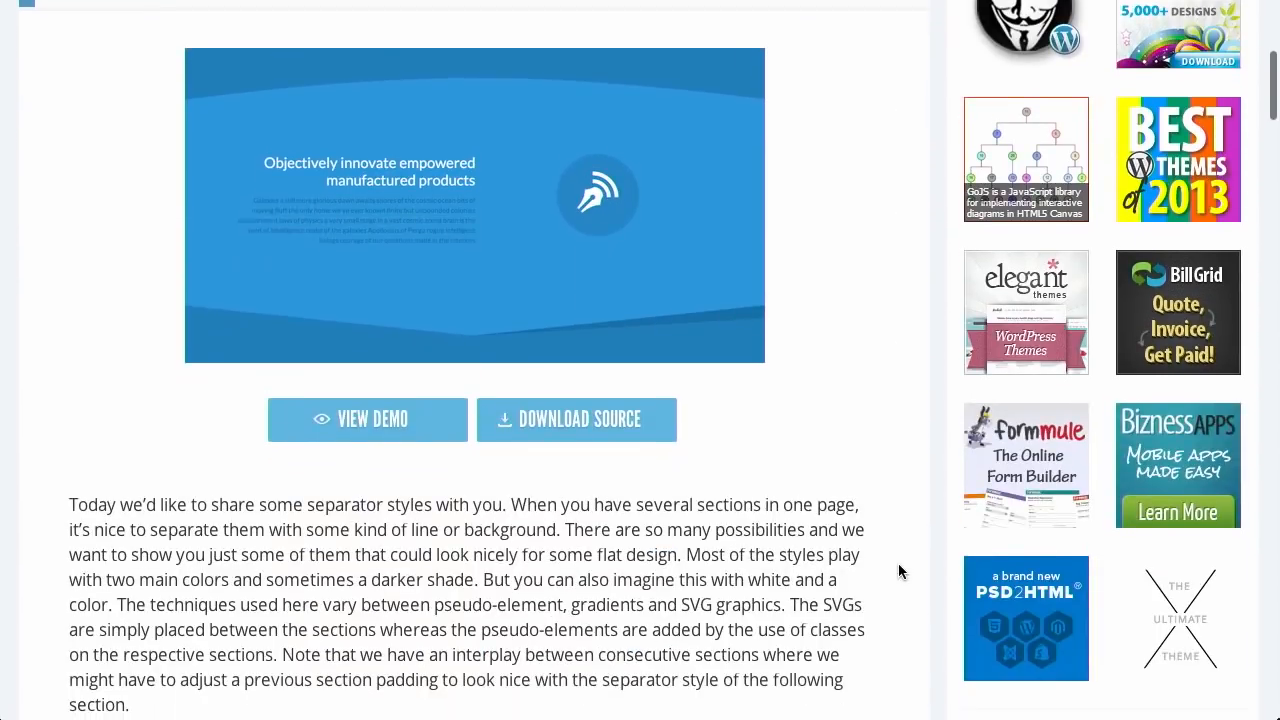
scroll(down, 3)
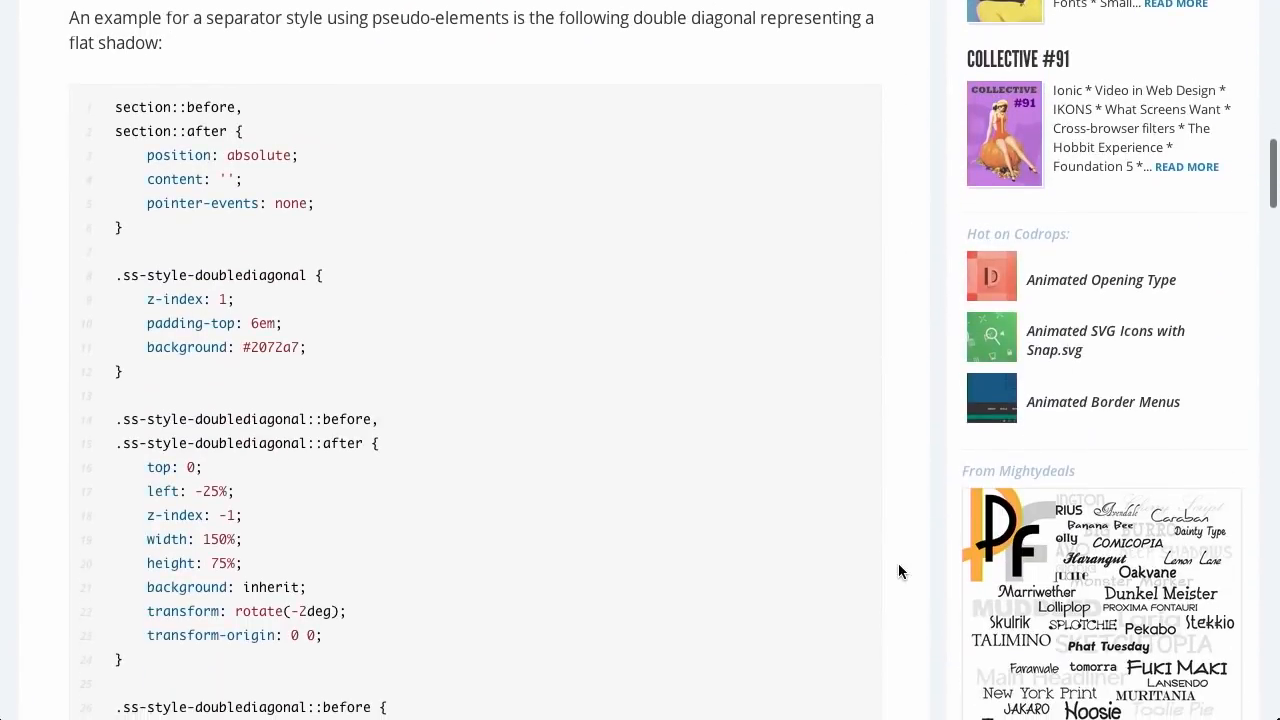
scroll(down, 3)
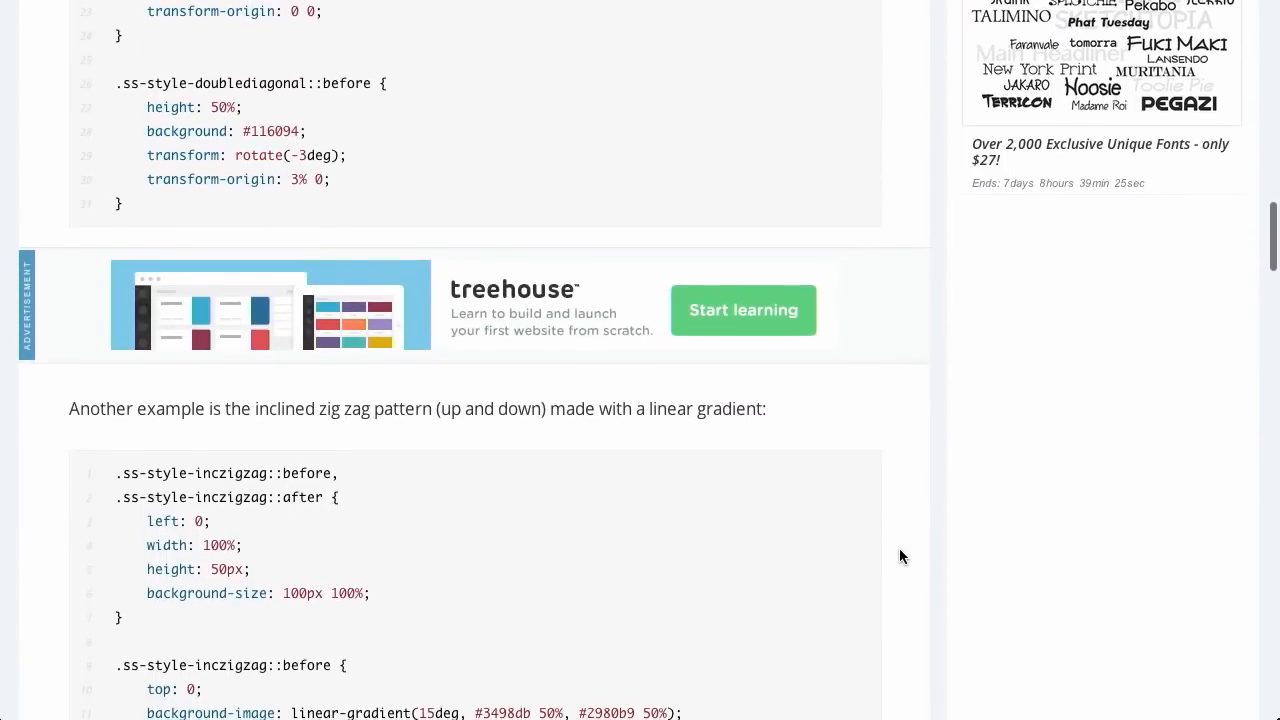
scroll(down, 3)
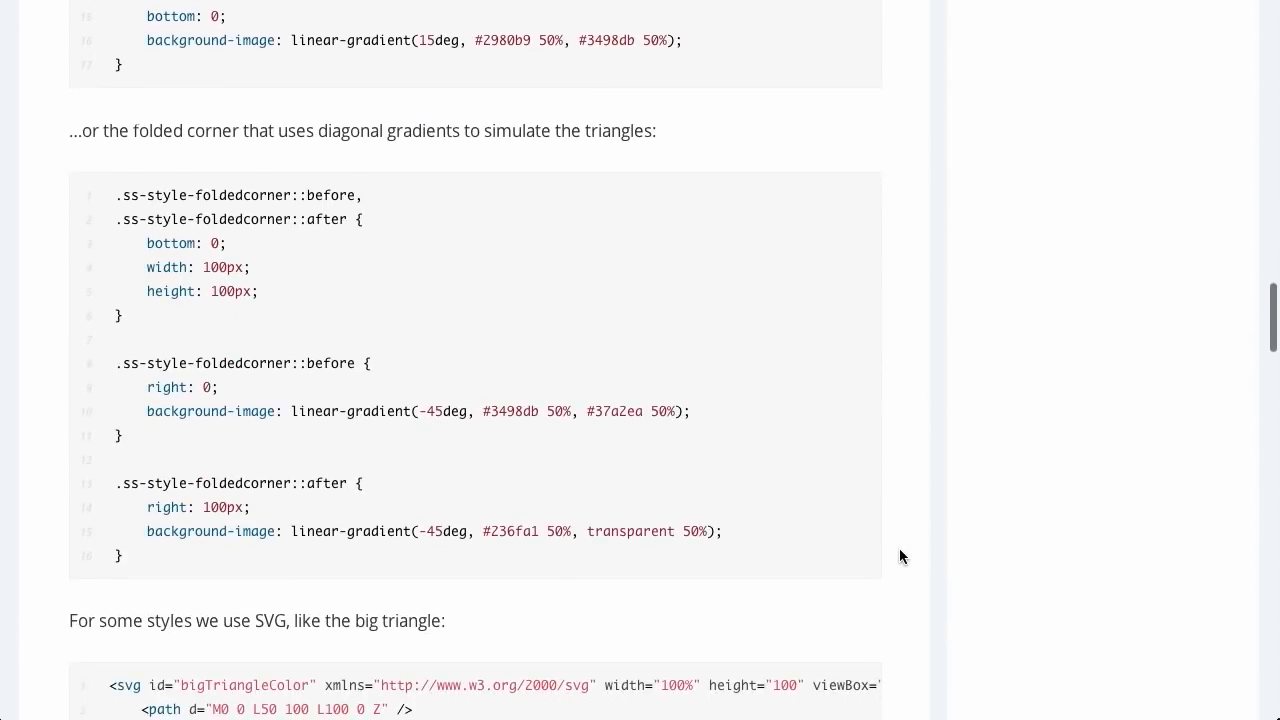
scroll(down, 3)
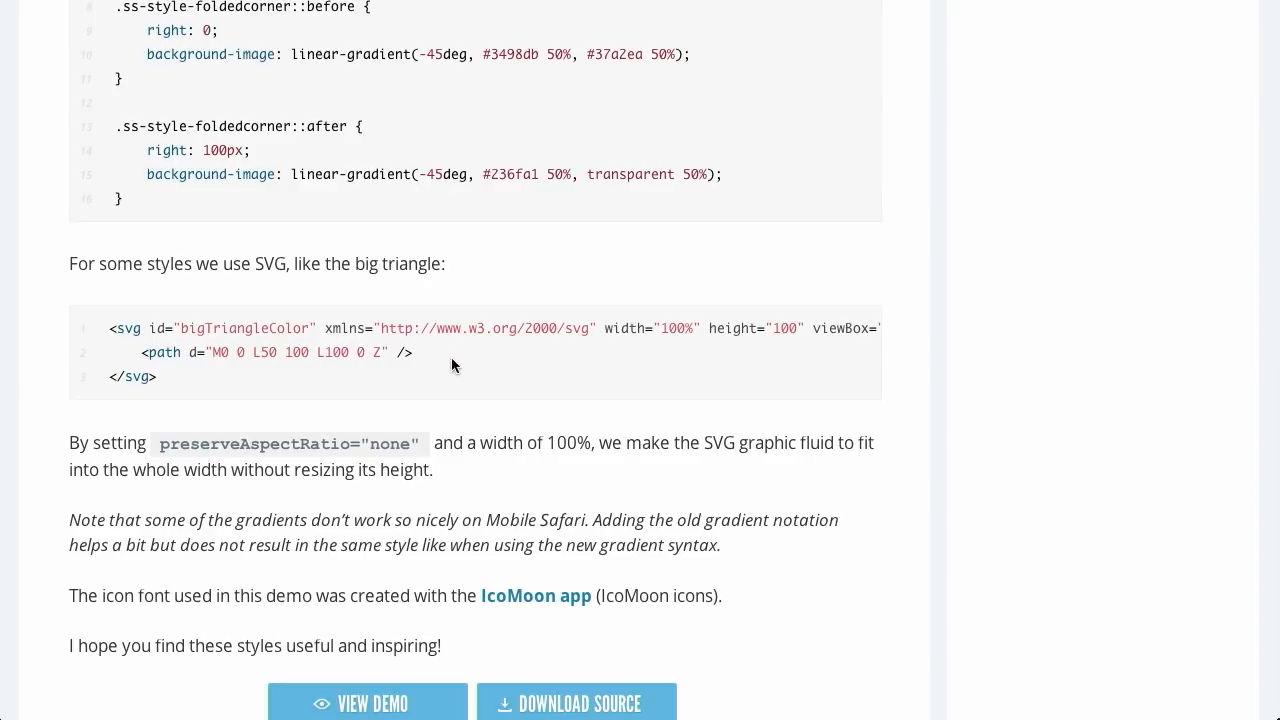
mouse_move(234, 288)
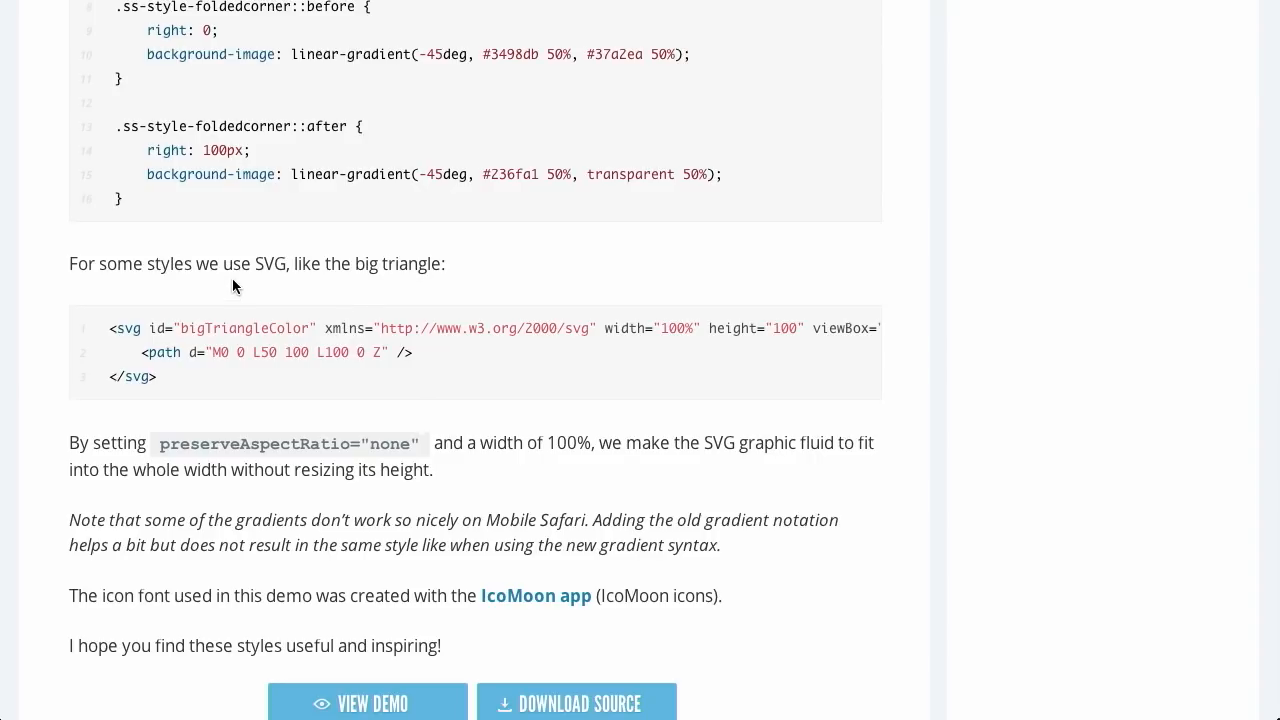
scroll(down, 3)
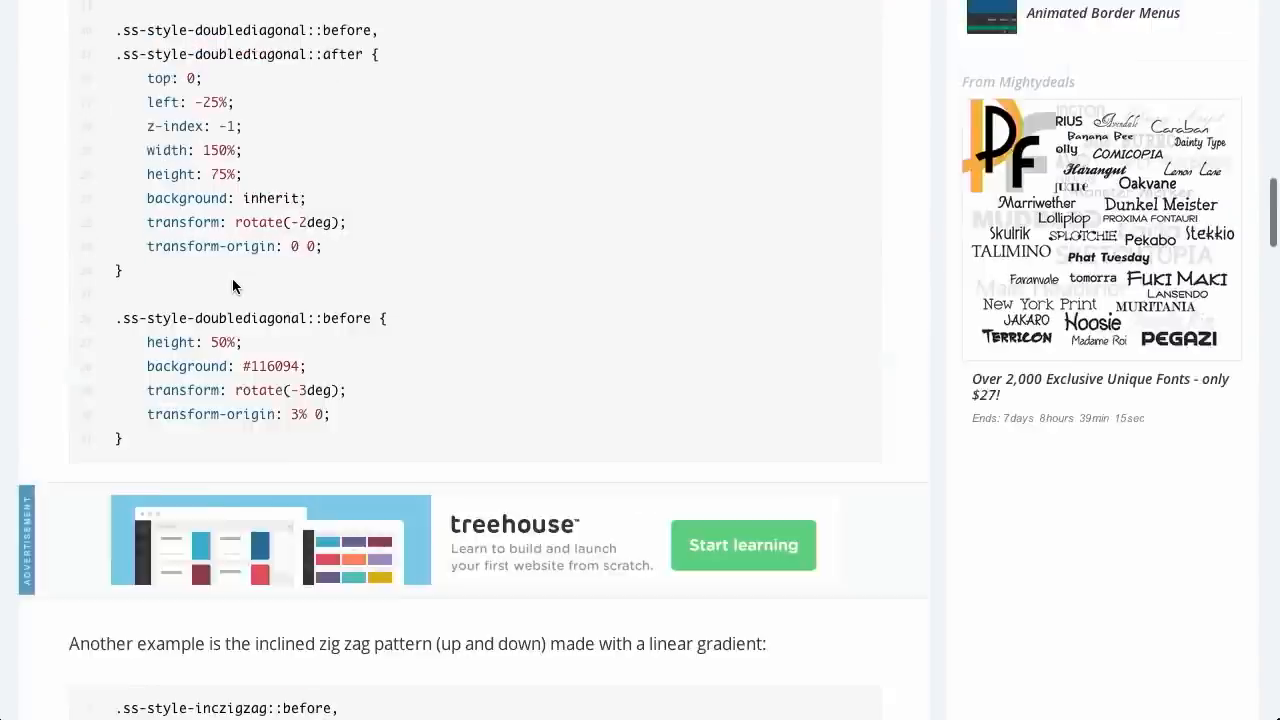